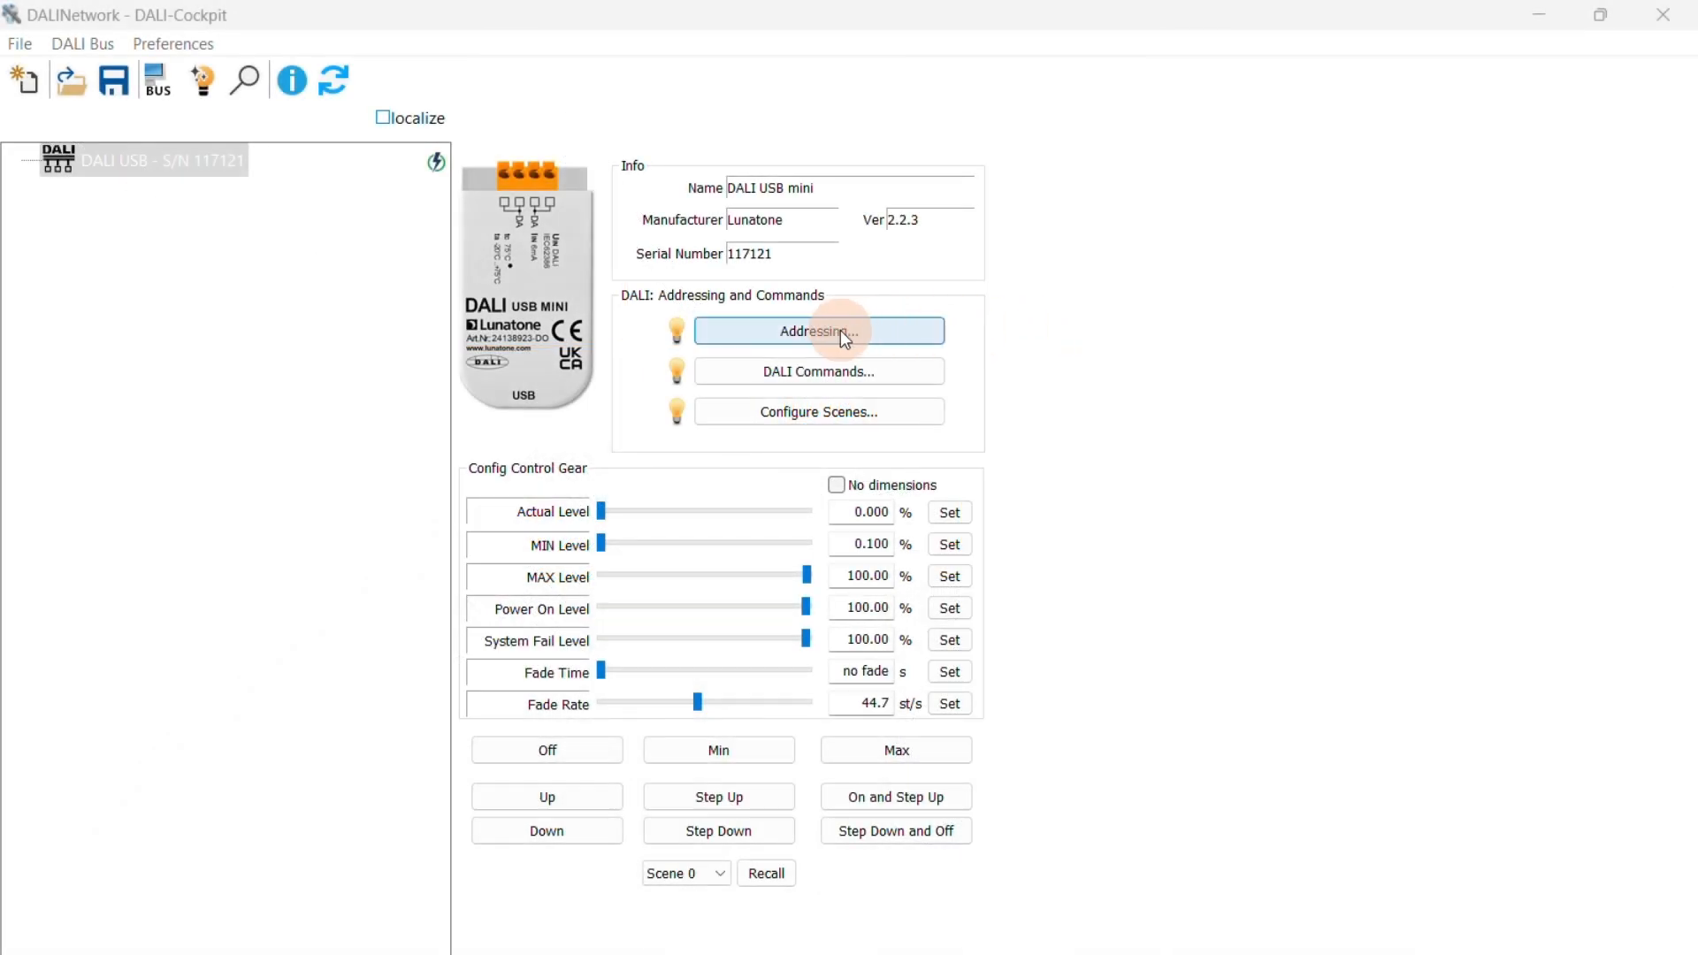
Step: Run a System Extension addressing search that finds the 2-channel LED dimmer and DALI-2 CS sensor
left_click(819, 330)
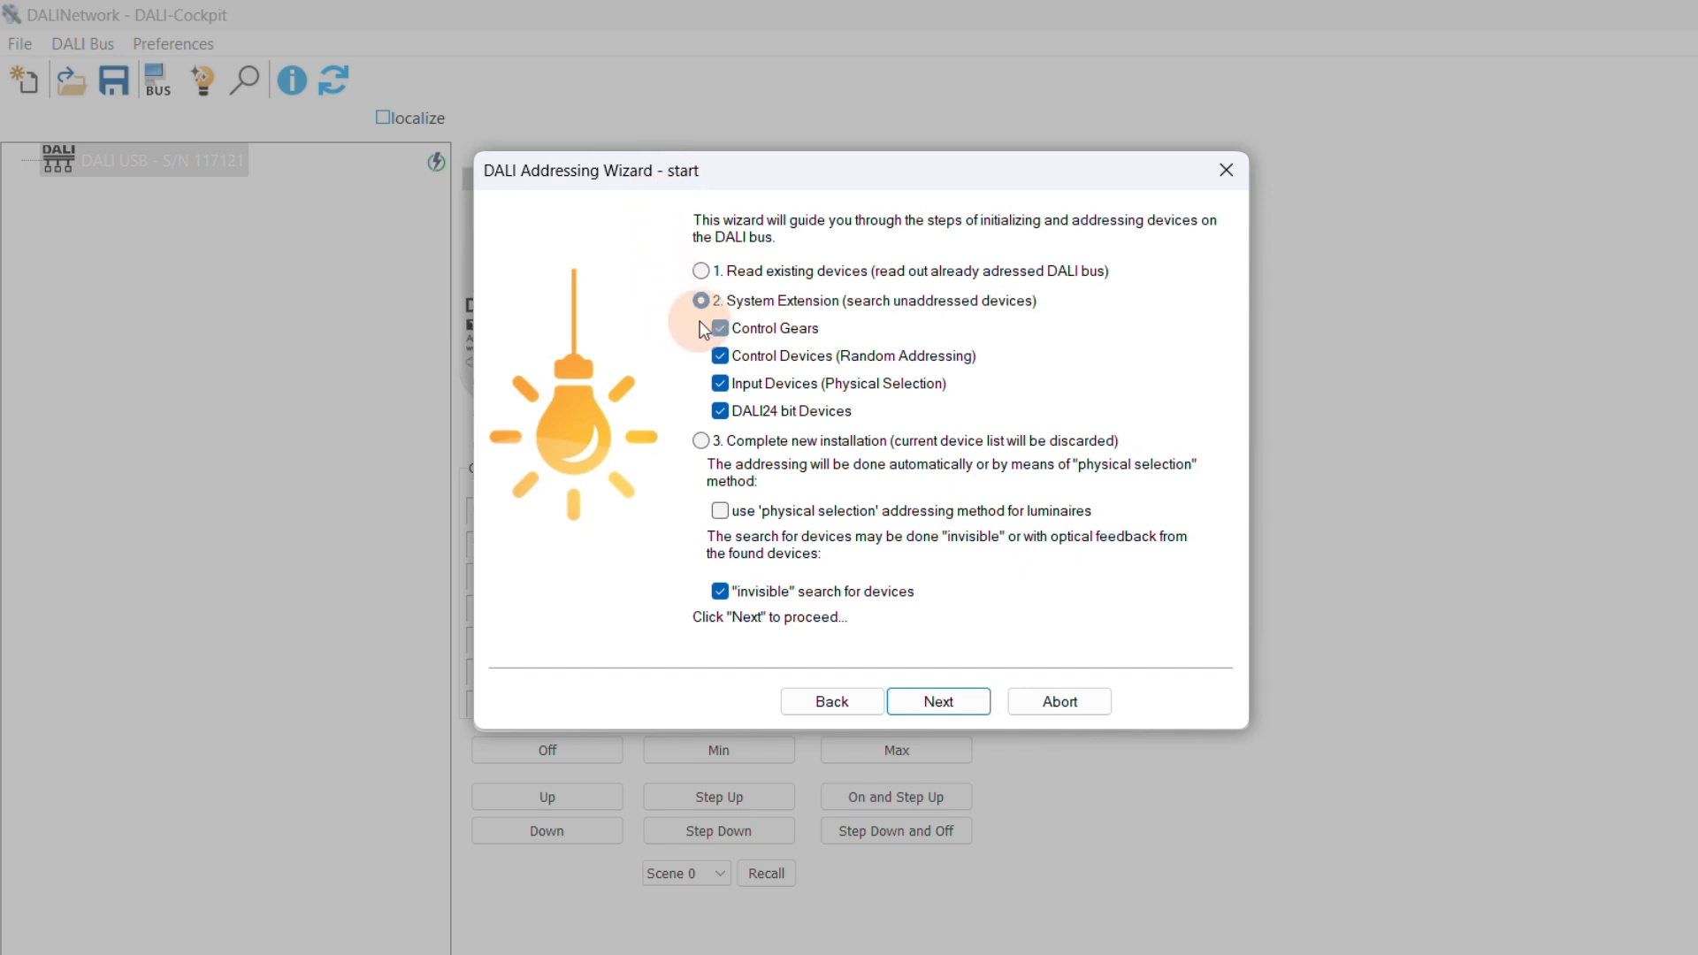
mouse_move(691, 342)
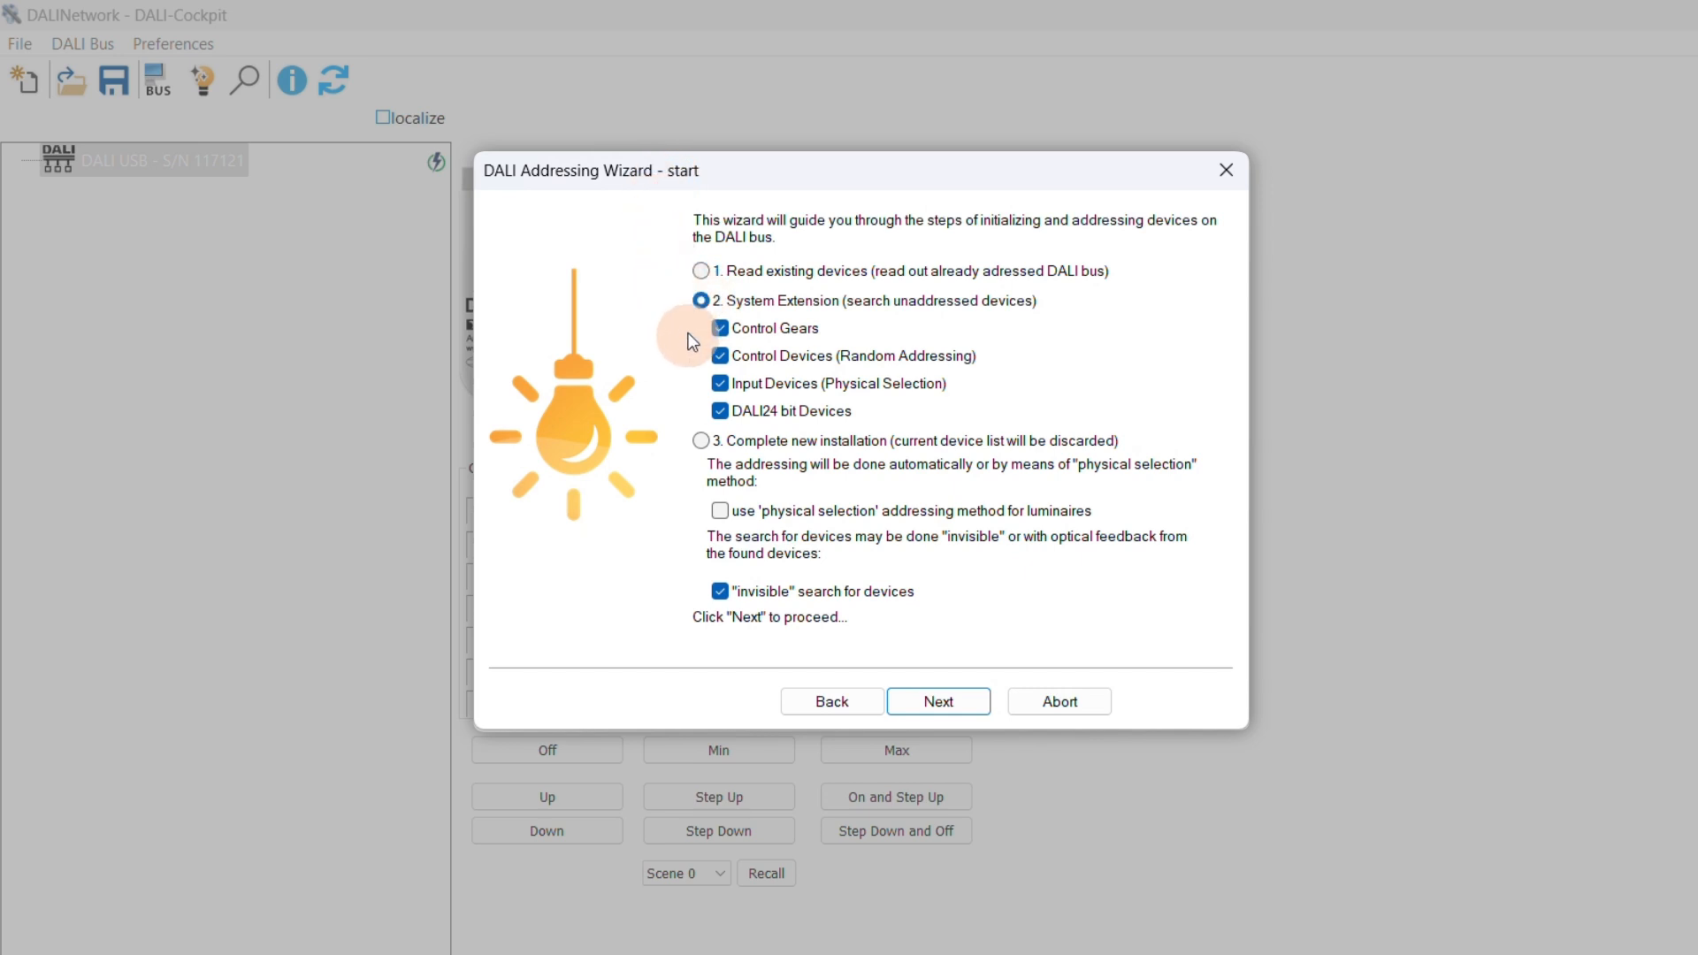
left_click(937, 700)
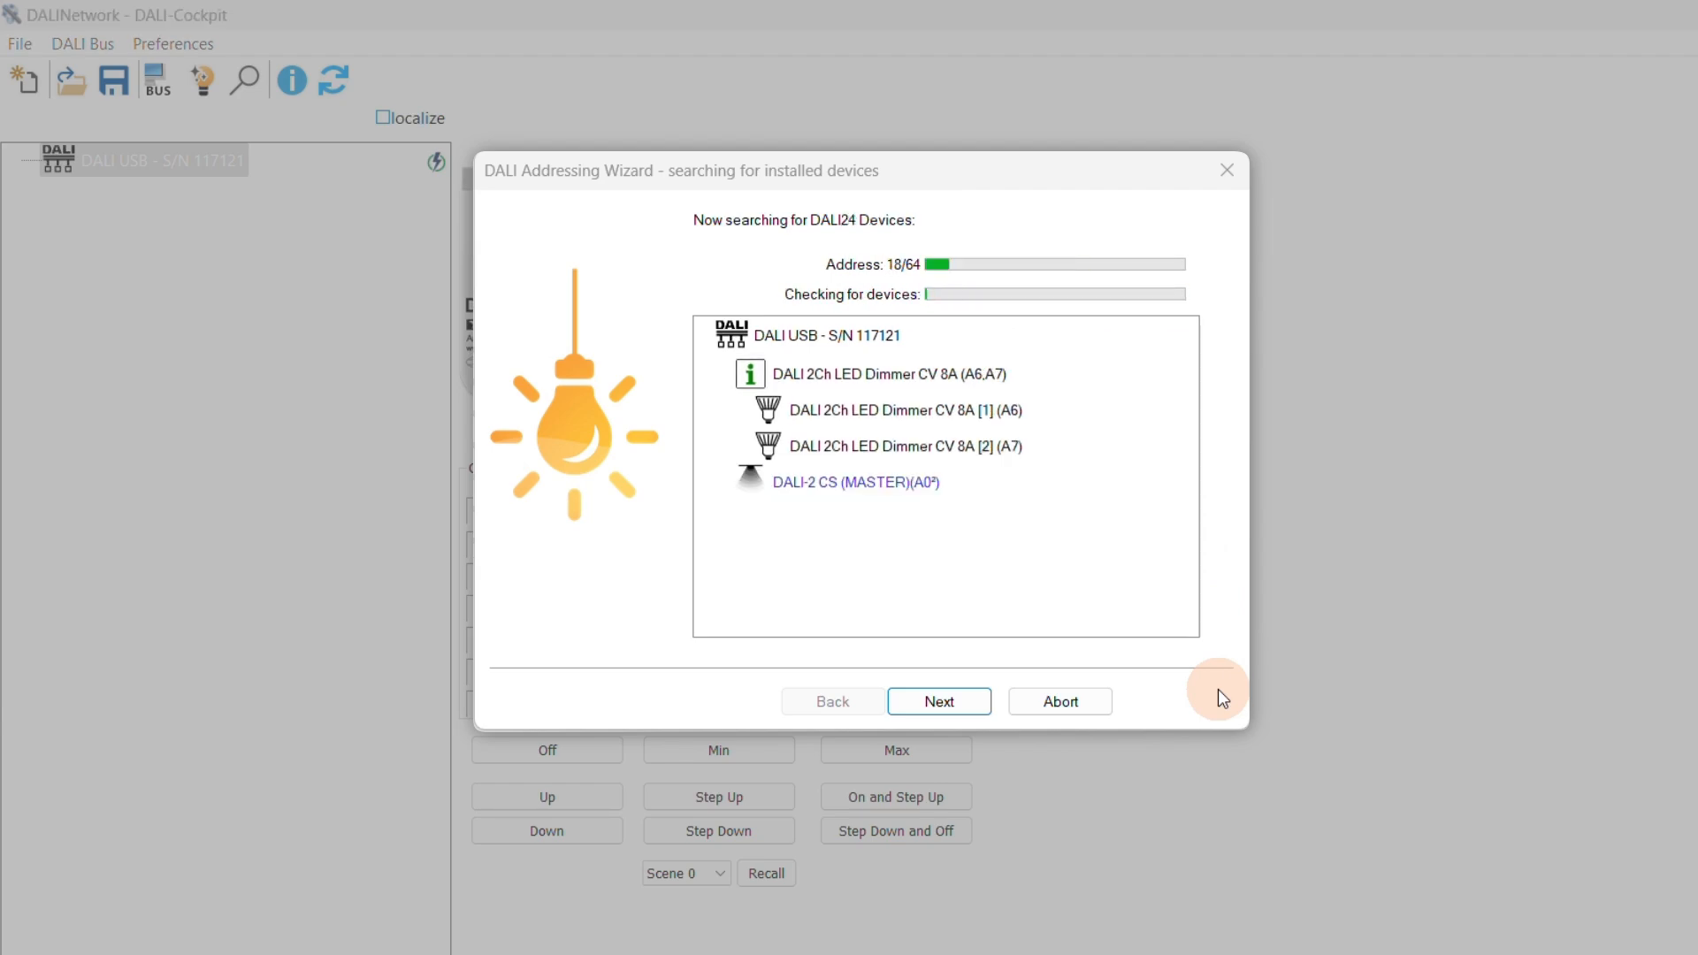
left_click(937, 700)
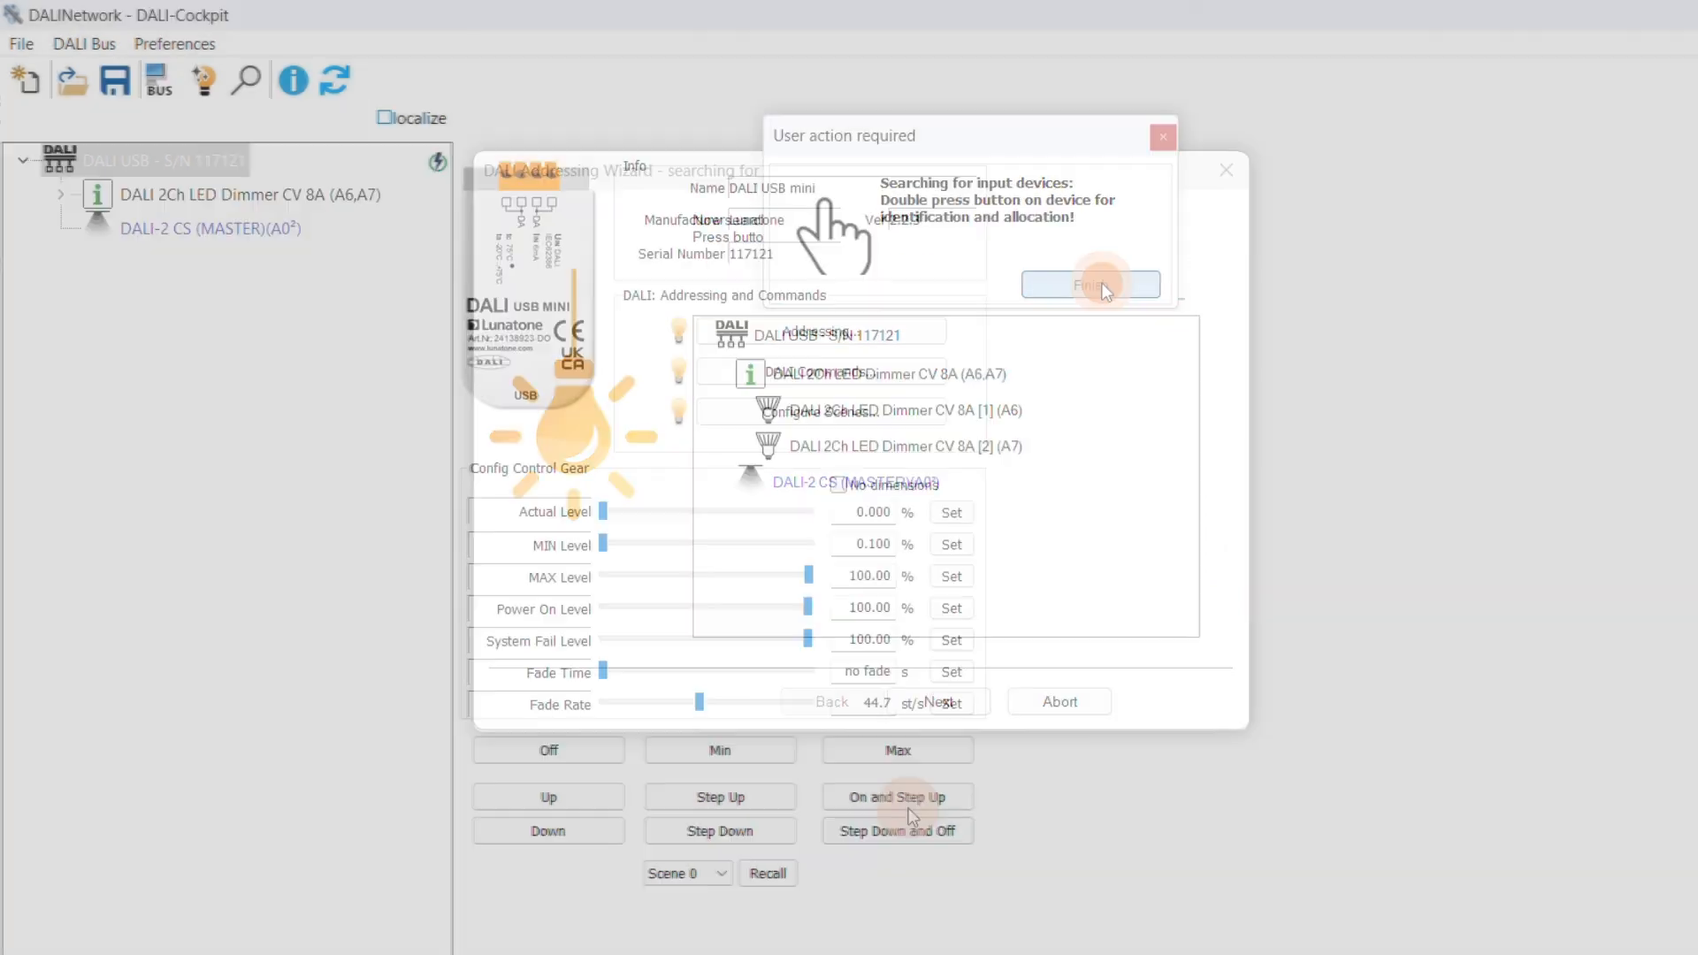
Step: Dismiss the input device prompt and add dimmer channels A6 and A7 to Group 1
left_click(1089, 284)
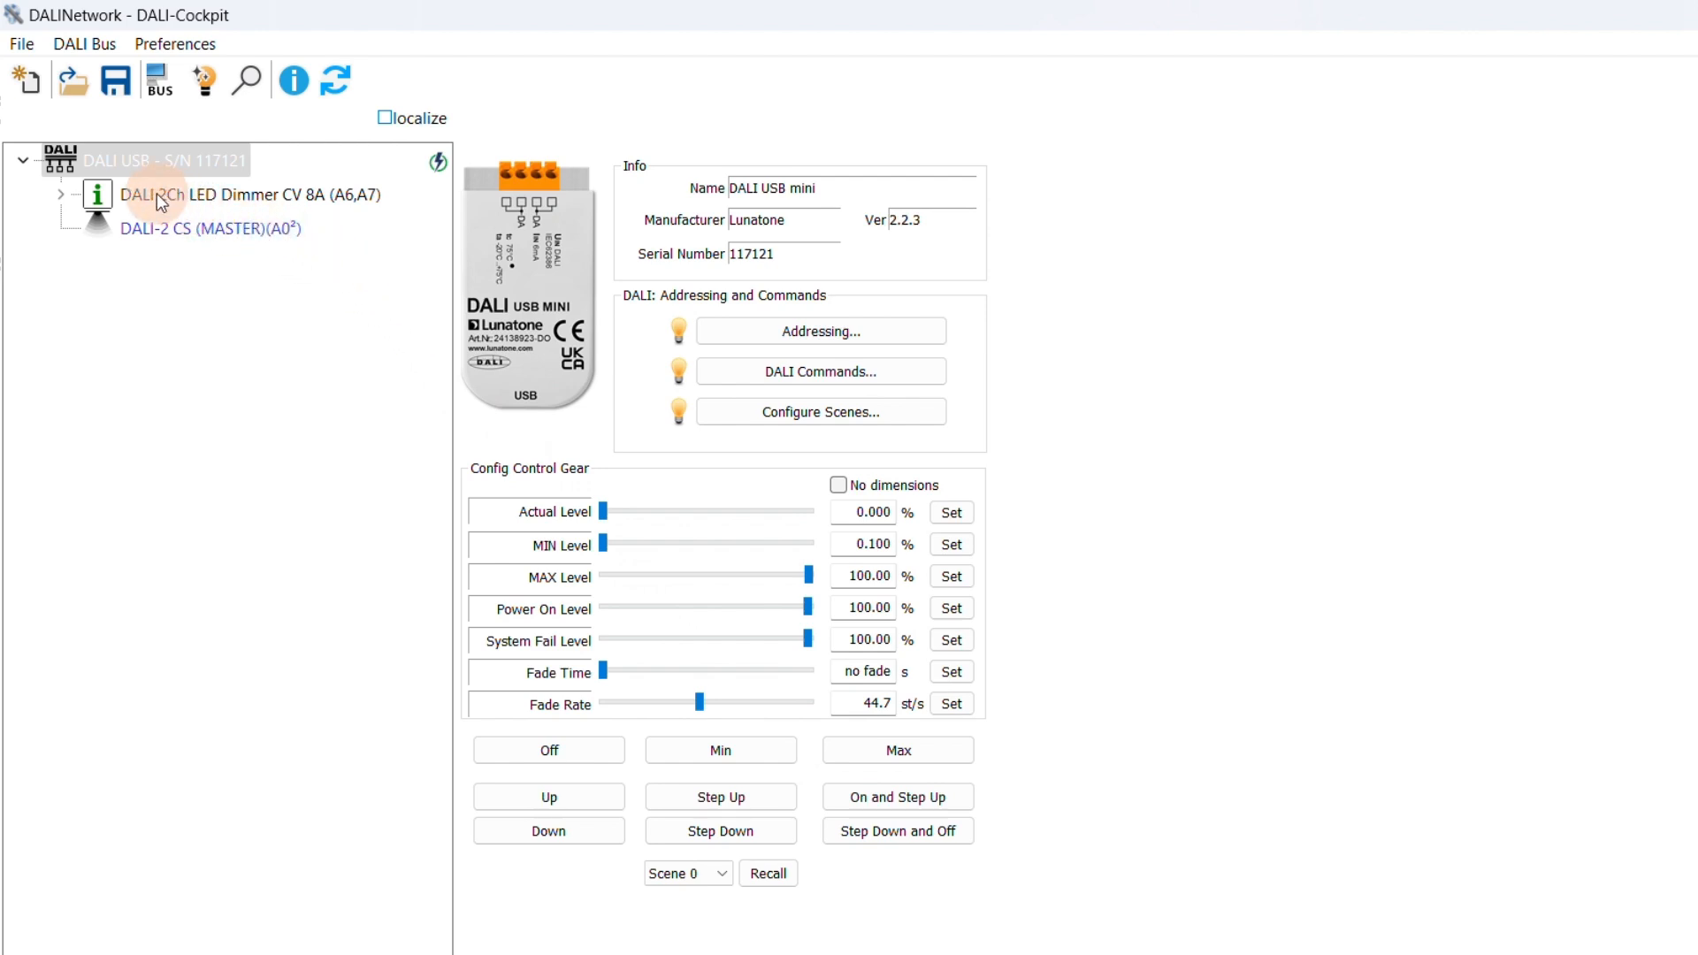
left_click(61, 194)
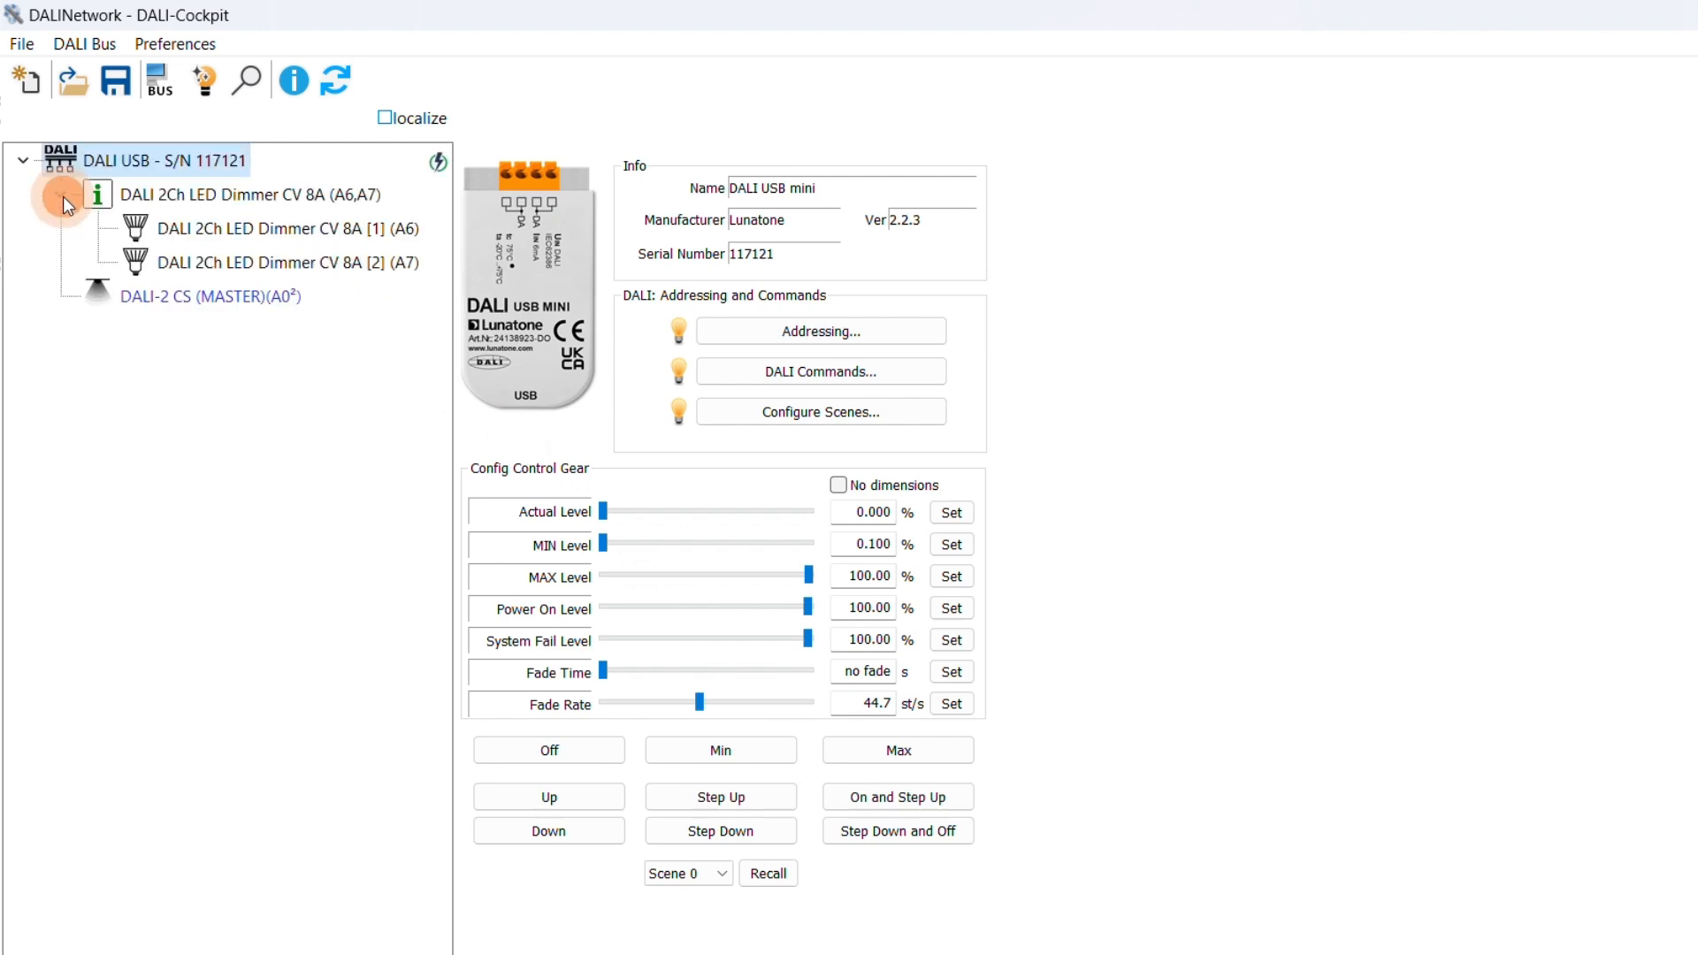
left_click(61, 193)
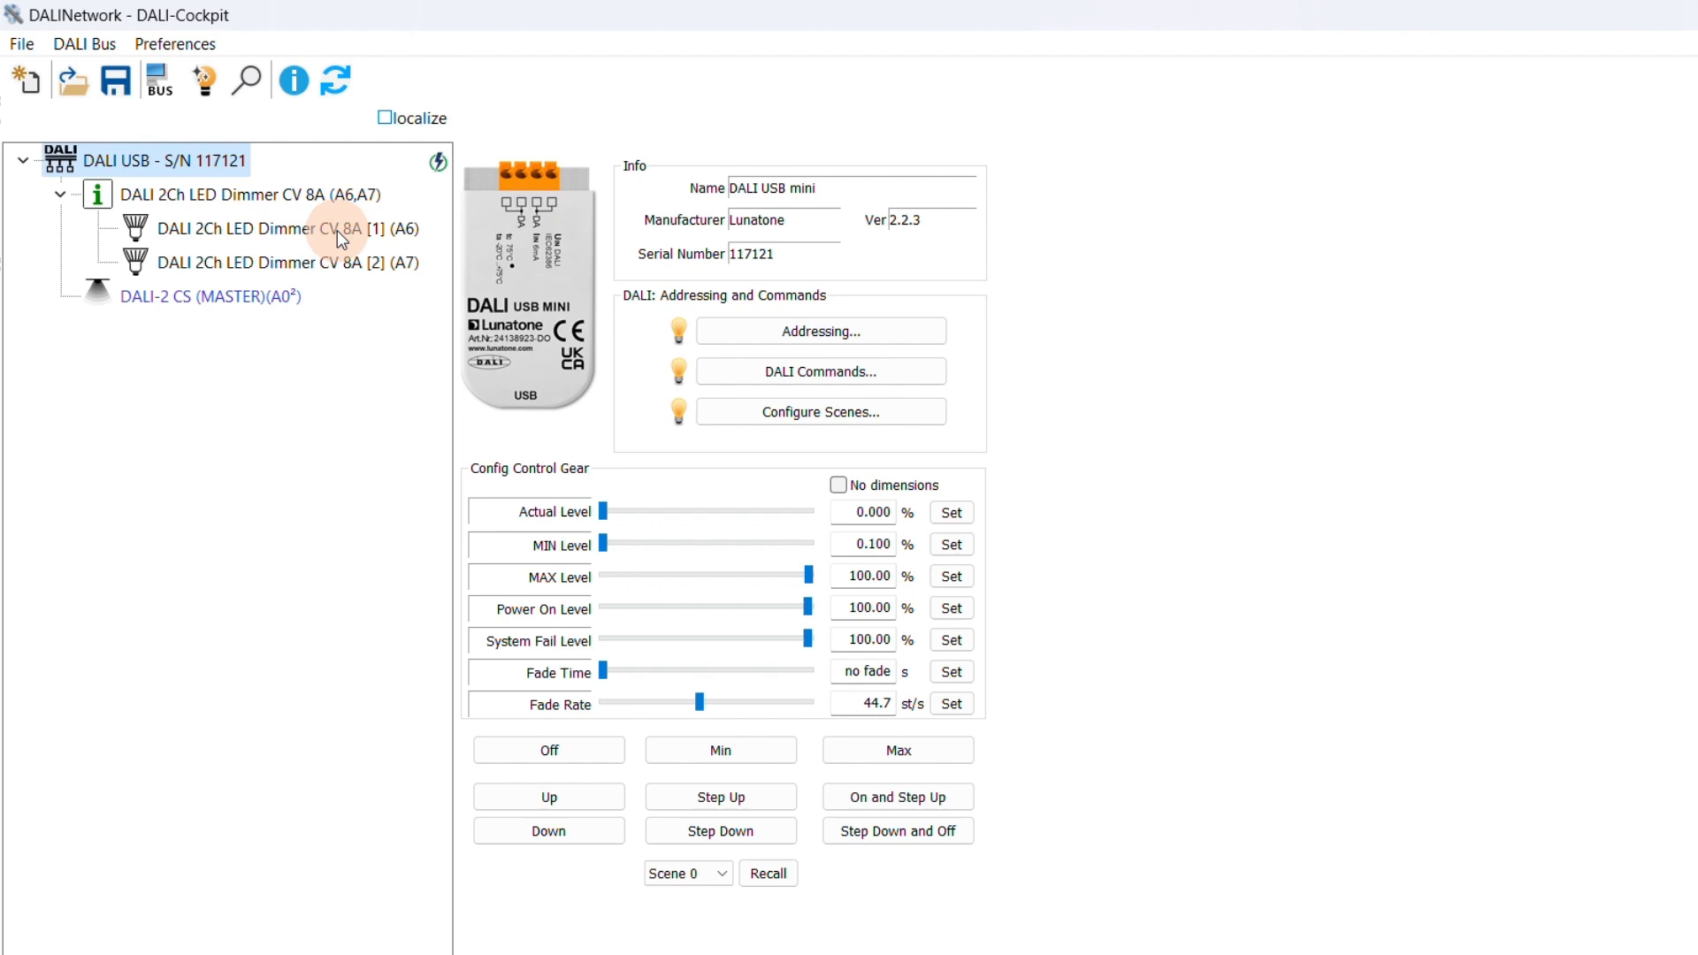
left_click(286, 228)
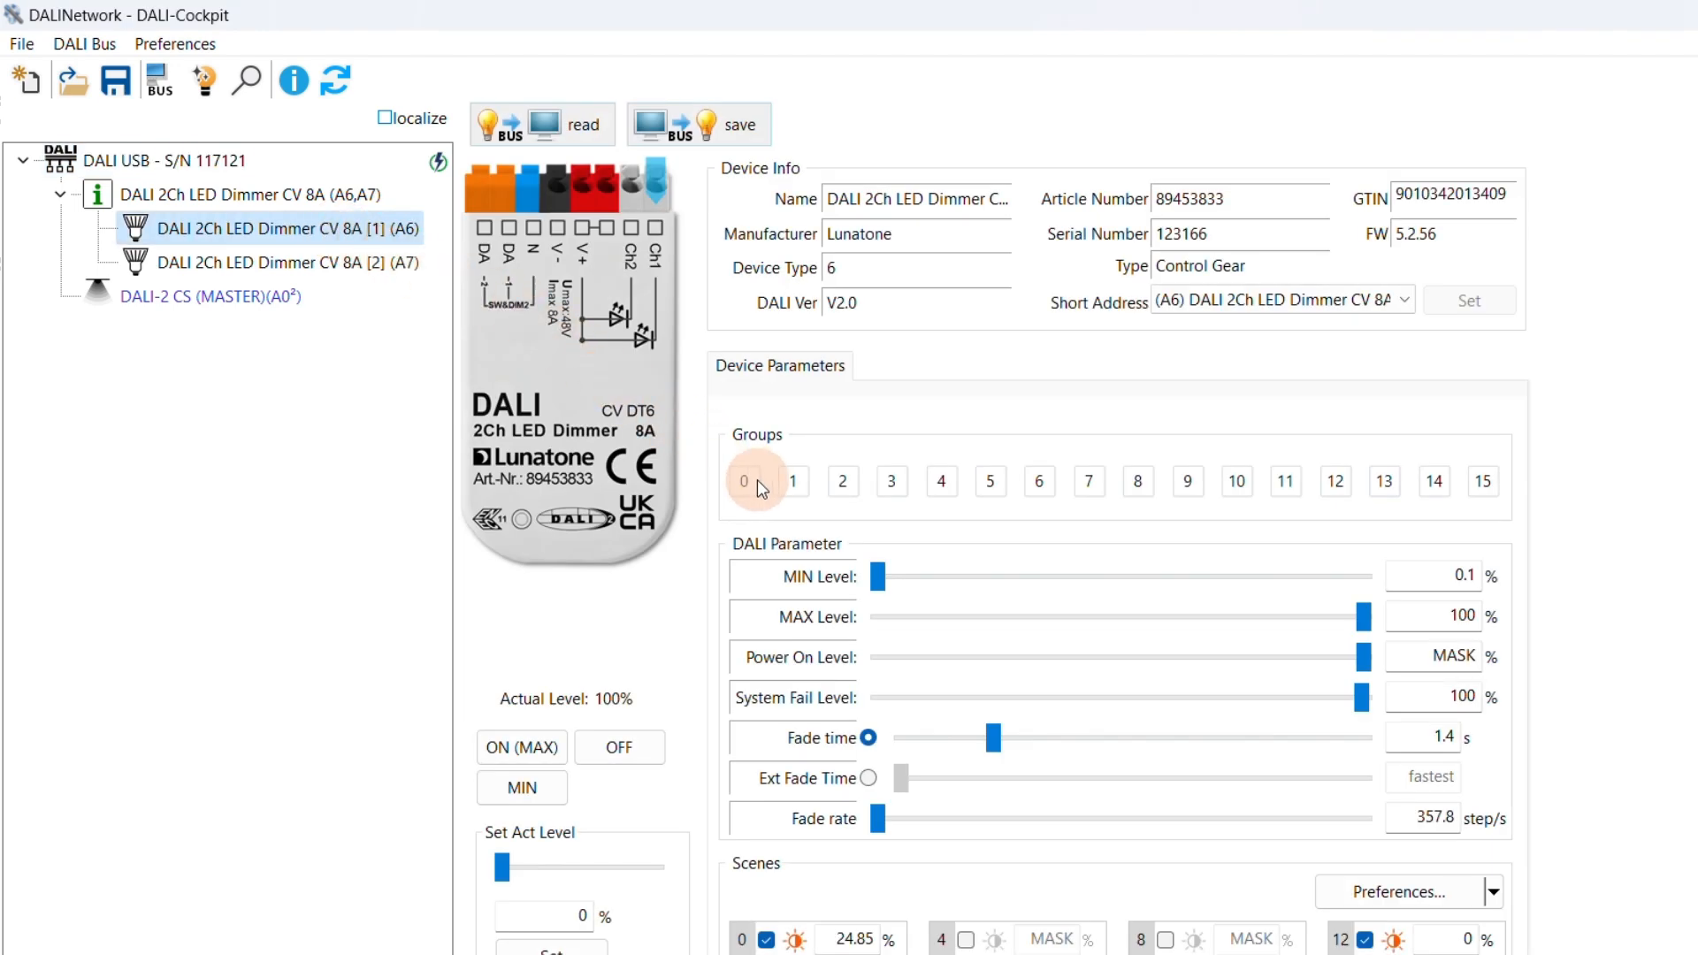
left_click(792, 481)
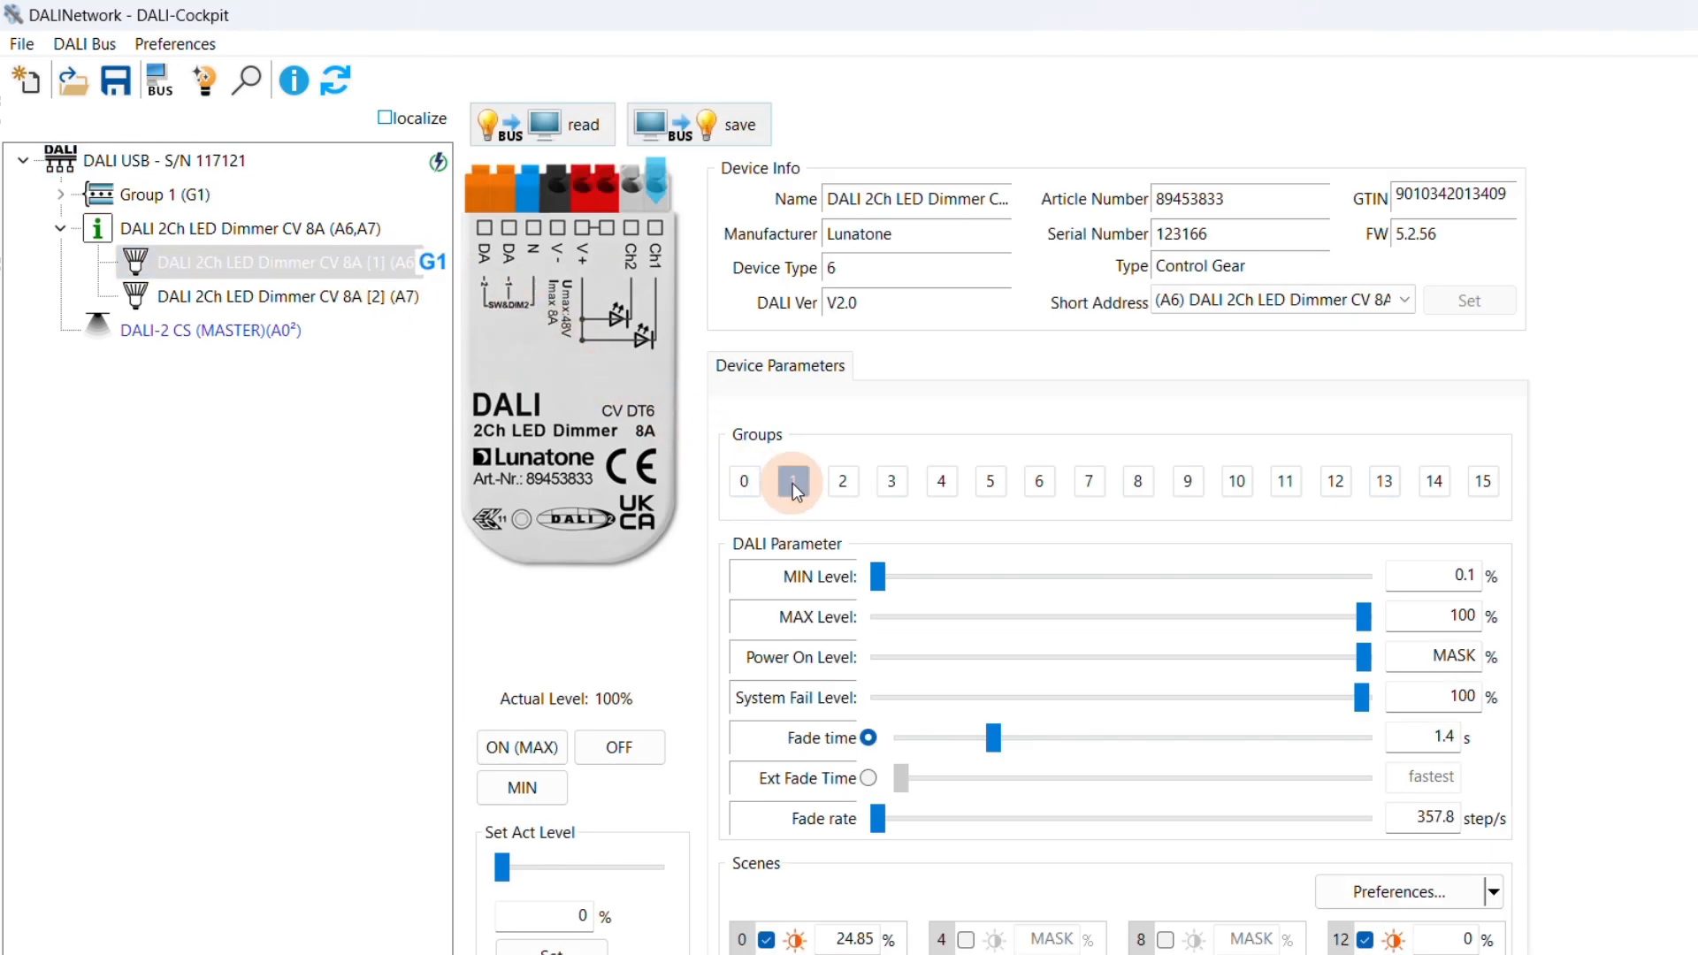
left_click(792, 482)
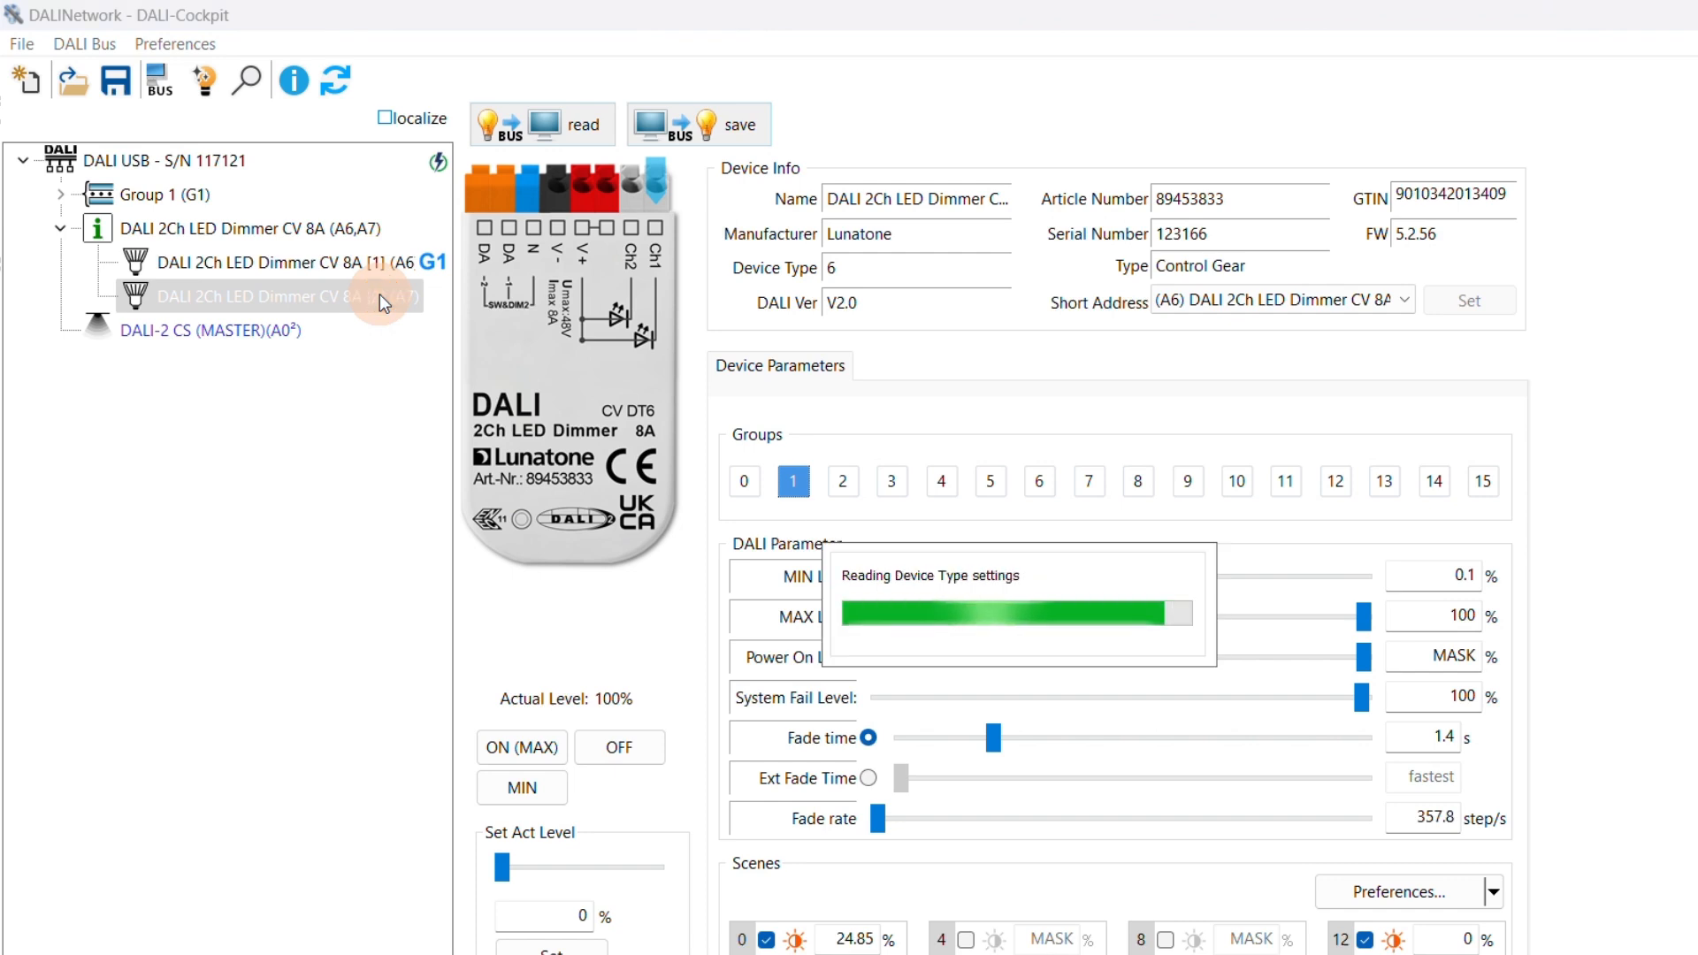
left_click(304, 295)
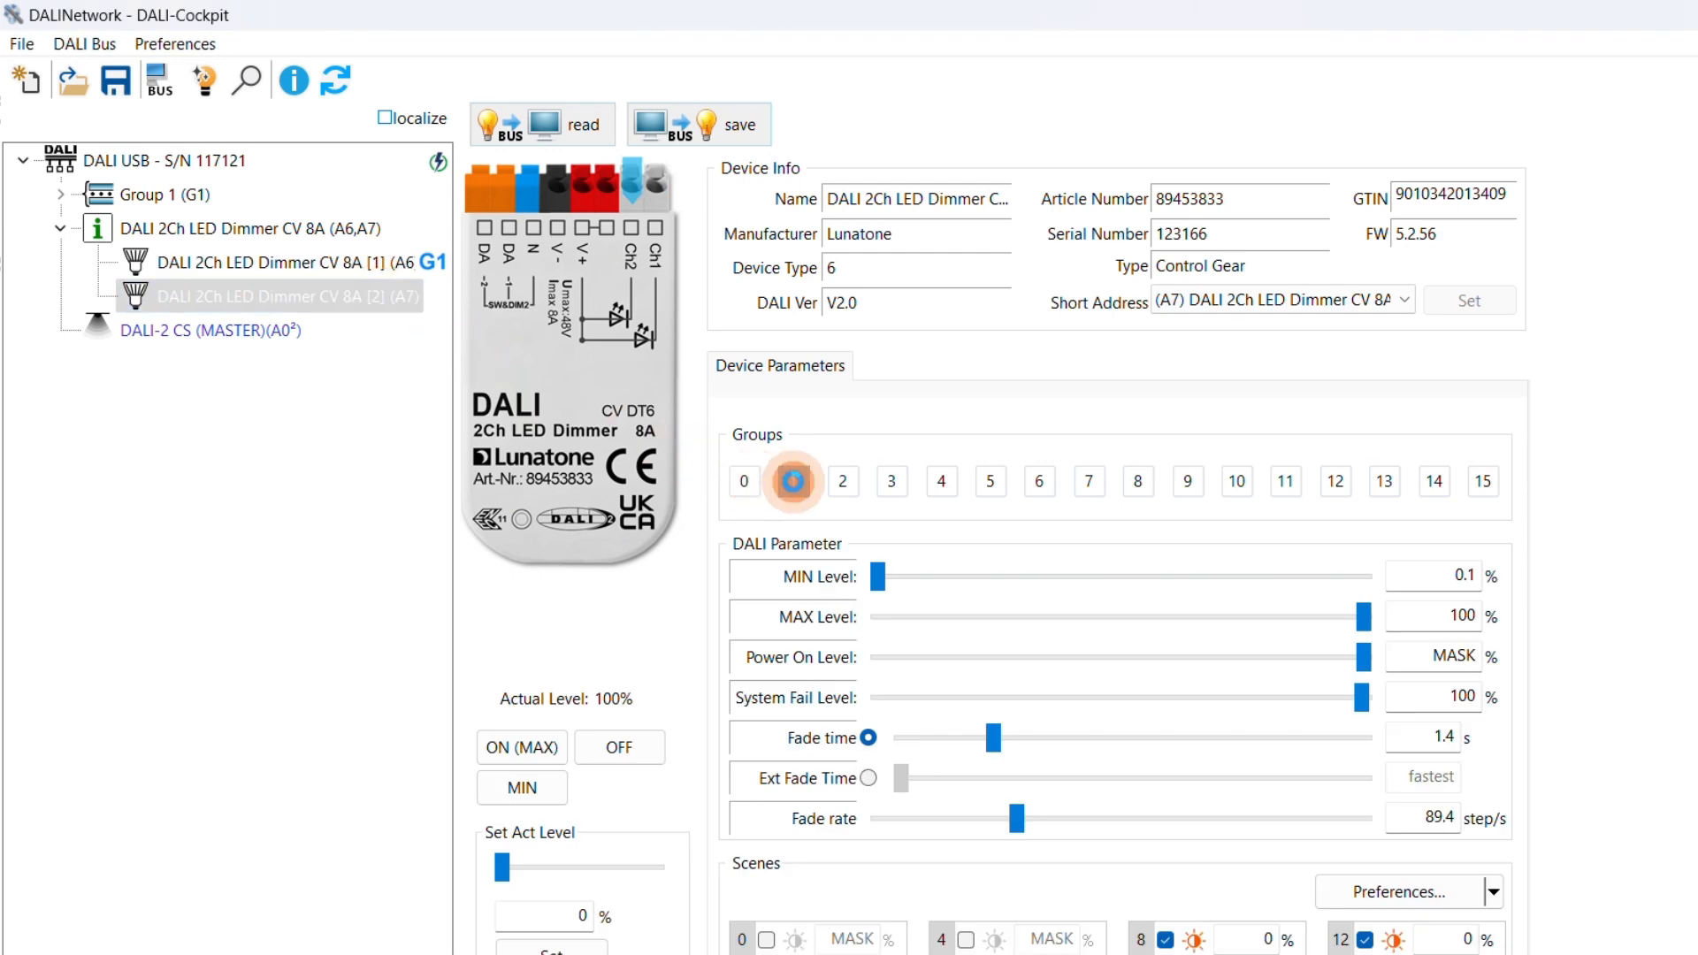
left_click(792, 481)
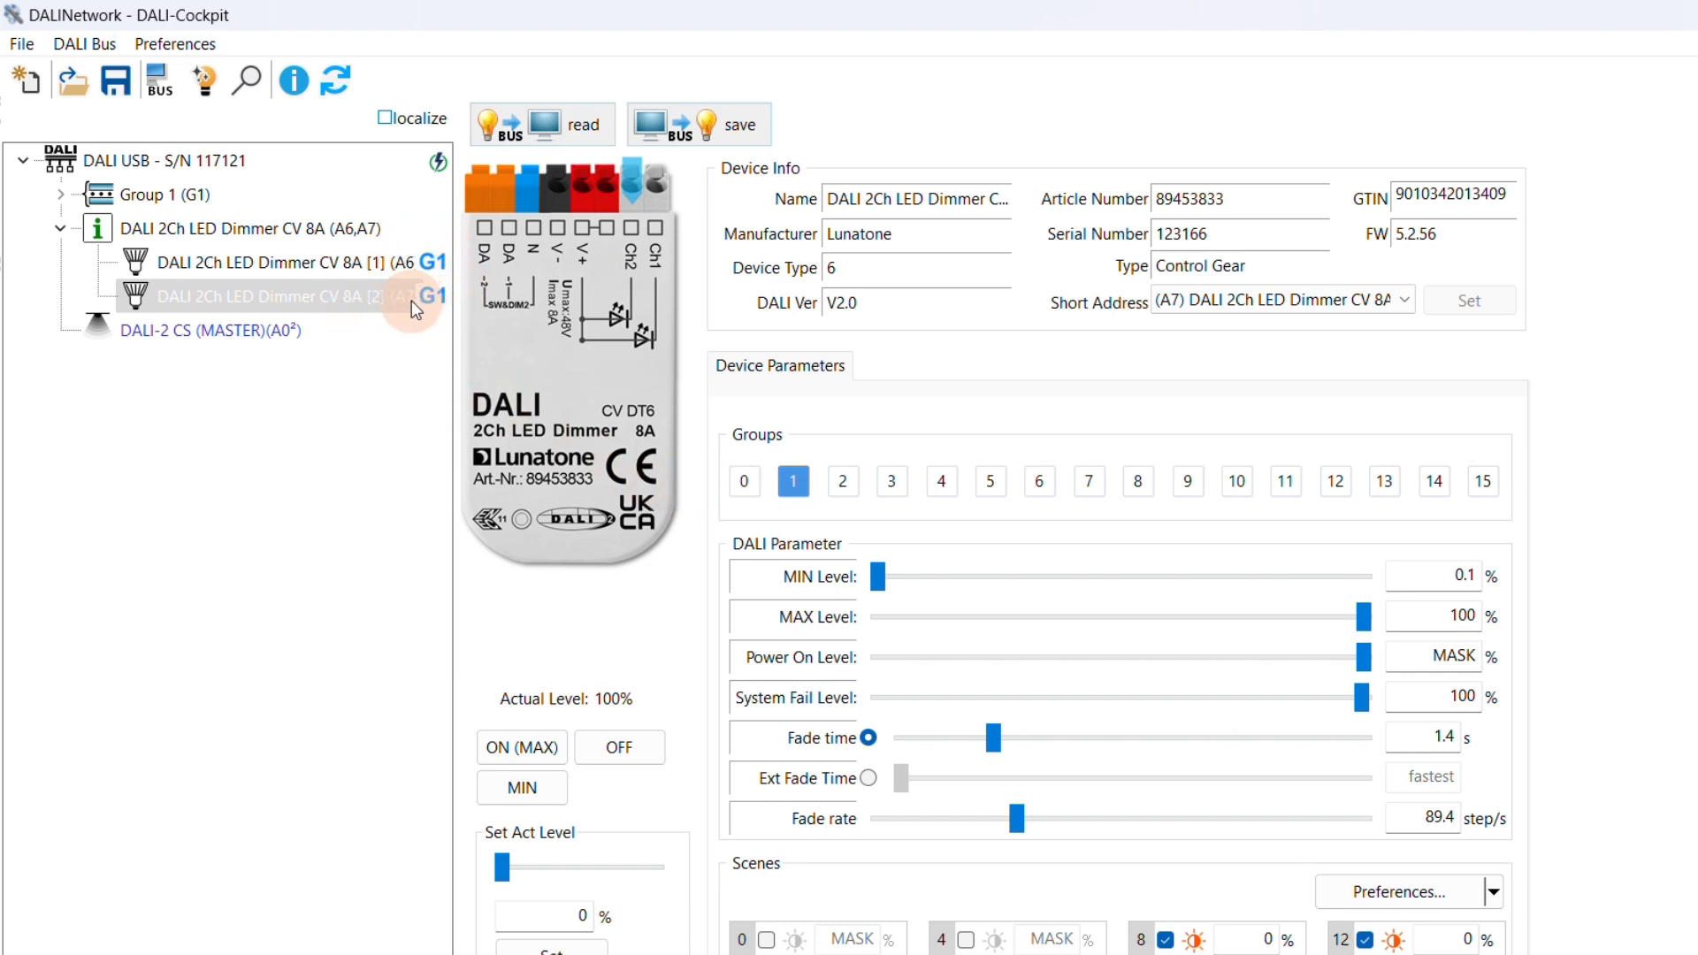
mouse_move(198, 344)
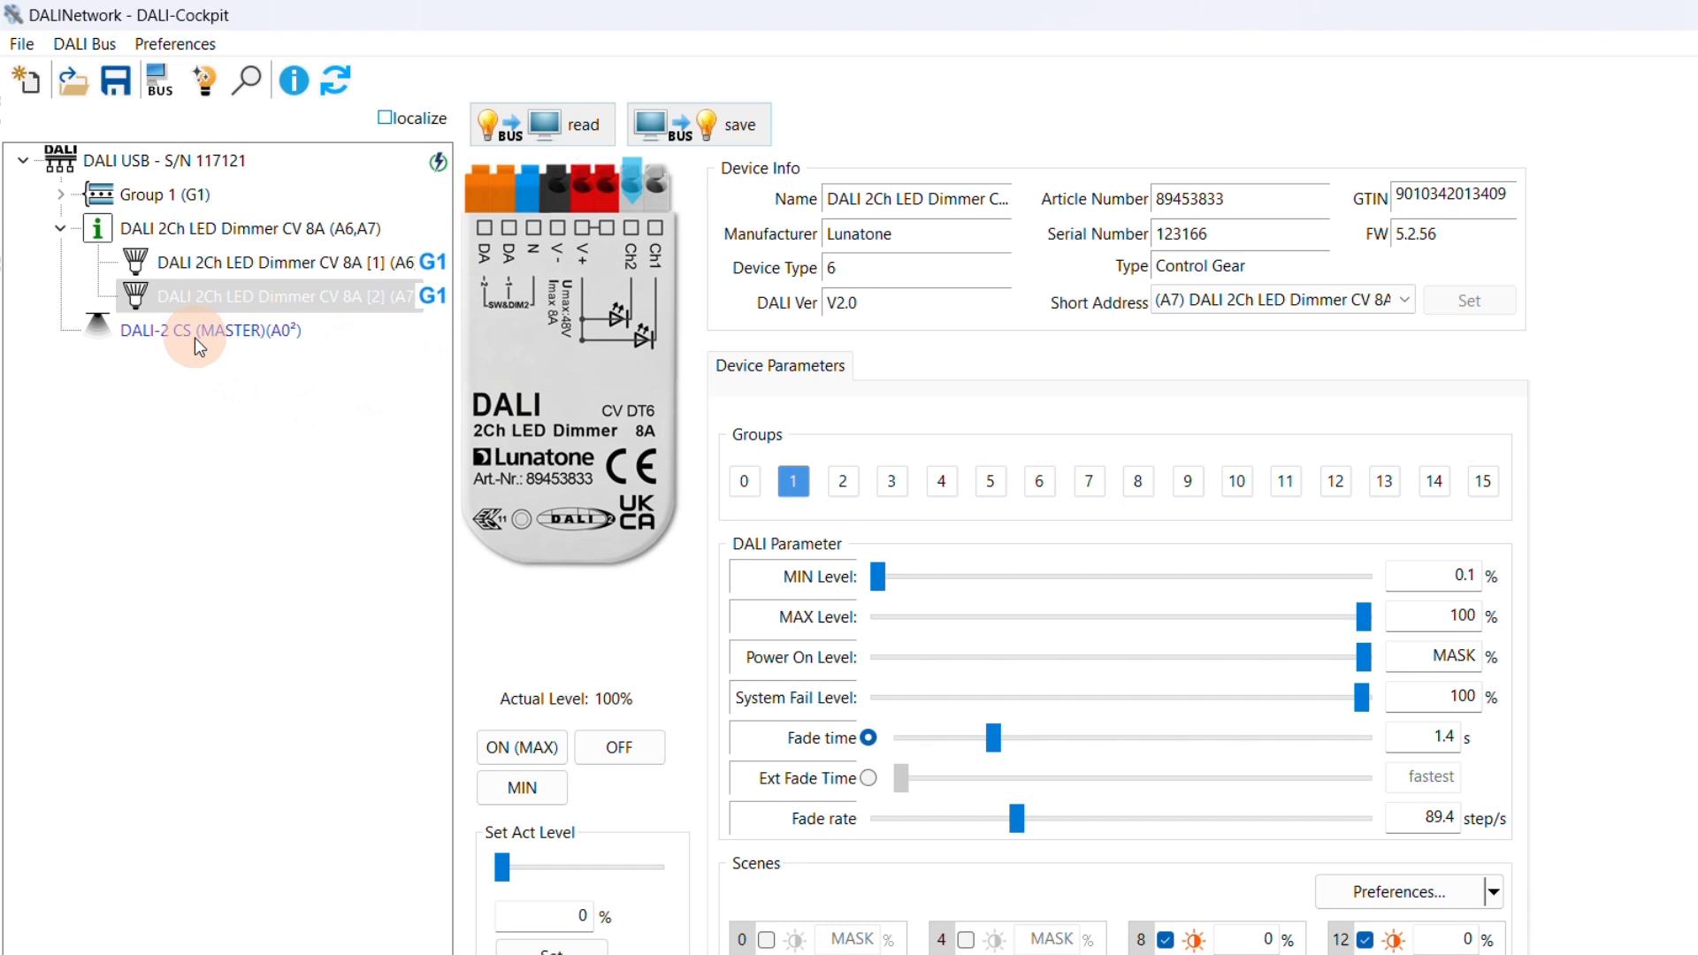
Step: Set the DALI-2 CS (MASTER) sensor's Operating Mode to Motion control
left_click(209, 329)
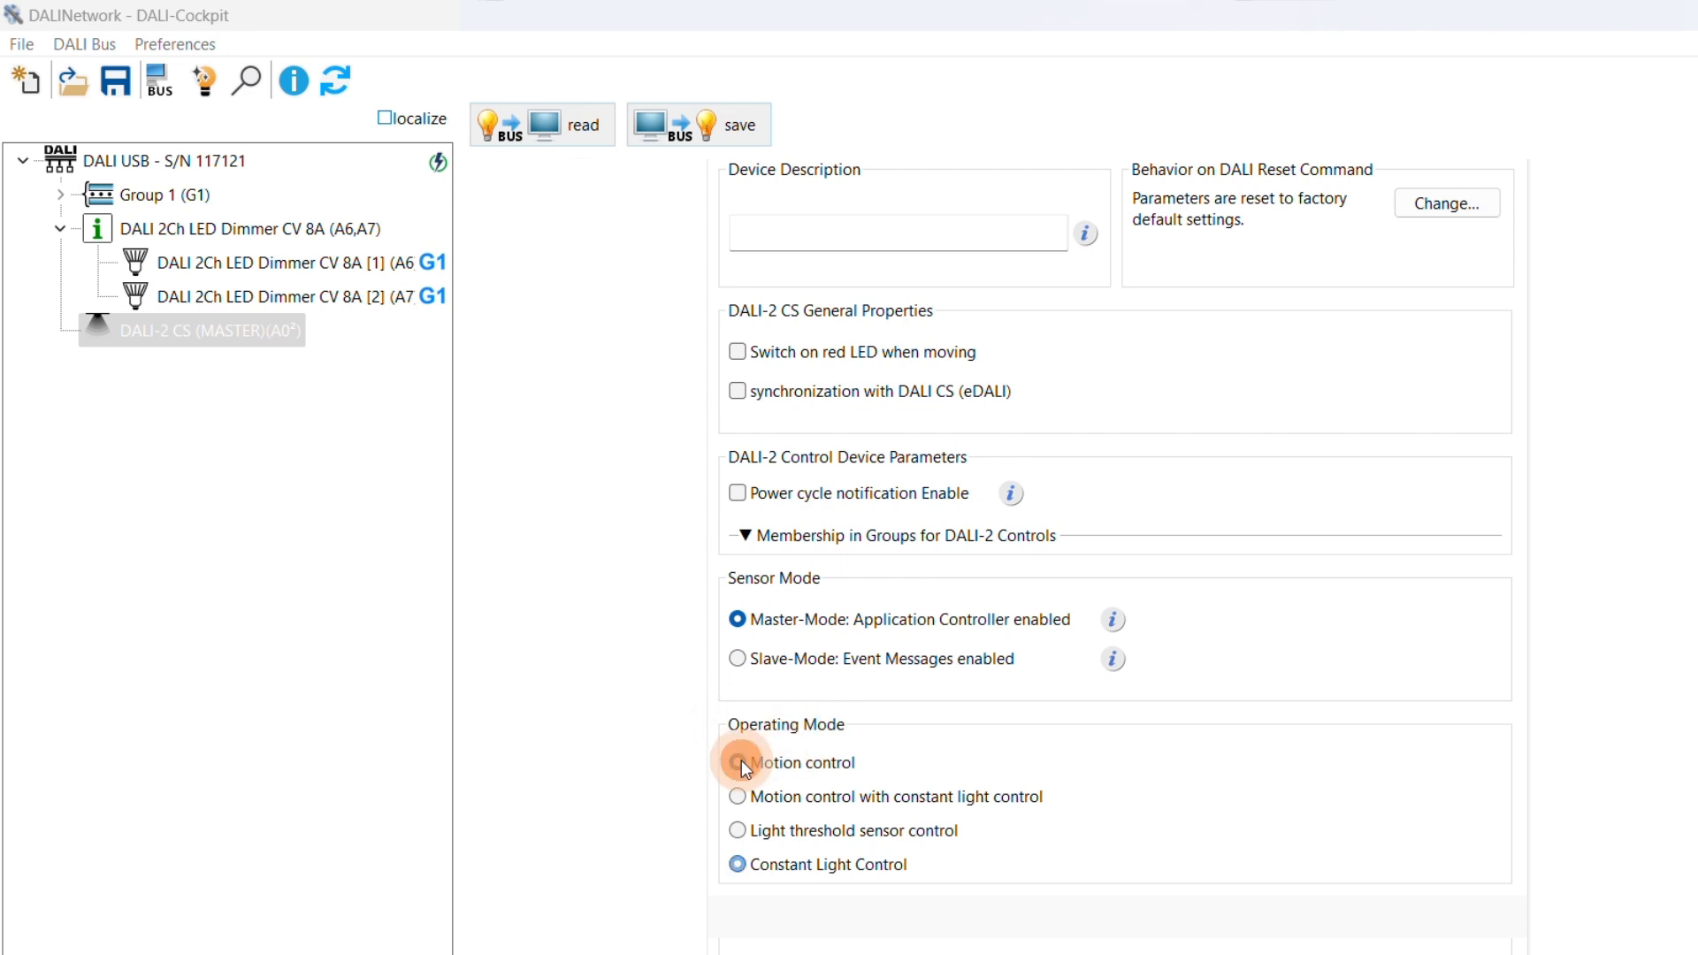
left_click(737, 762)
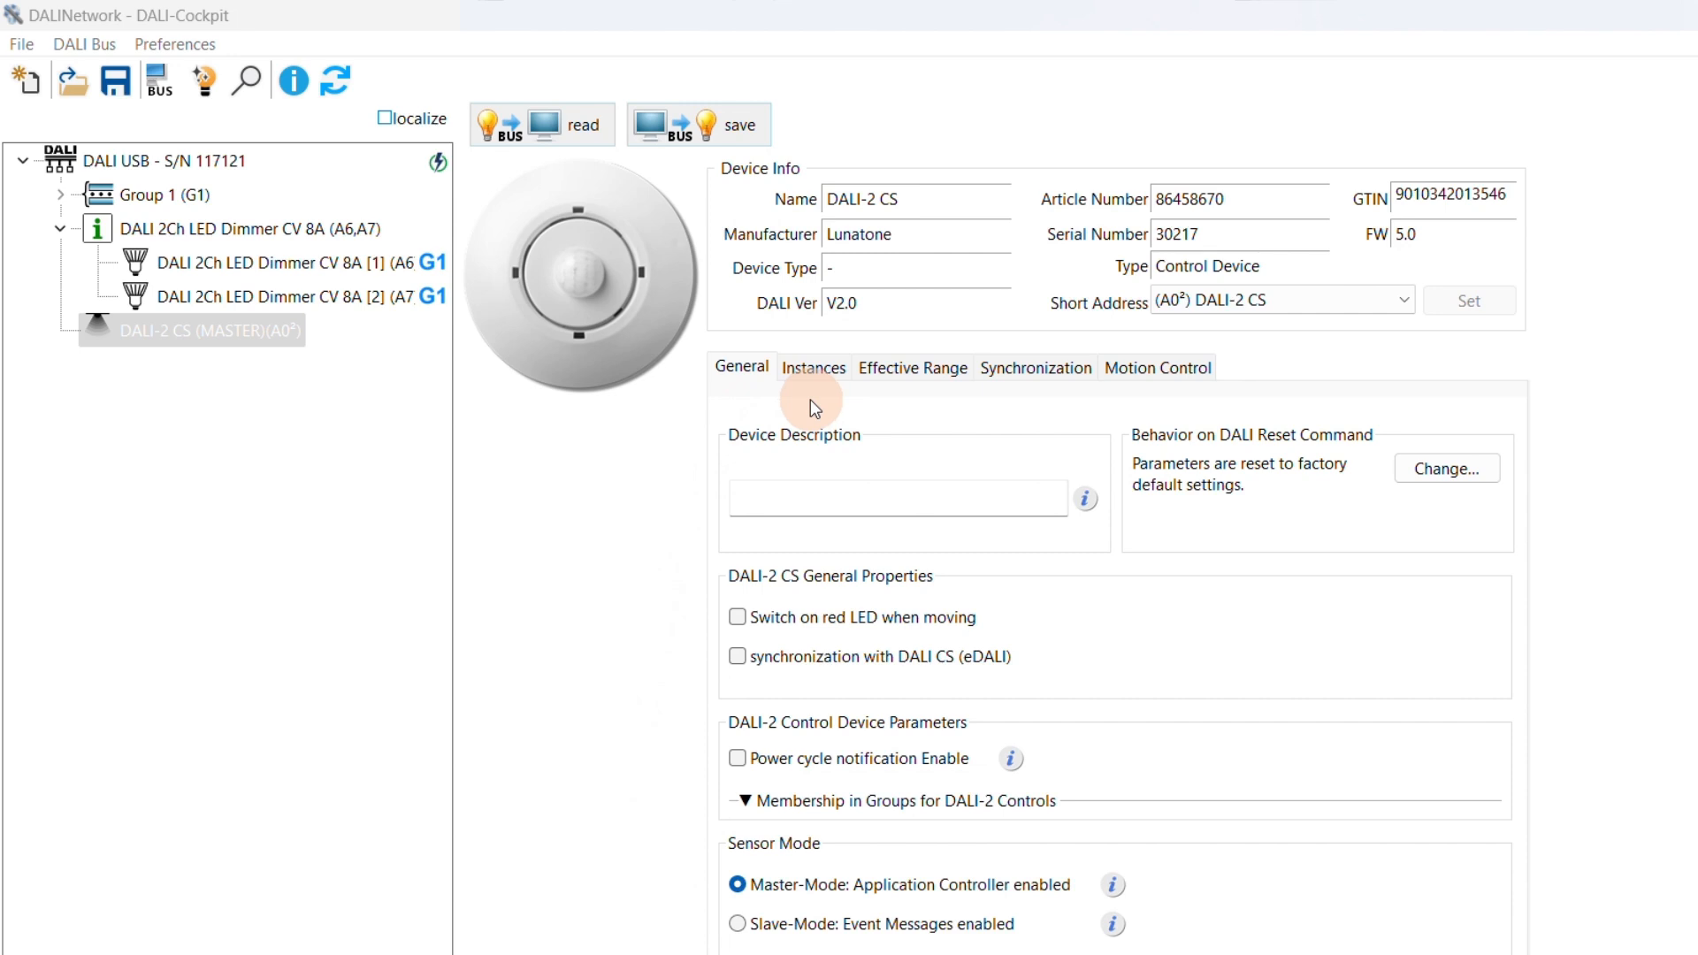
mouse_move(936, 374)
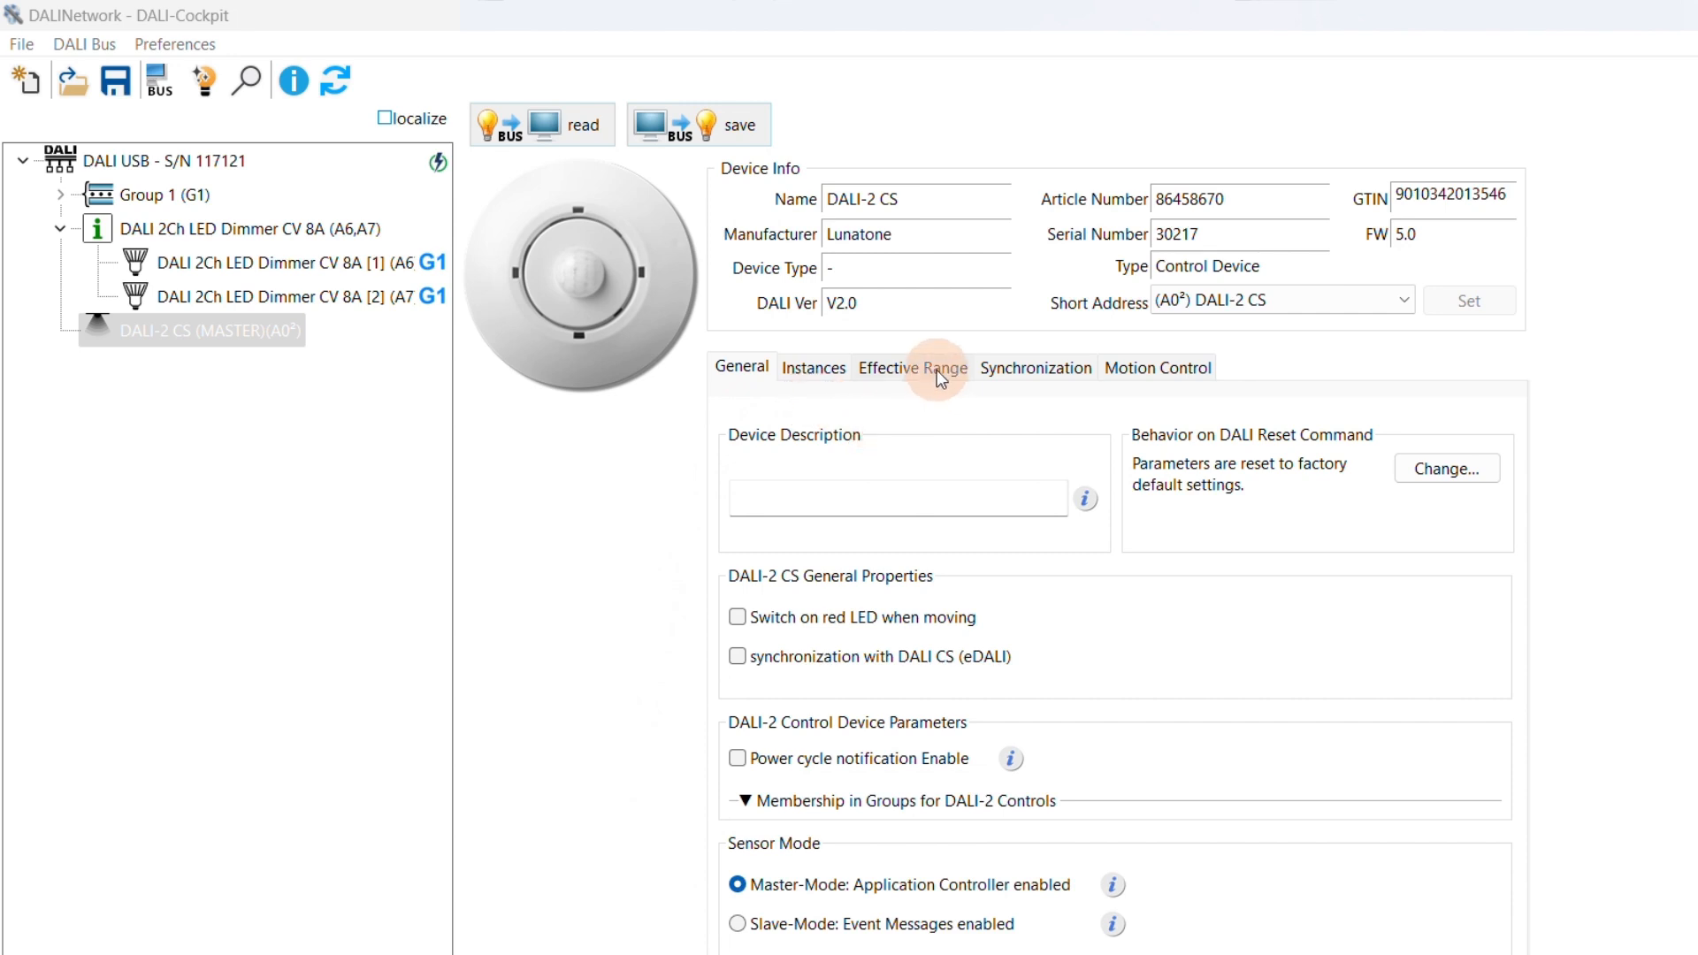
Step: On Effective Range, point Destination Address 0 at Group, (G1) Group 1
left_click(912, 367)
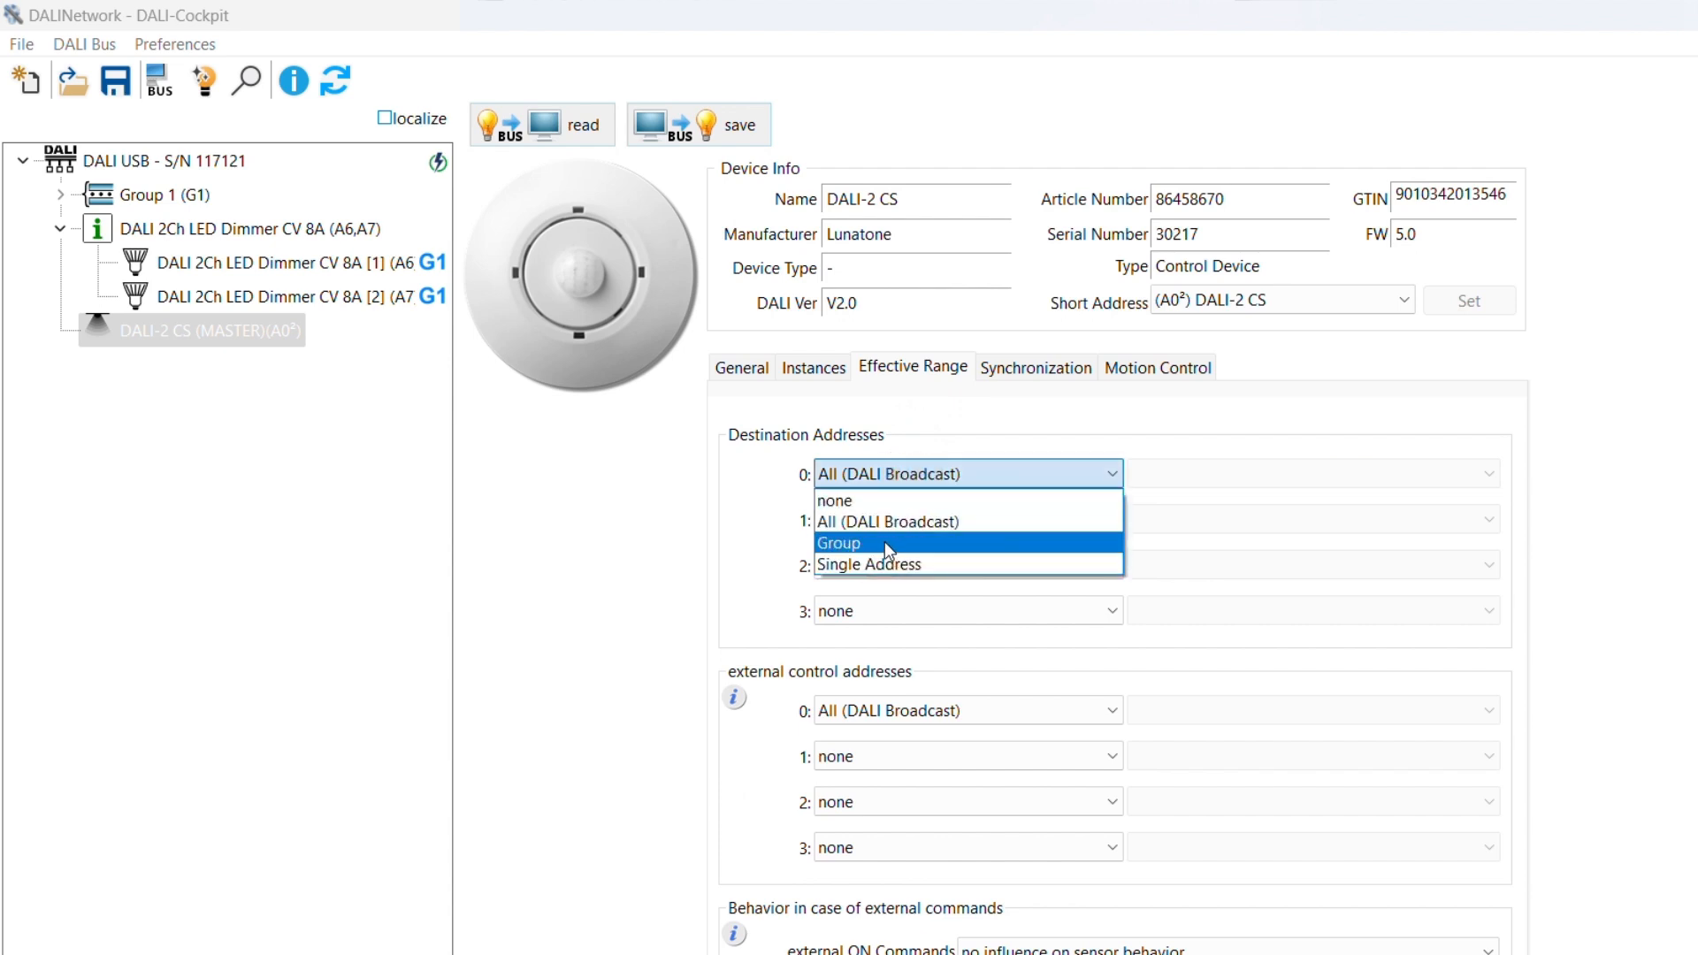
left_click(840, 542)
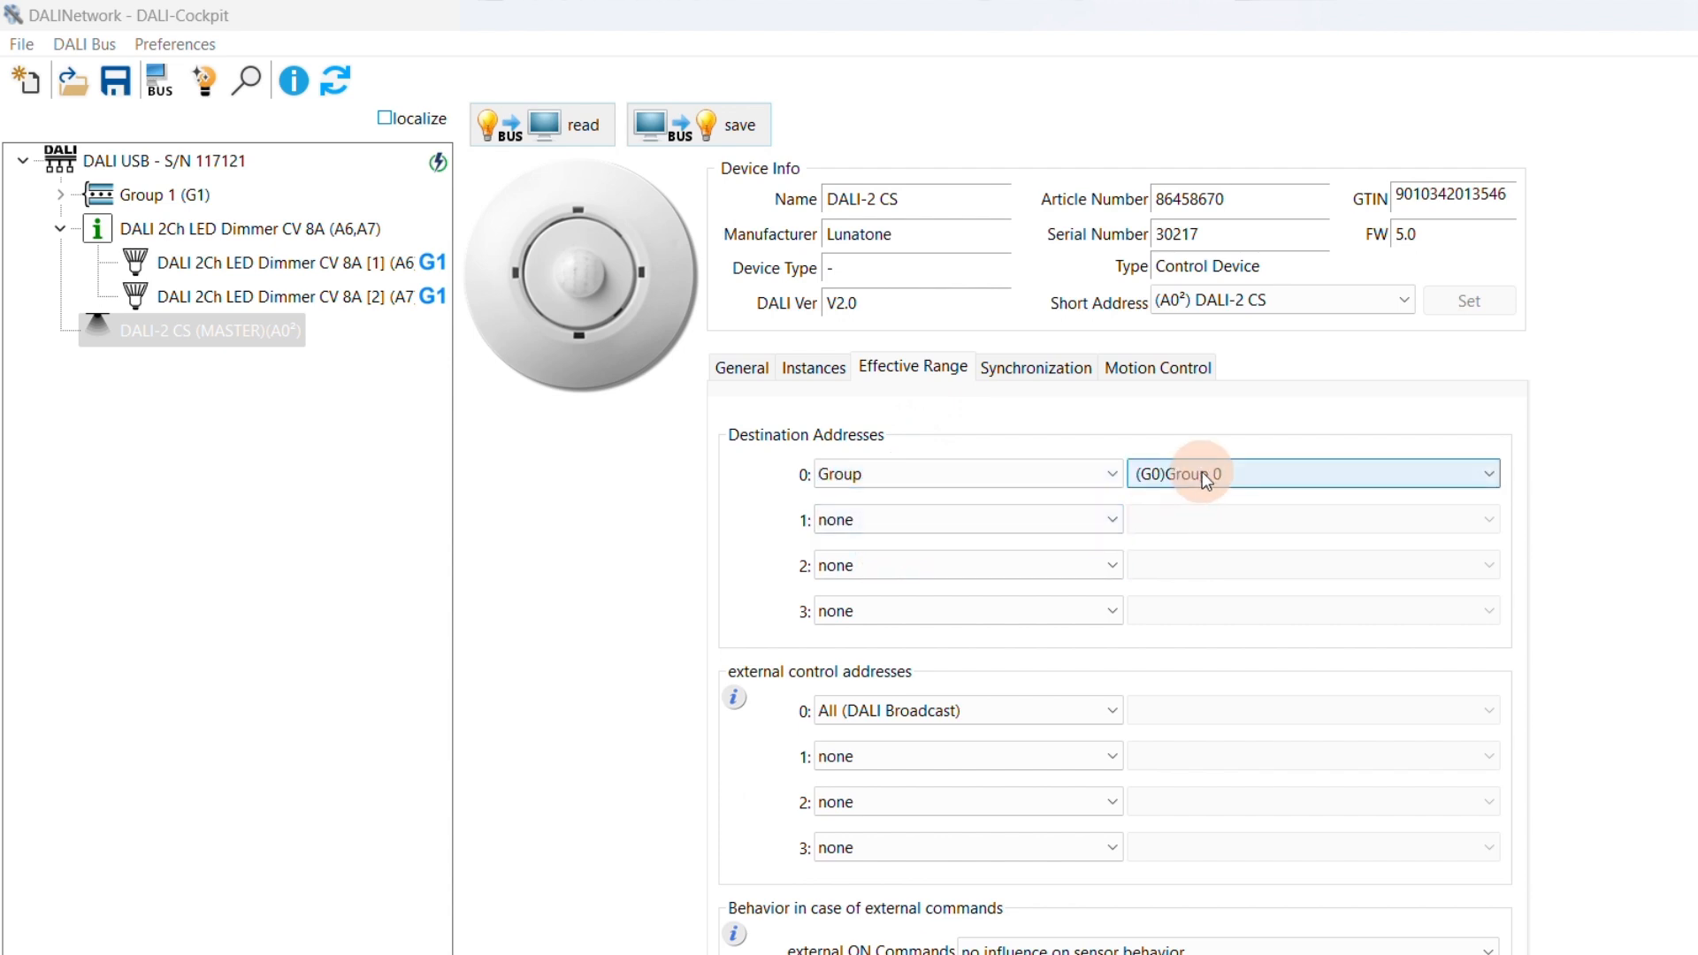
left_click(1312, 473)
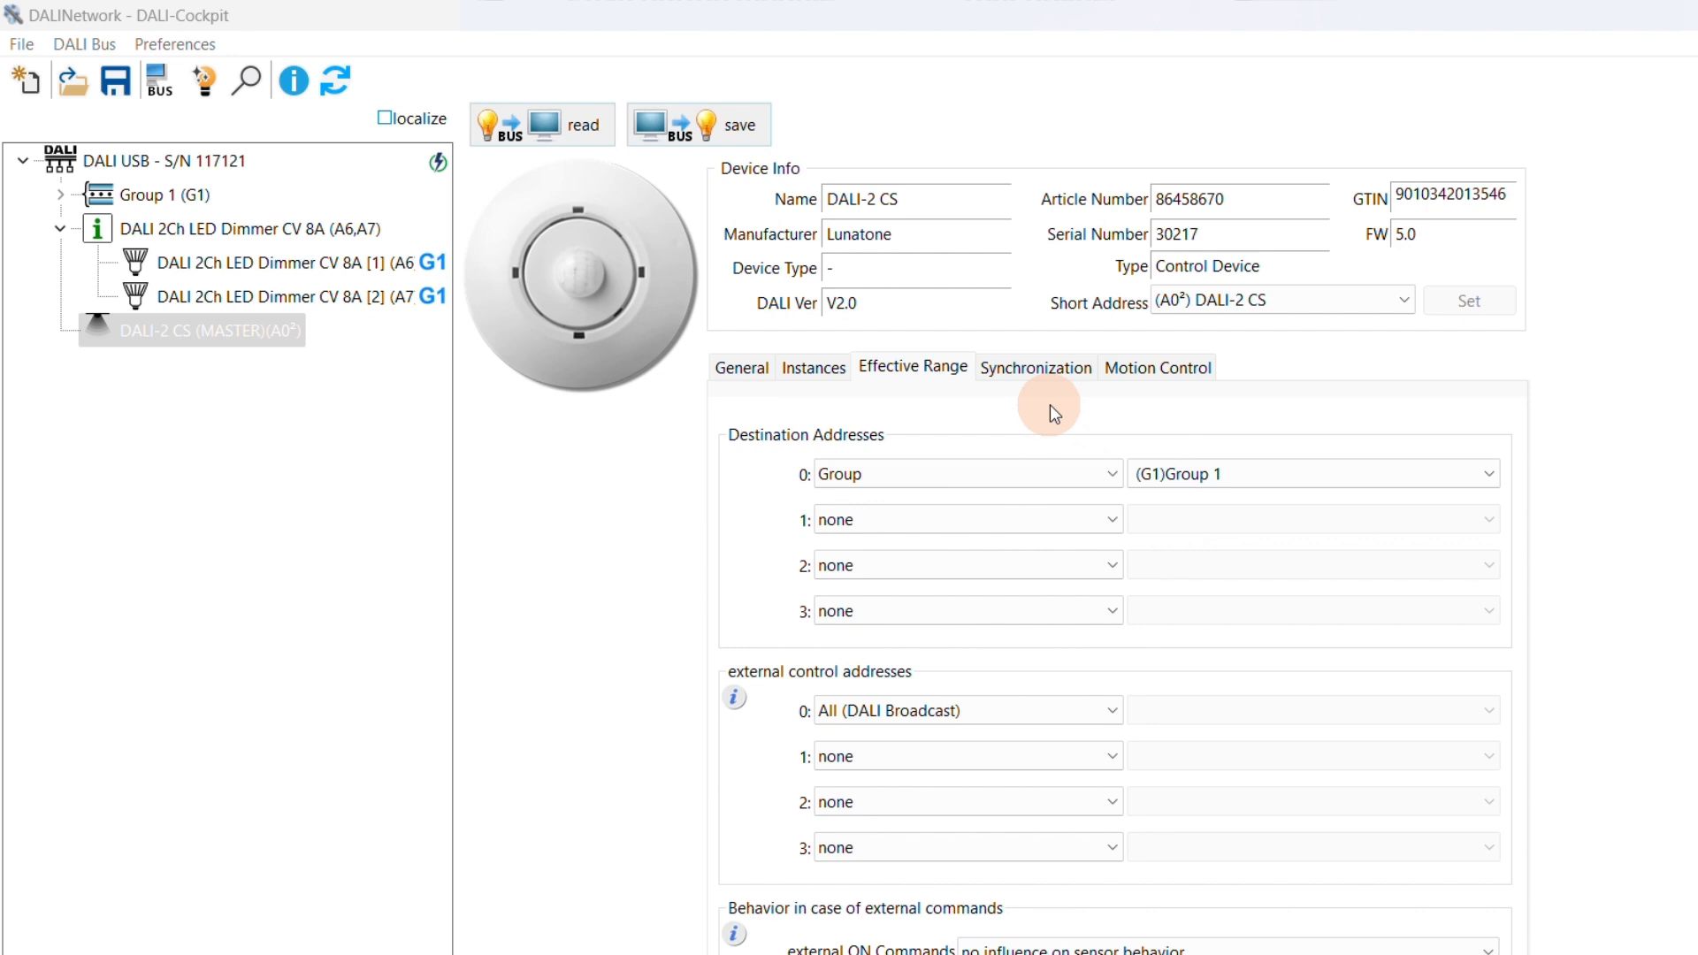
mouse_move(1043, 386)
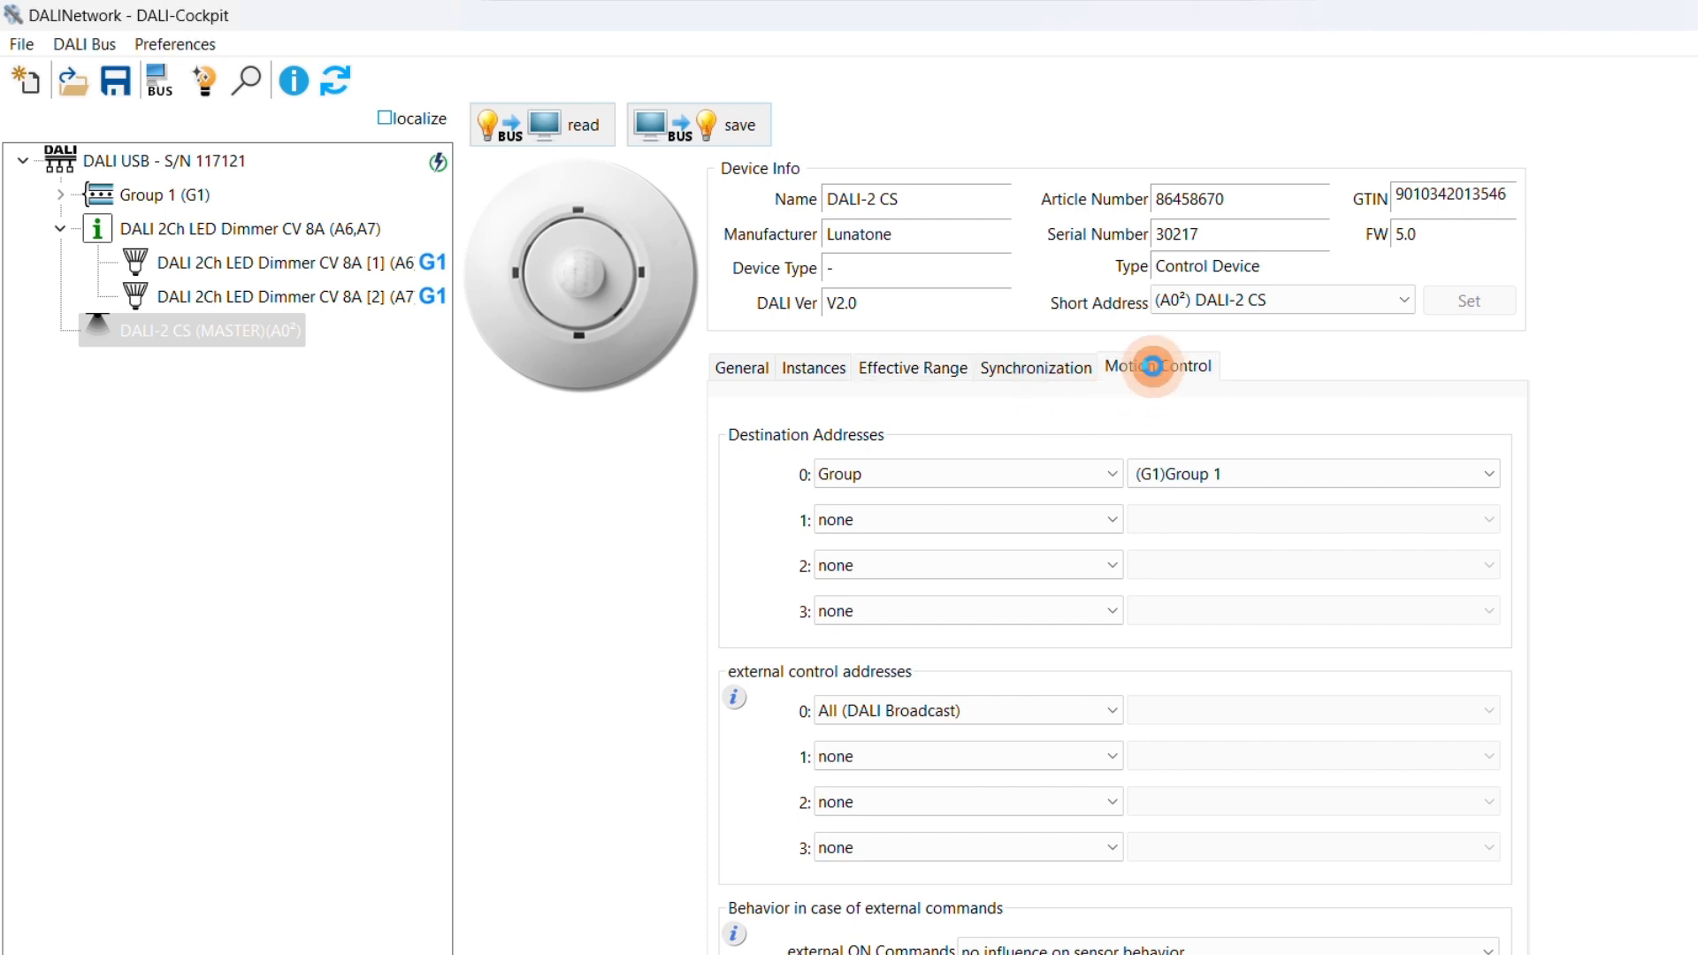
left_click(1157, 365)
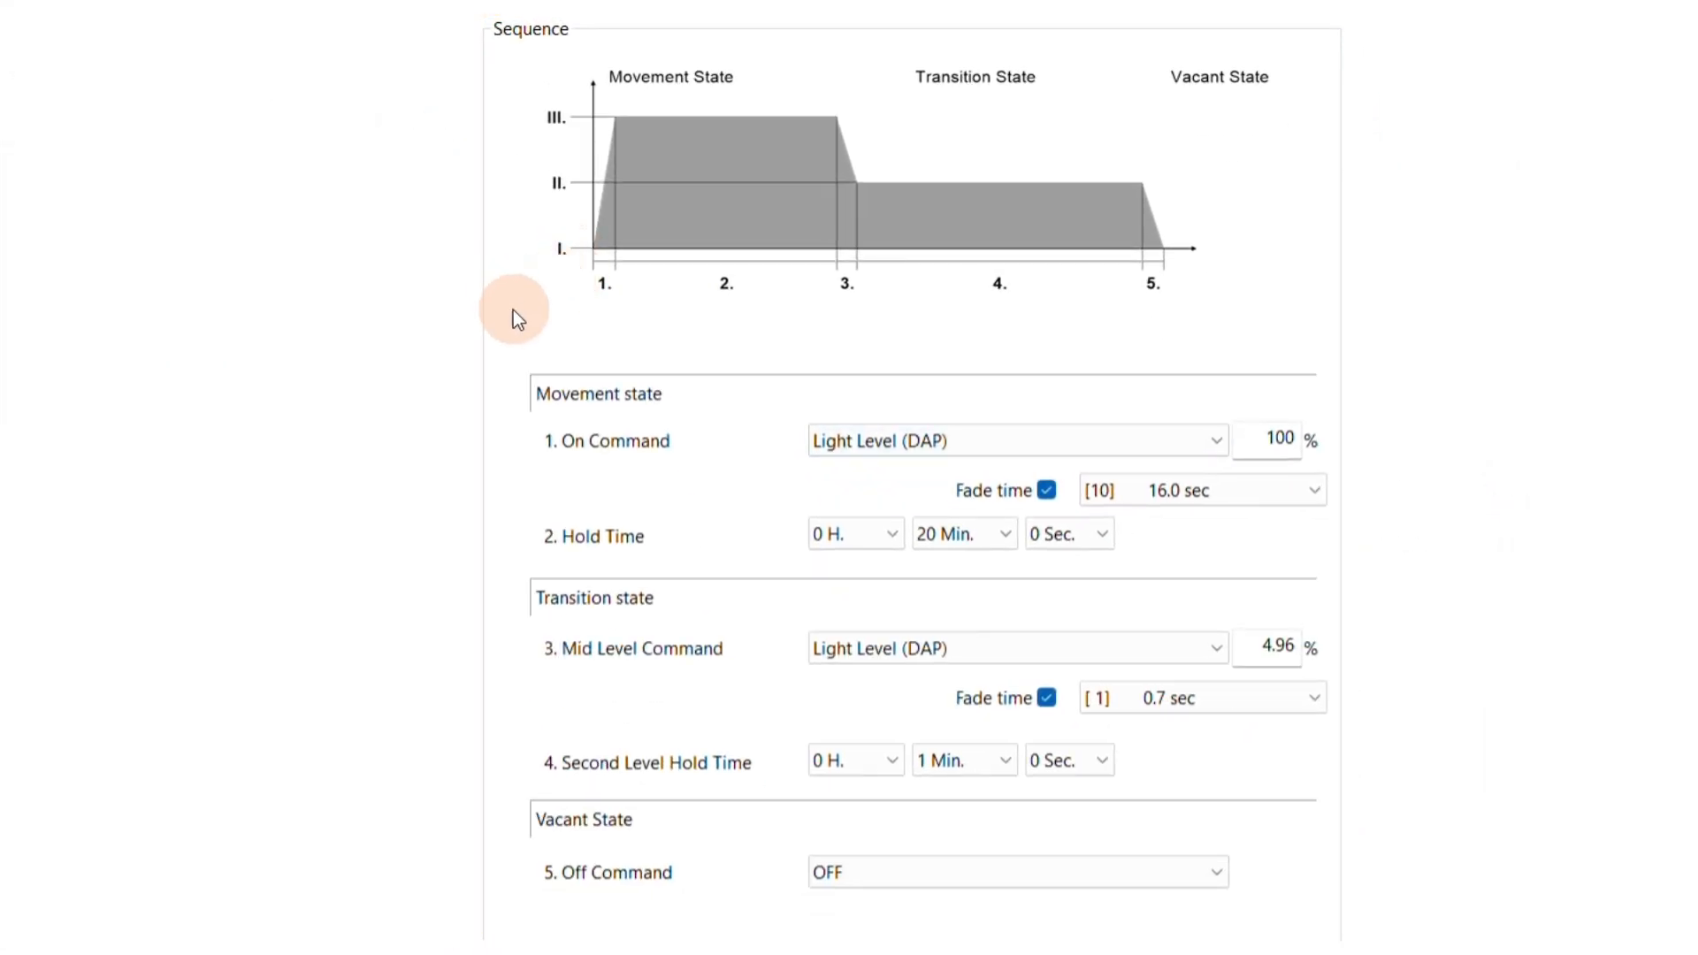
mouse_move(584, 332)
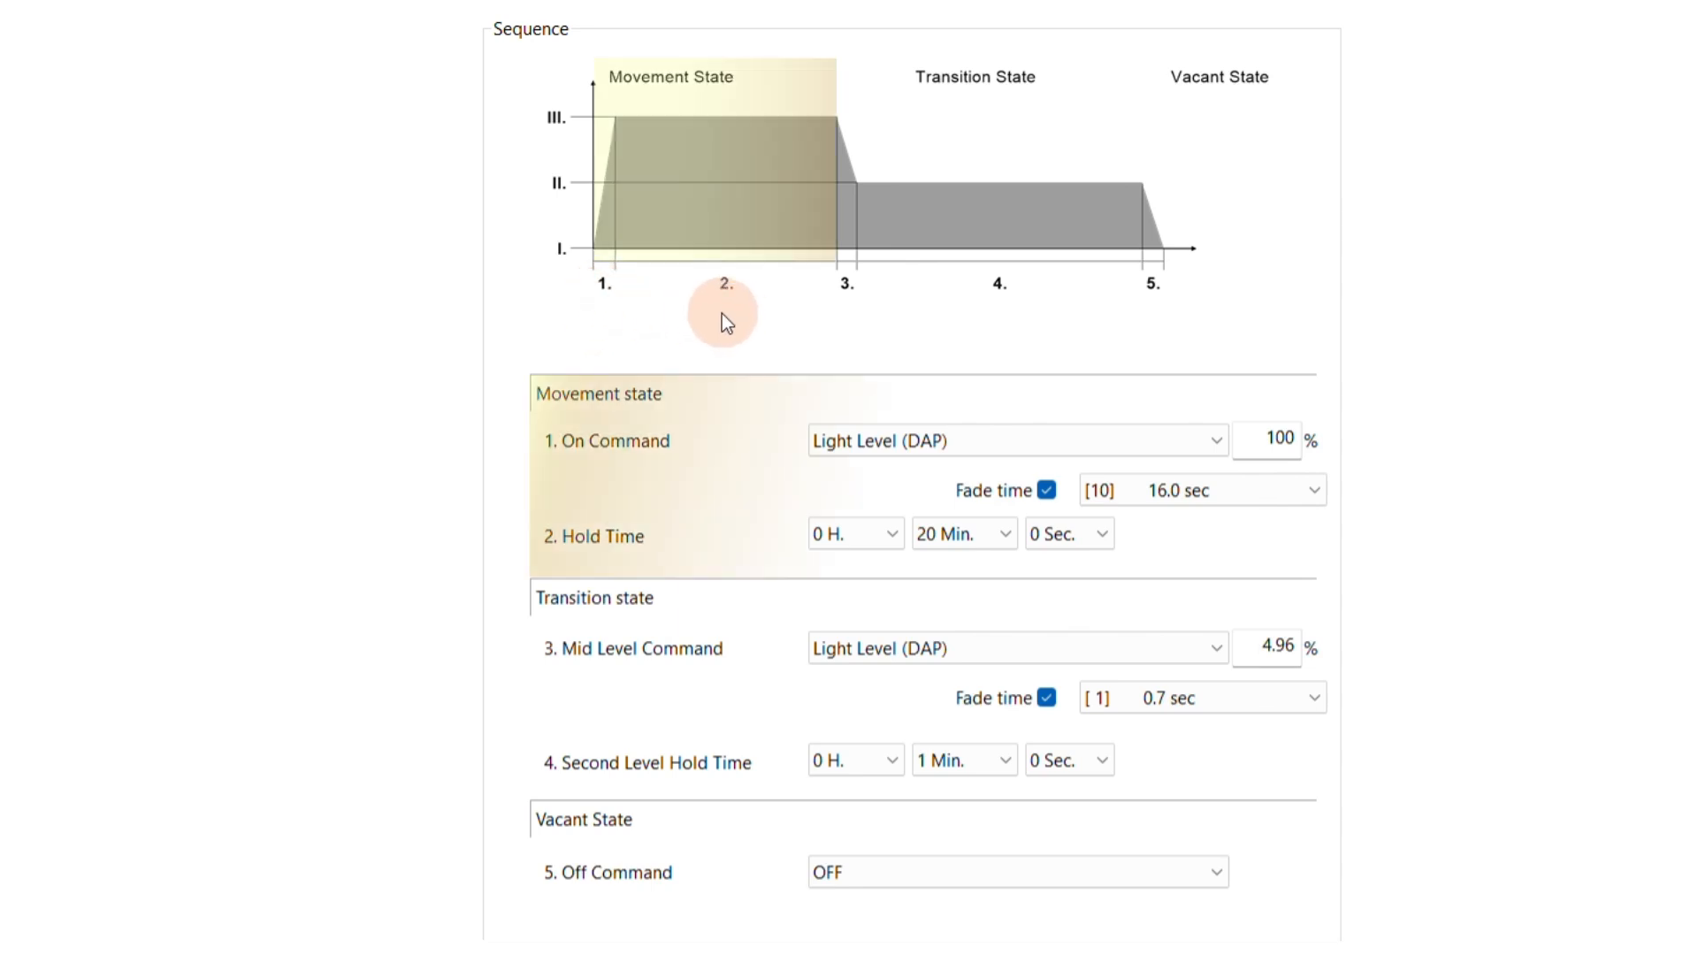
mouse_move(815, 317)
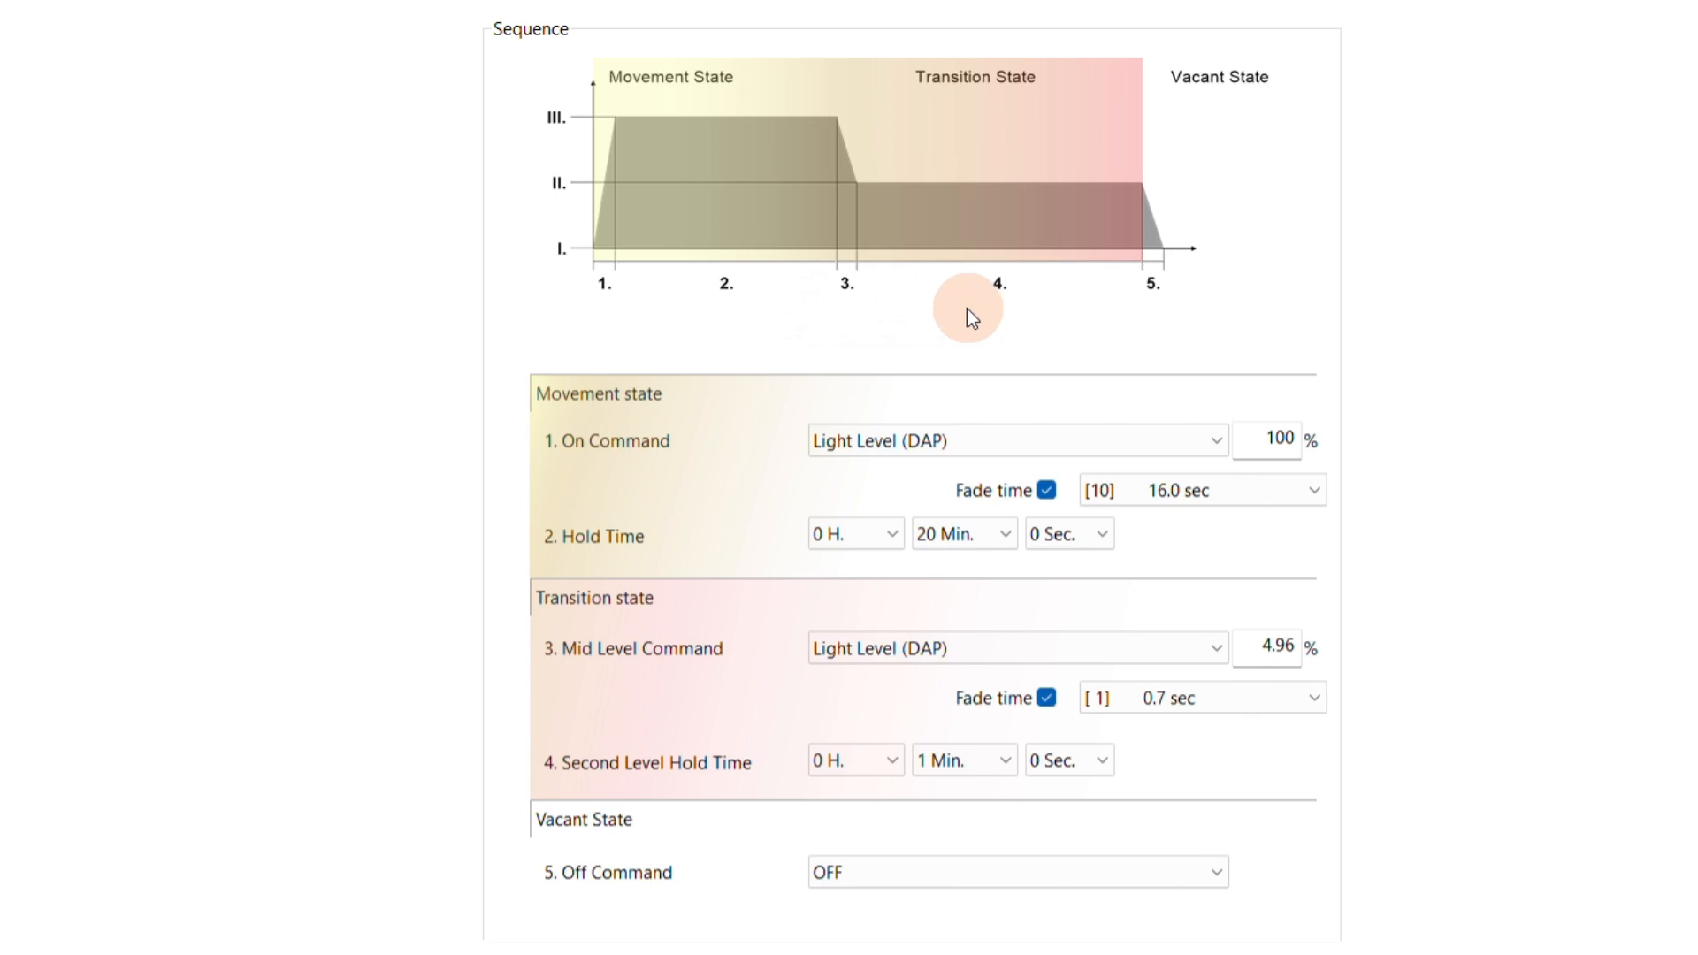
mouse_move(1016, 319)
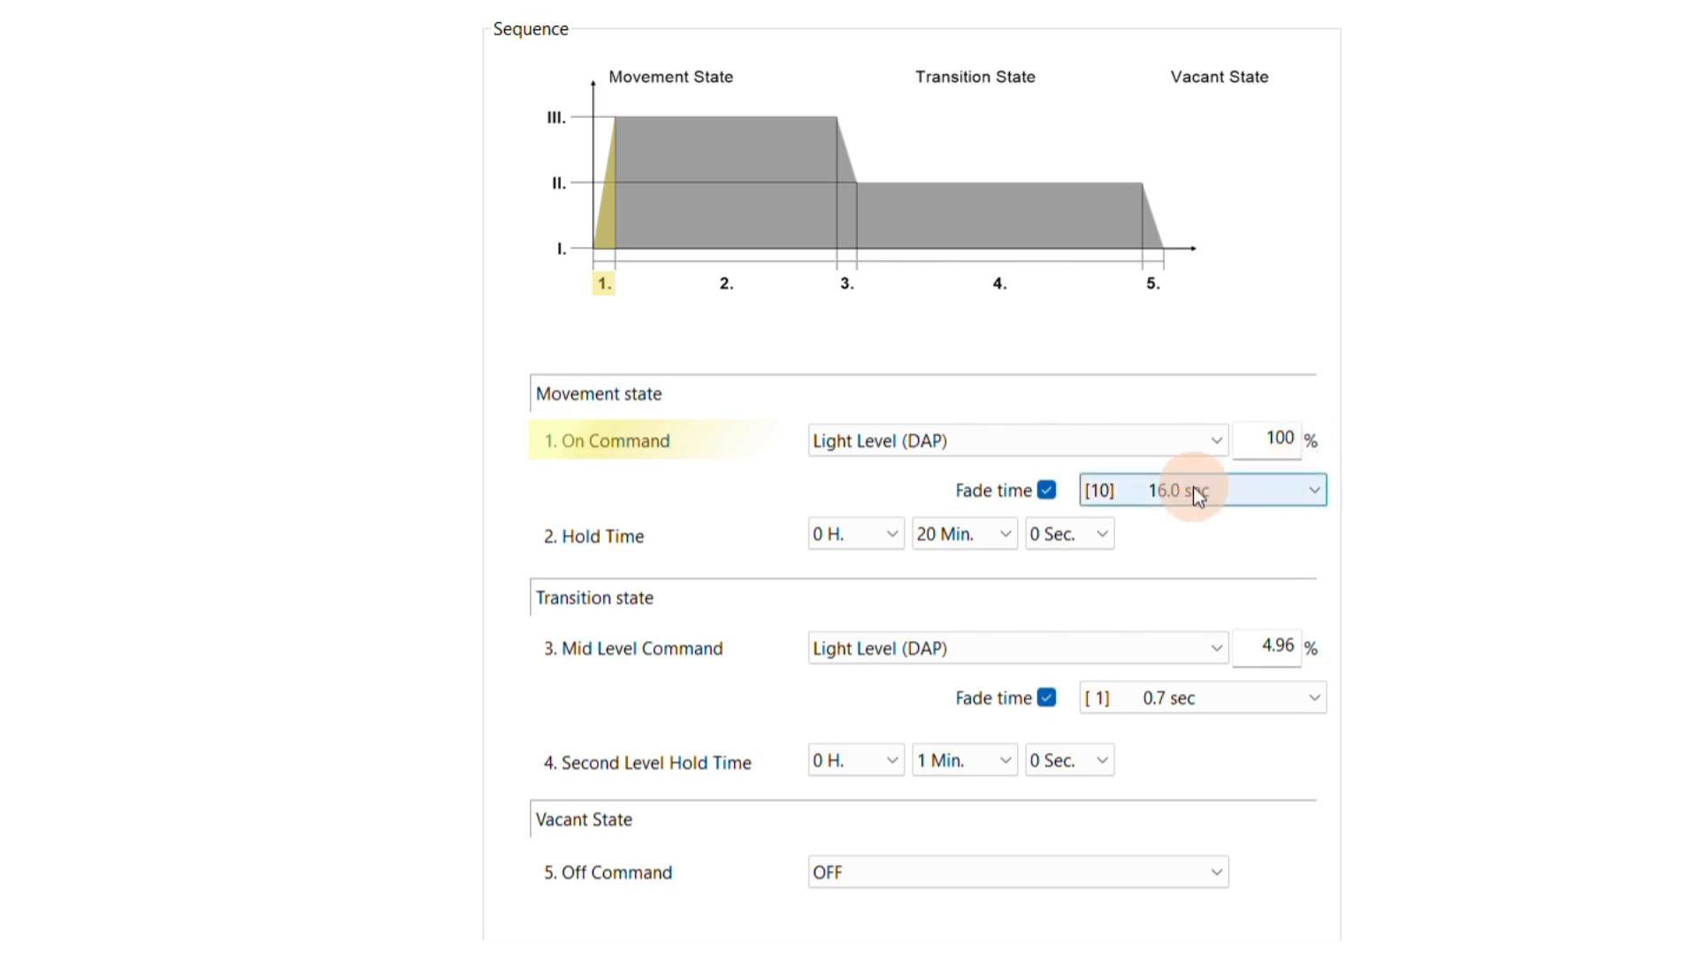
Step: Set the On Command fade time to 1.4 sec and the hold time to 10 minutes
left_click(1310, 489)
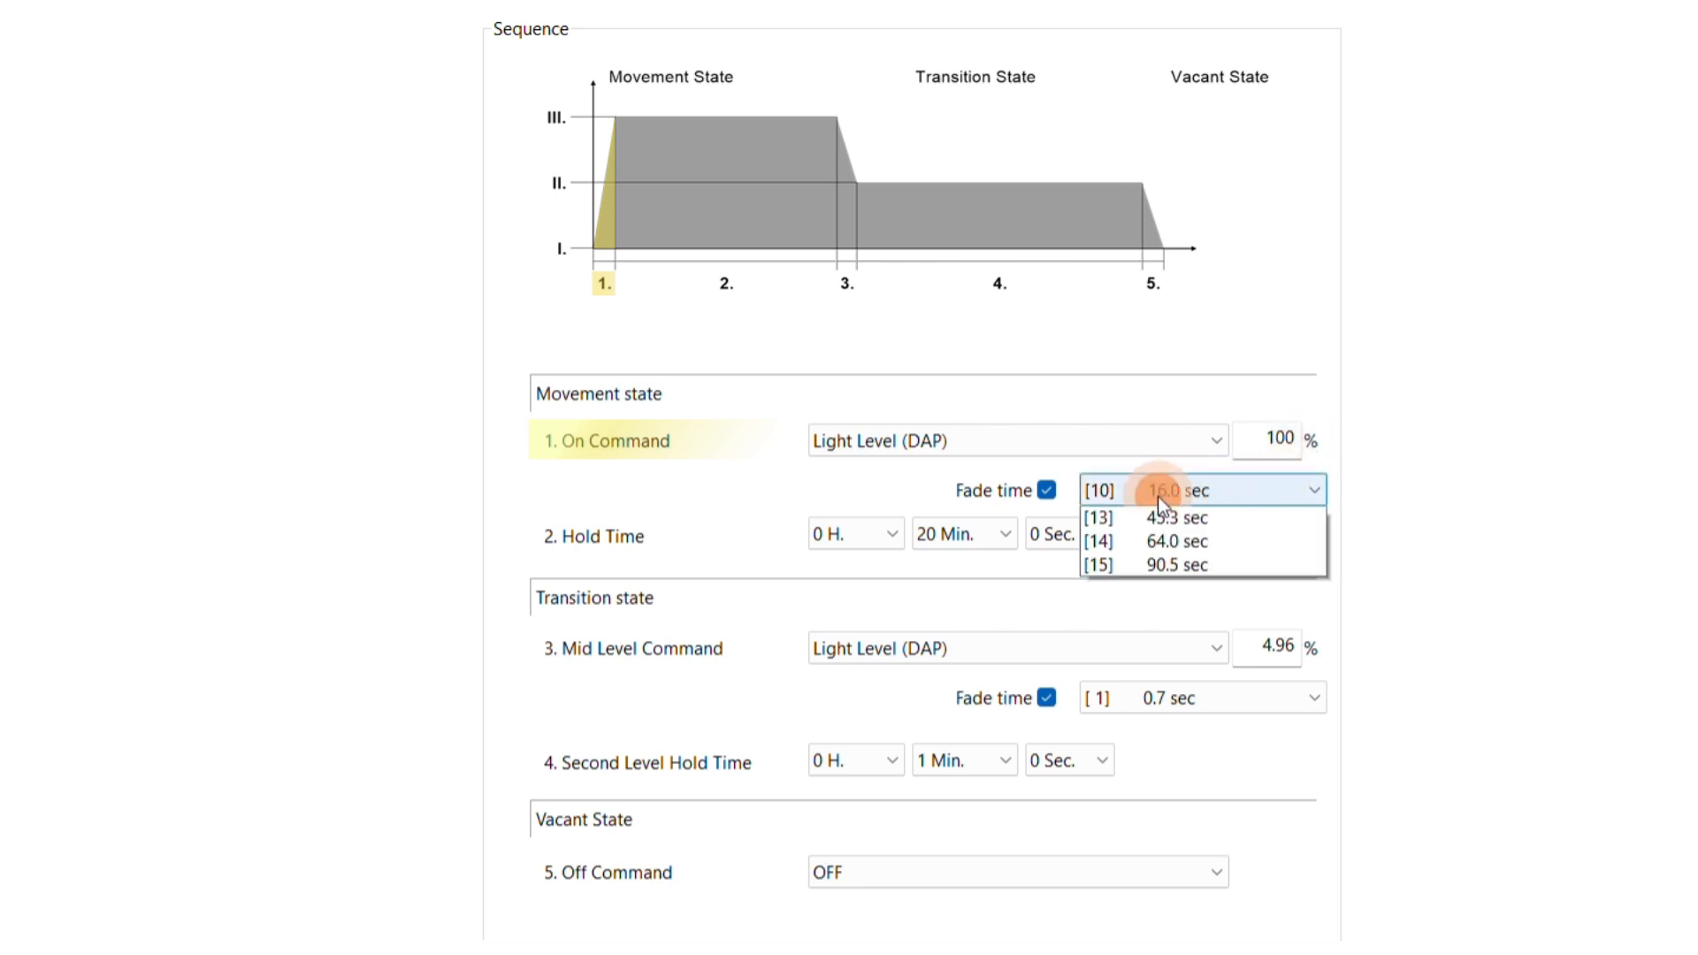
left_click(1196, 489)
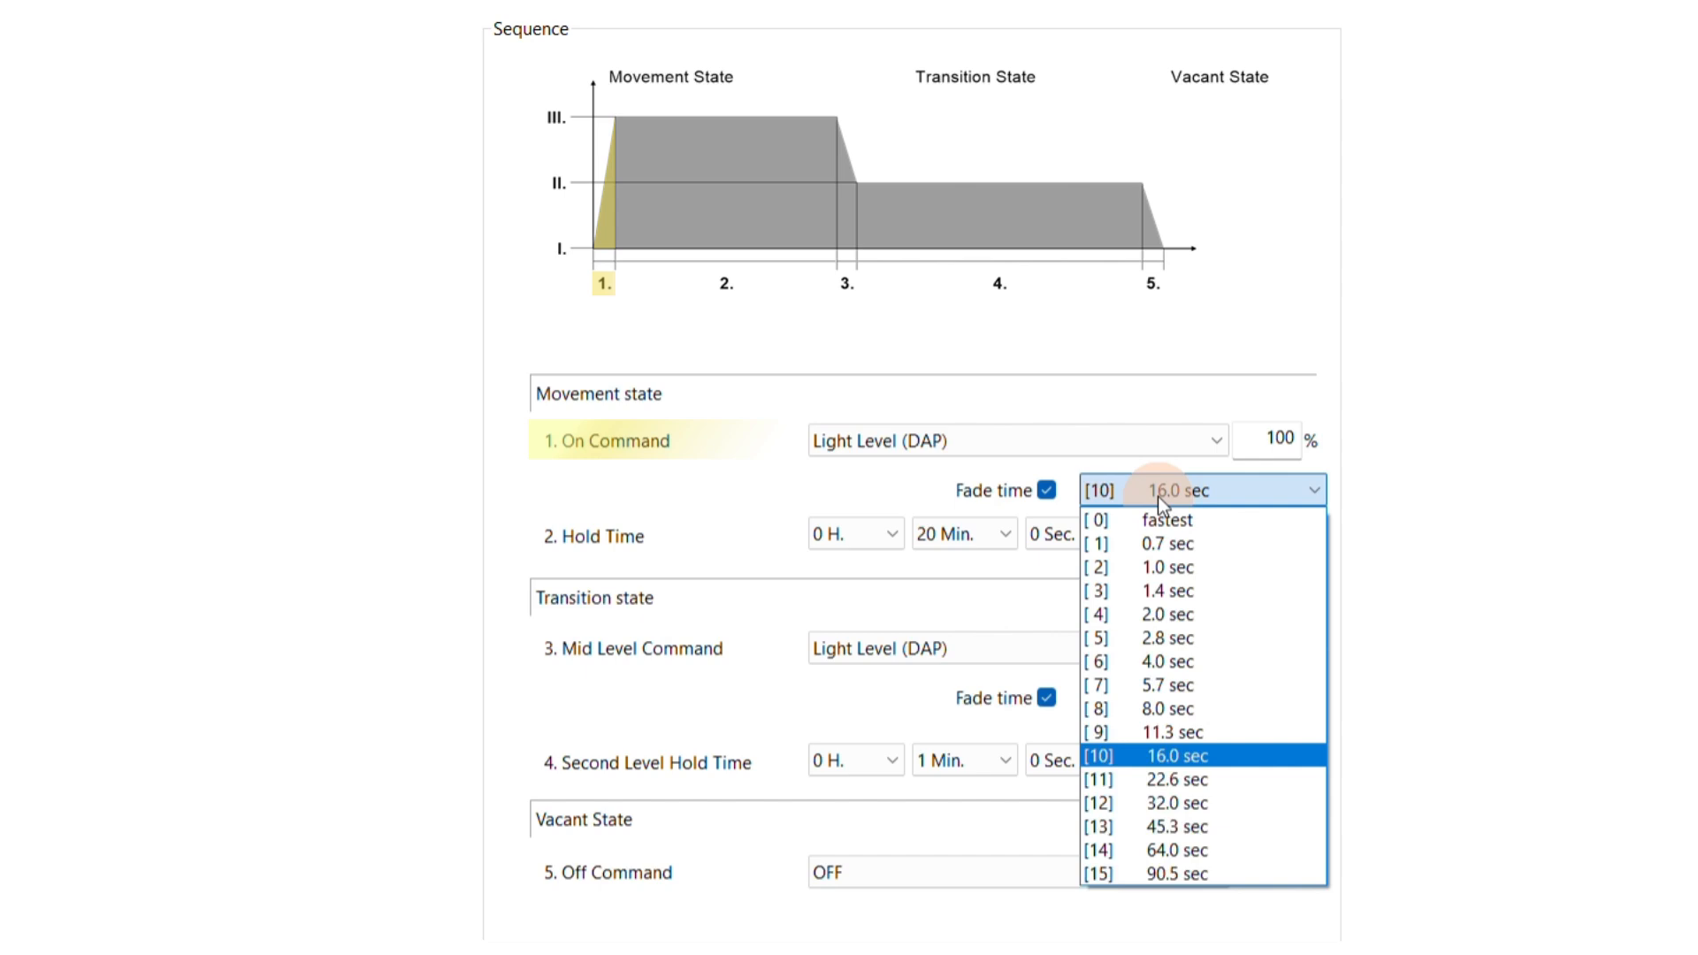
mouse_move(1164, 592)
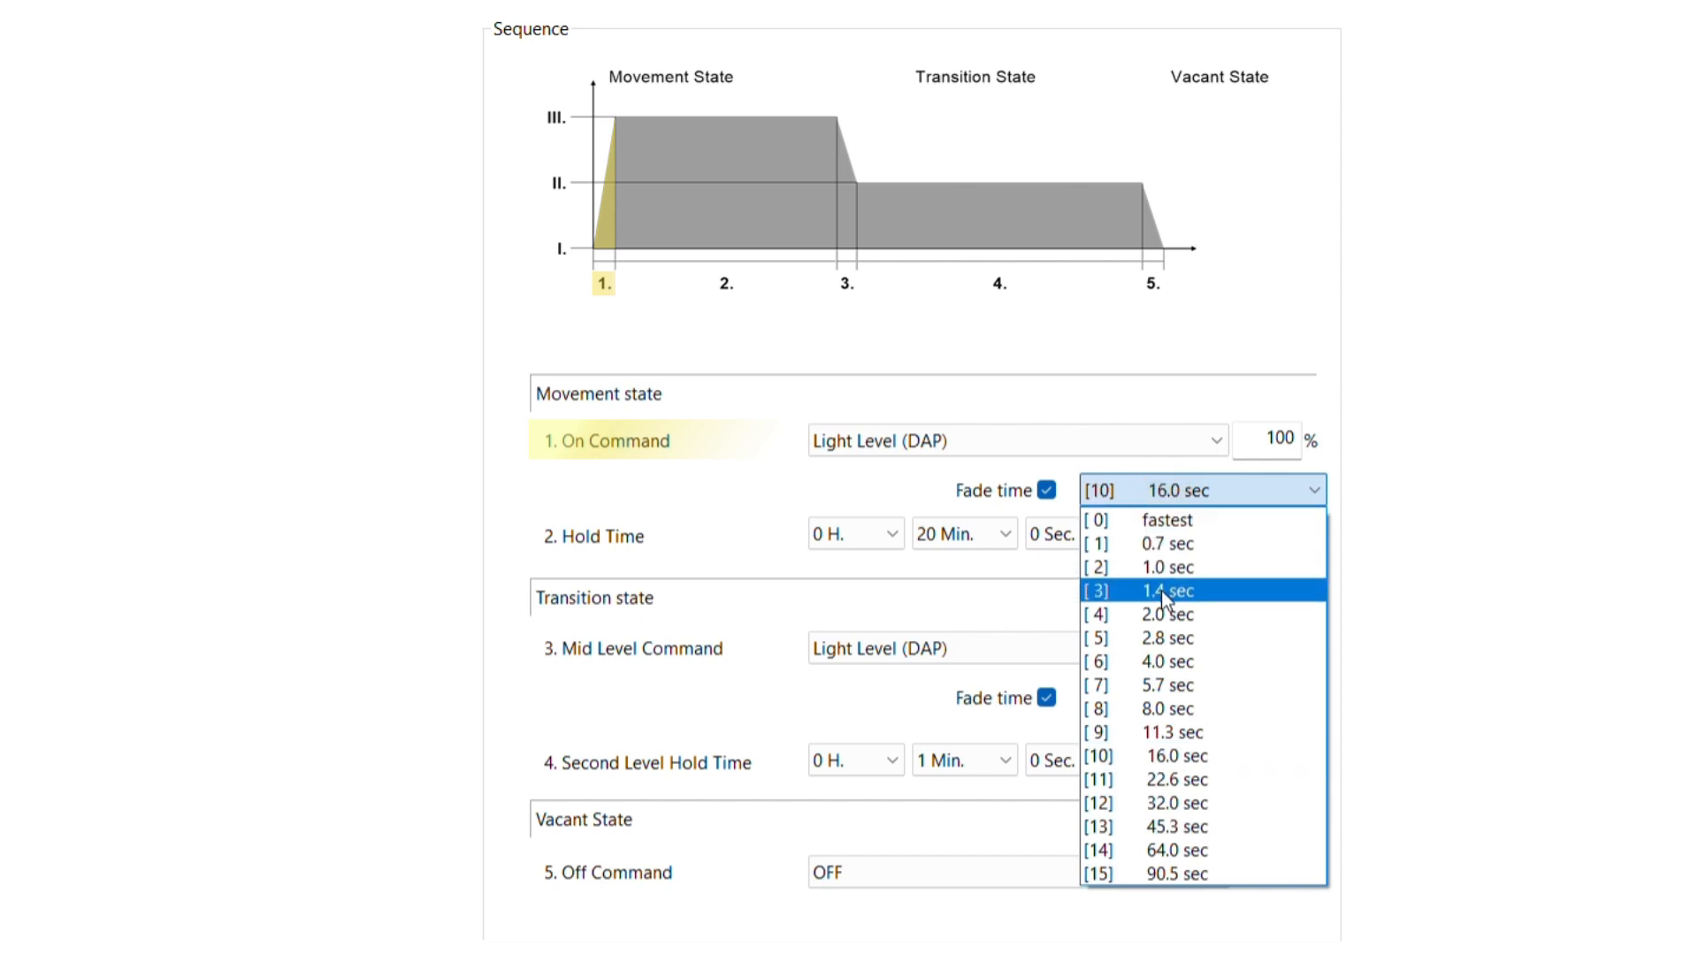
left_click(1164, 592)
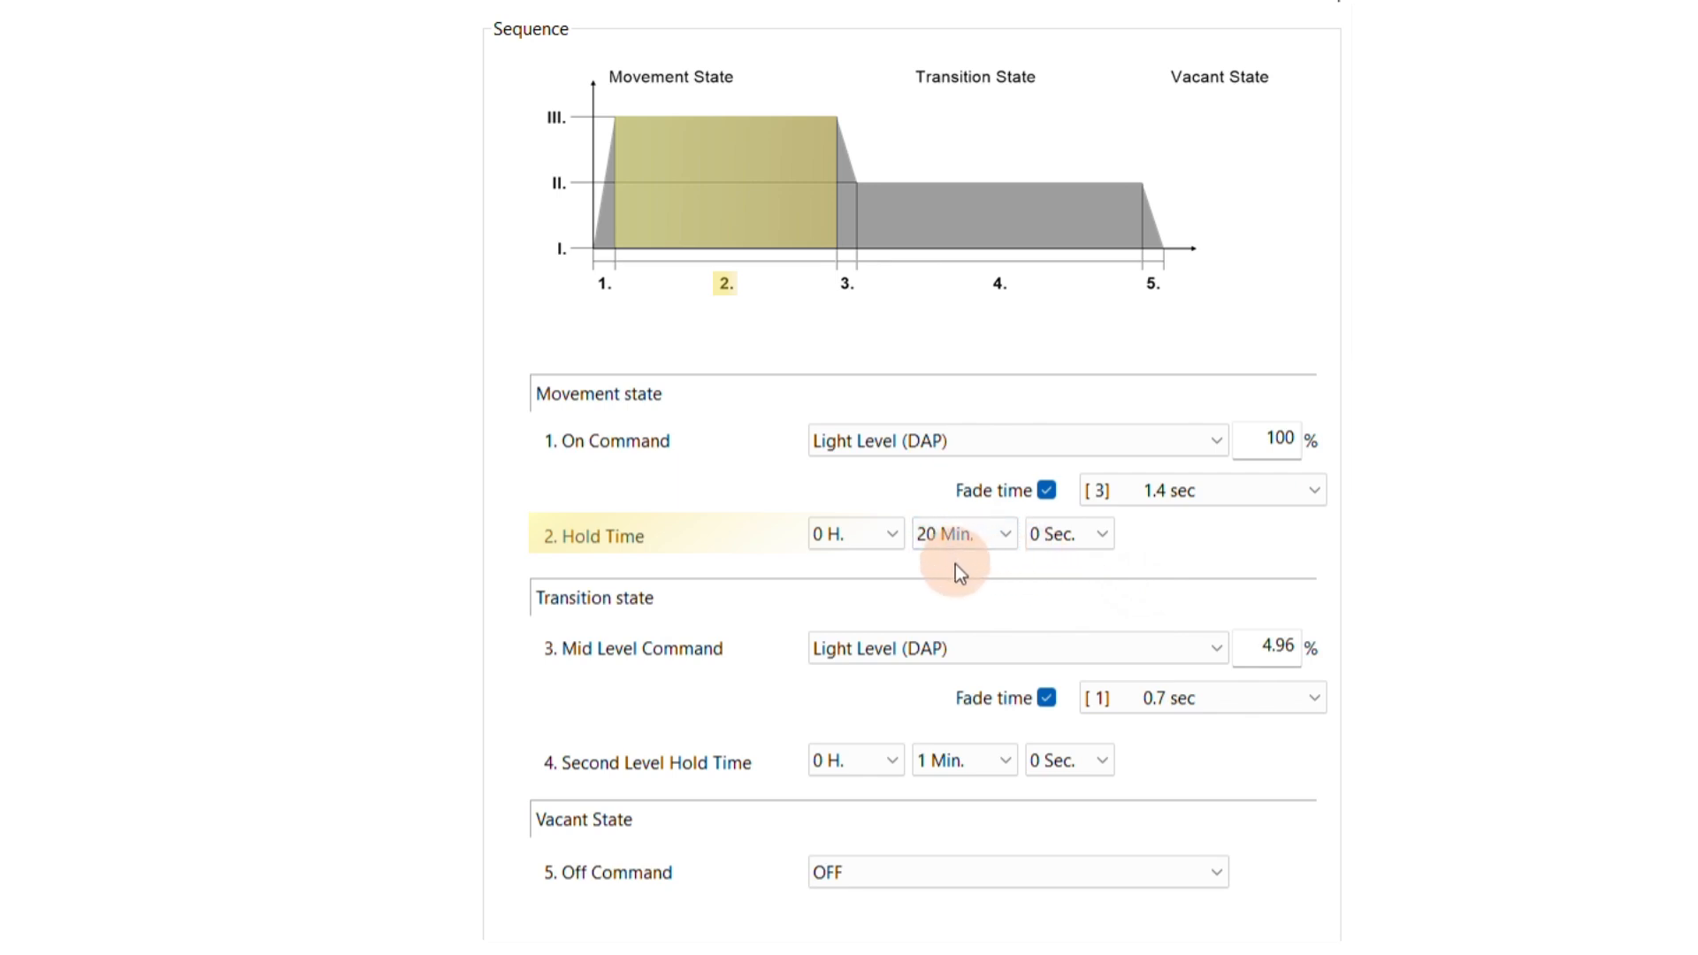
left_click(957, 533)
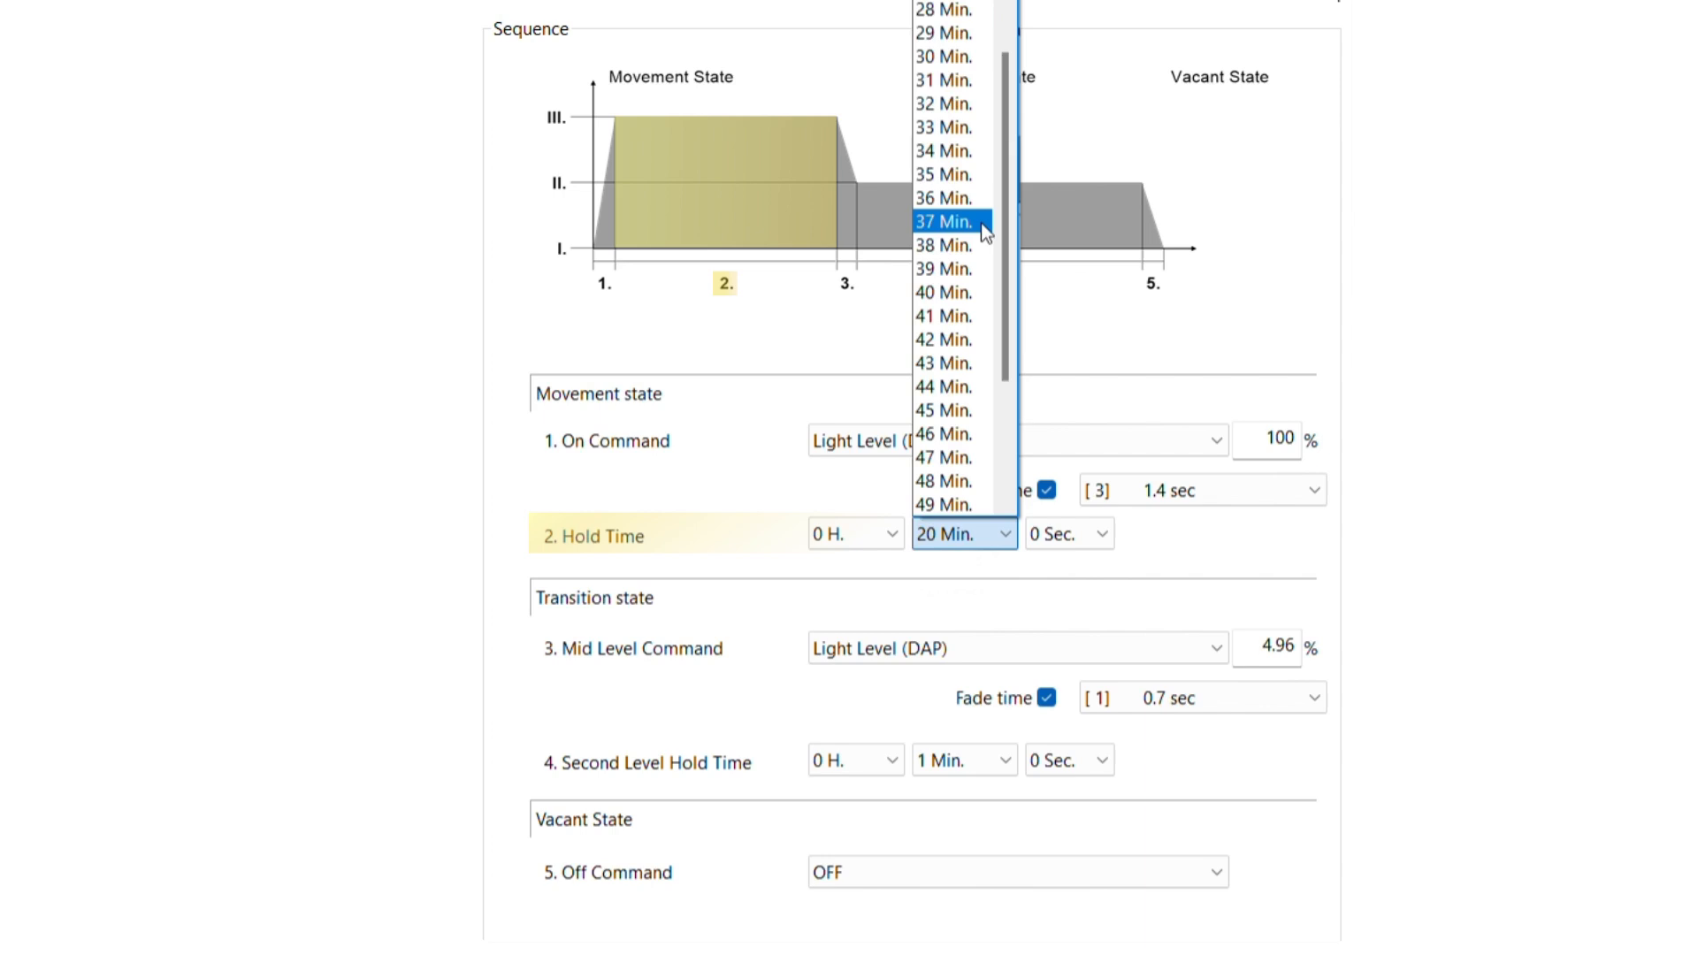
scroll("up", 3)
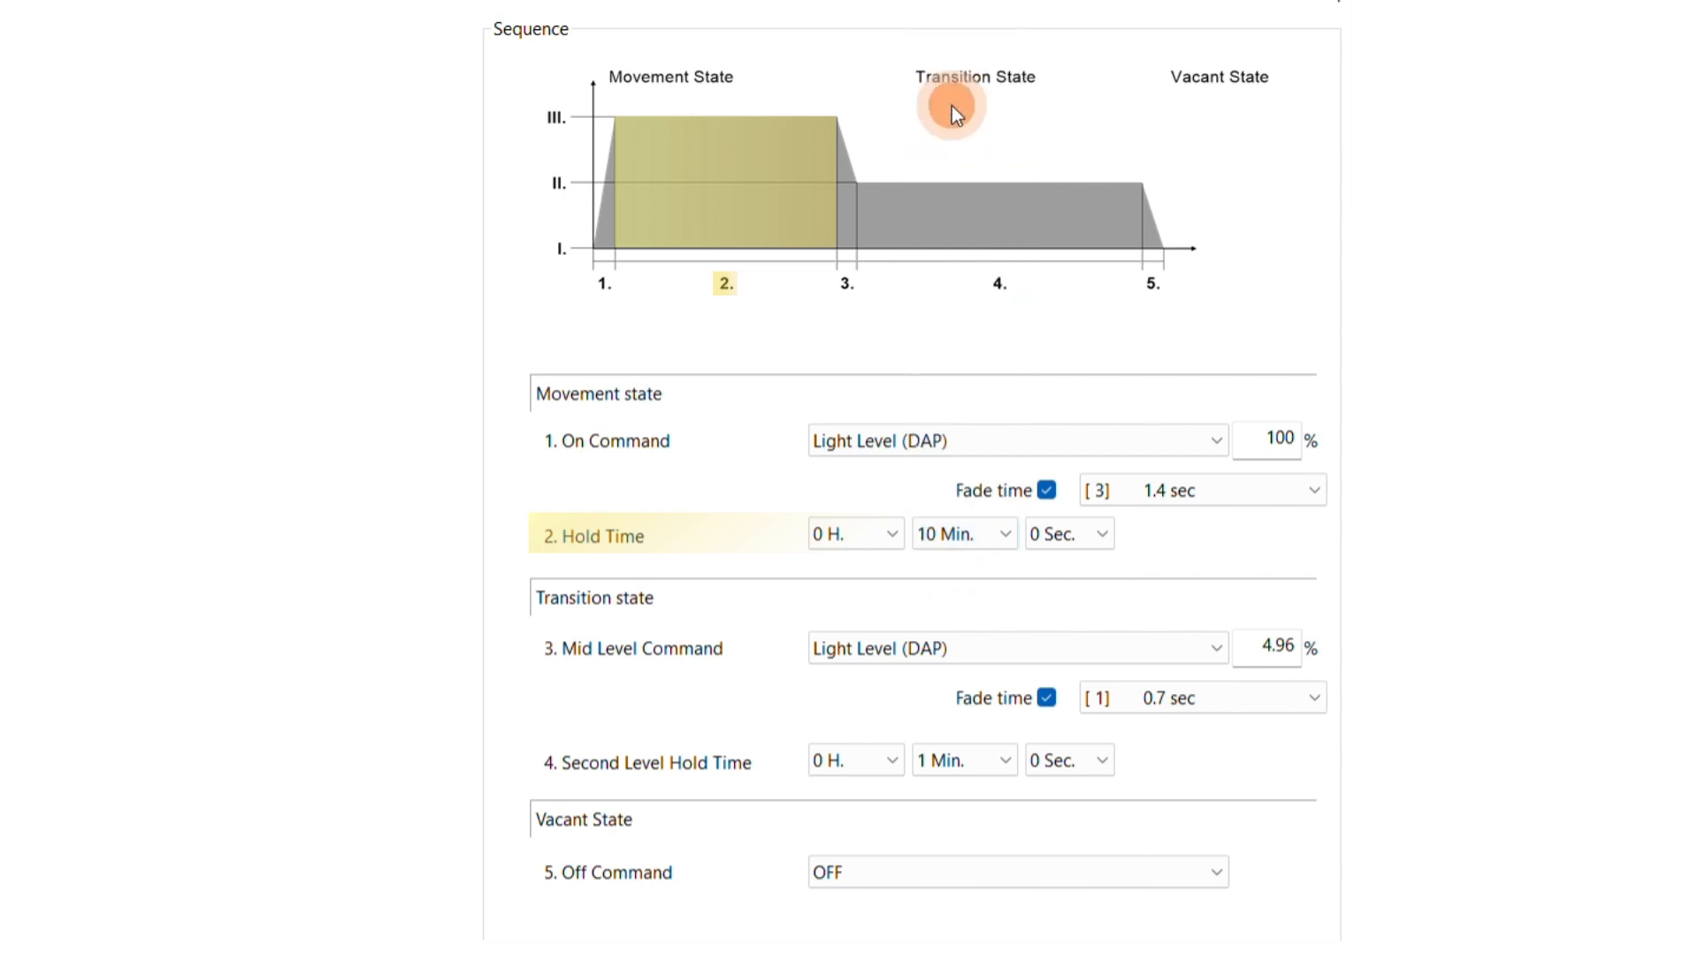
mouse_move(683, 715)
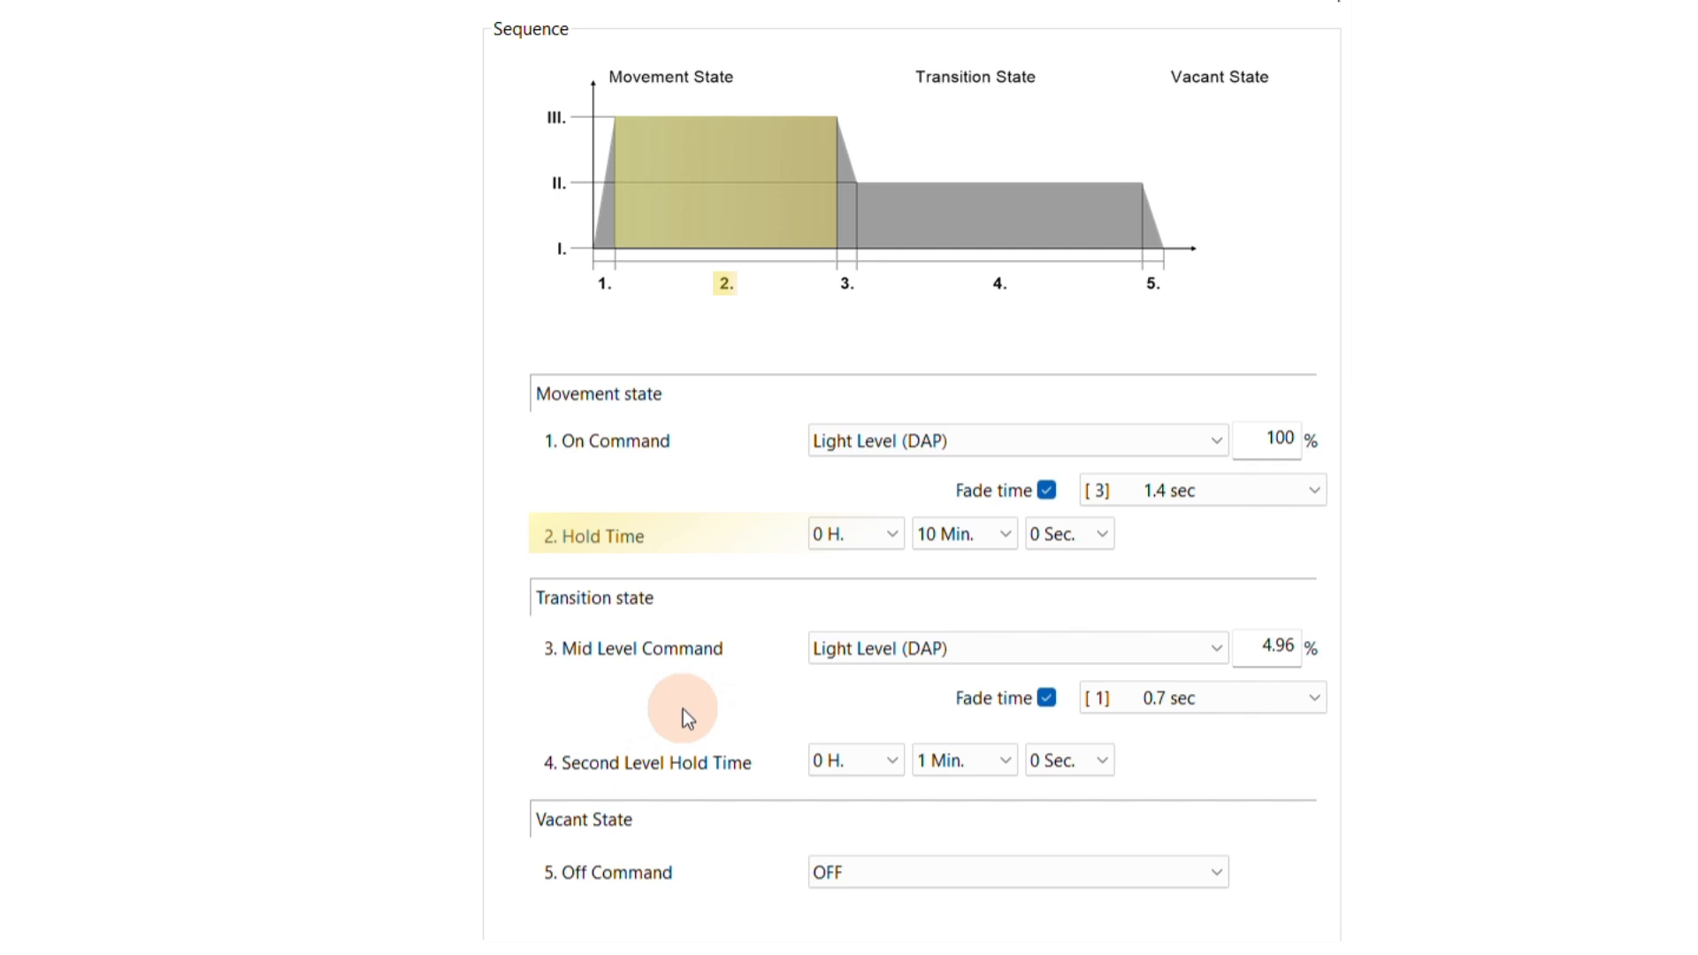
Step: Set Mid Level Command to 40% with a 2.8 sec fade and a 3-minute second-level hold
left_click(639, 648)
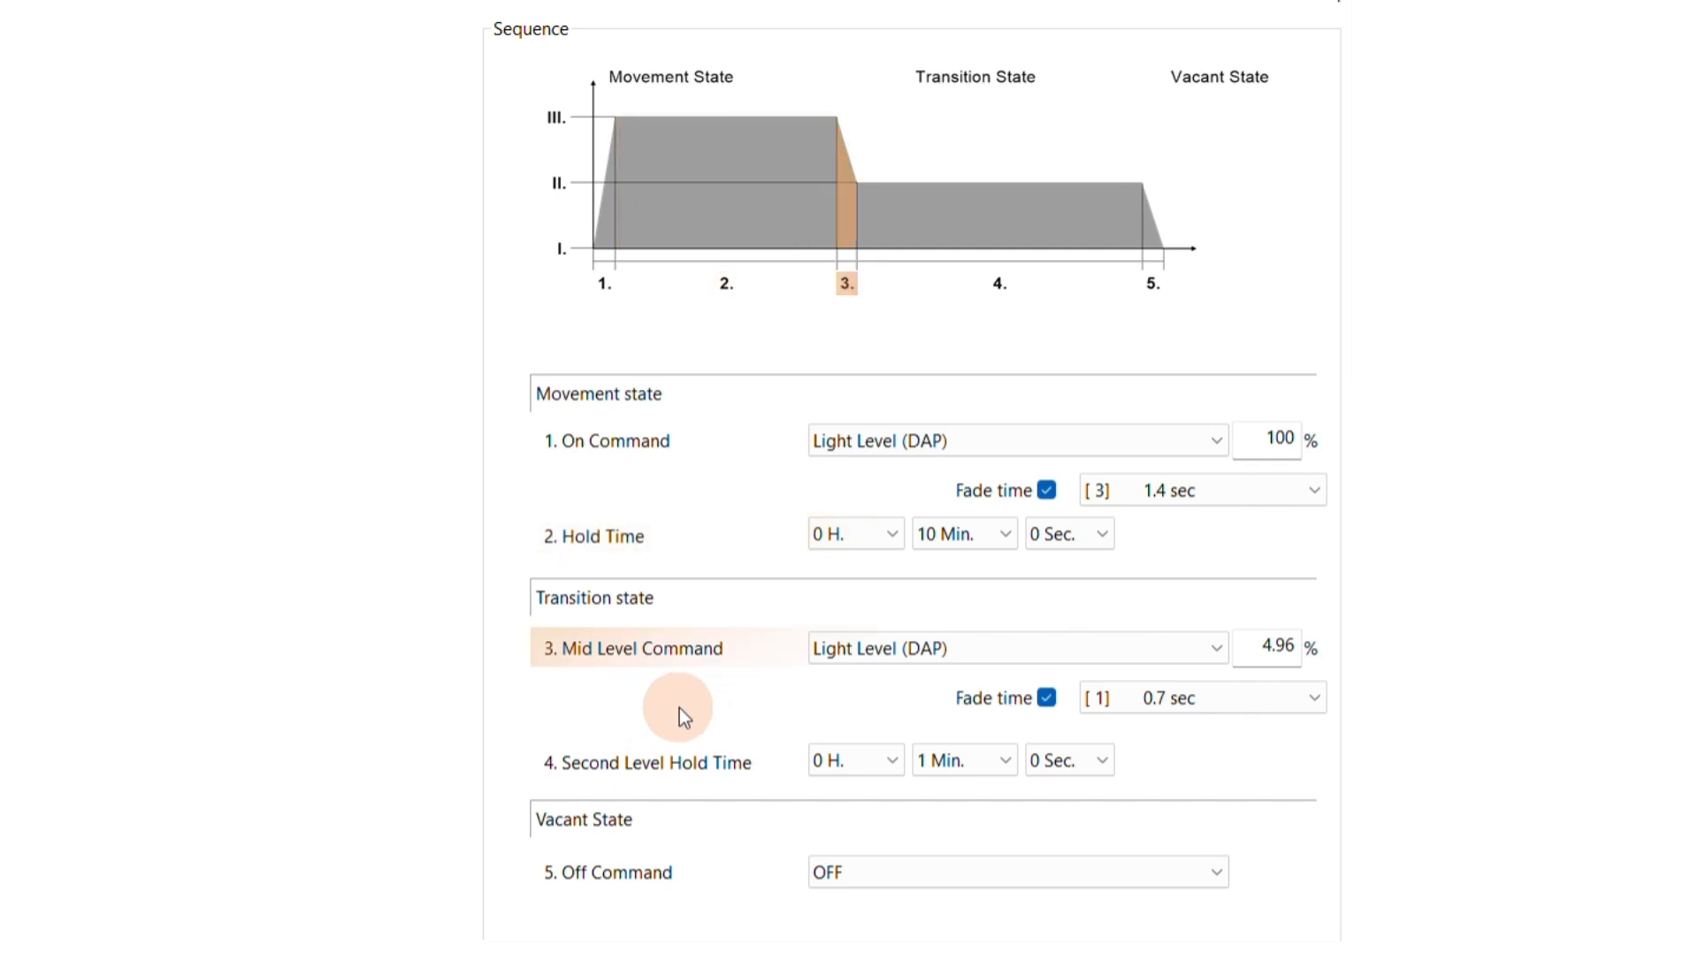
mouse_move(661, 653)
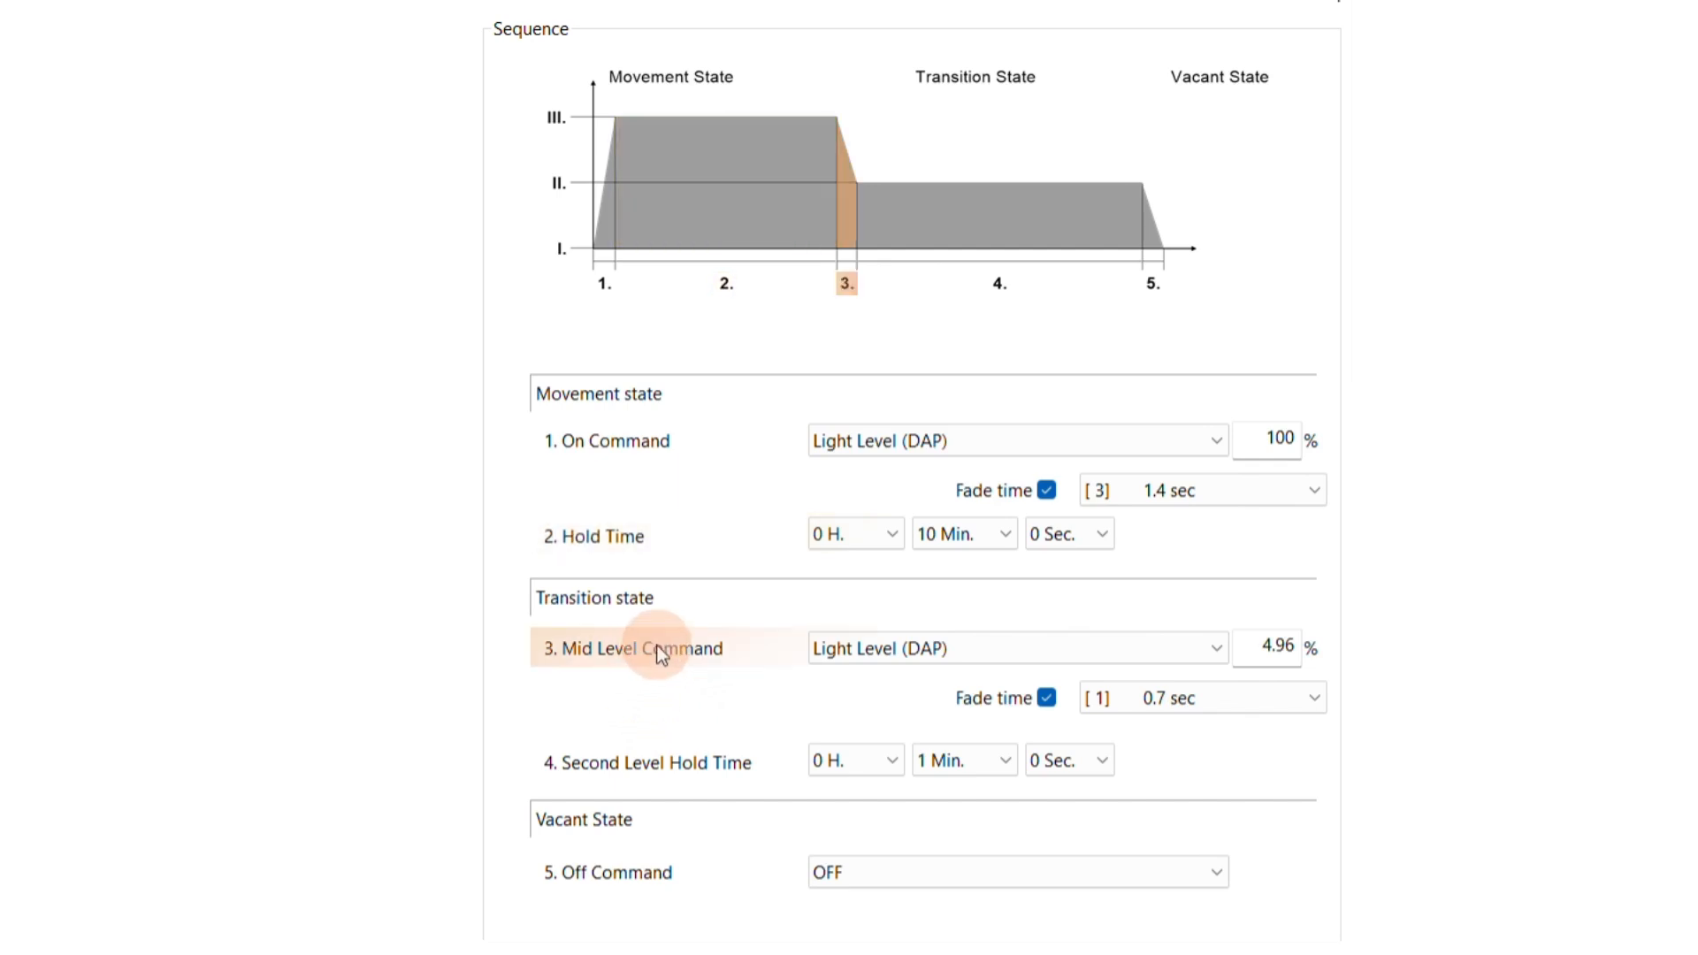
mouse_move(893, 694)
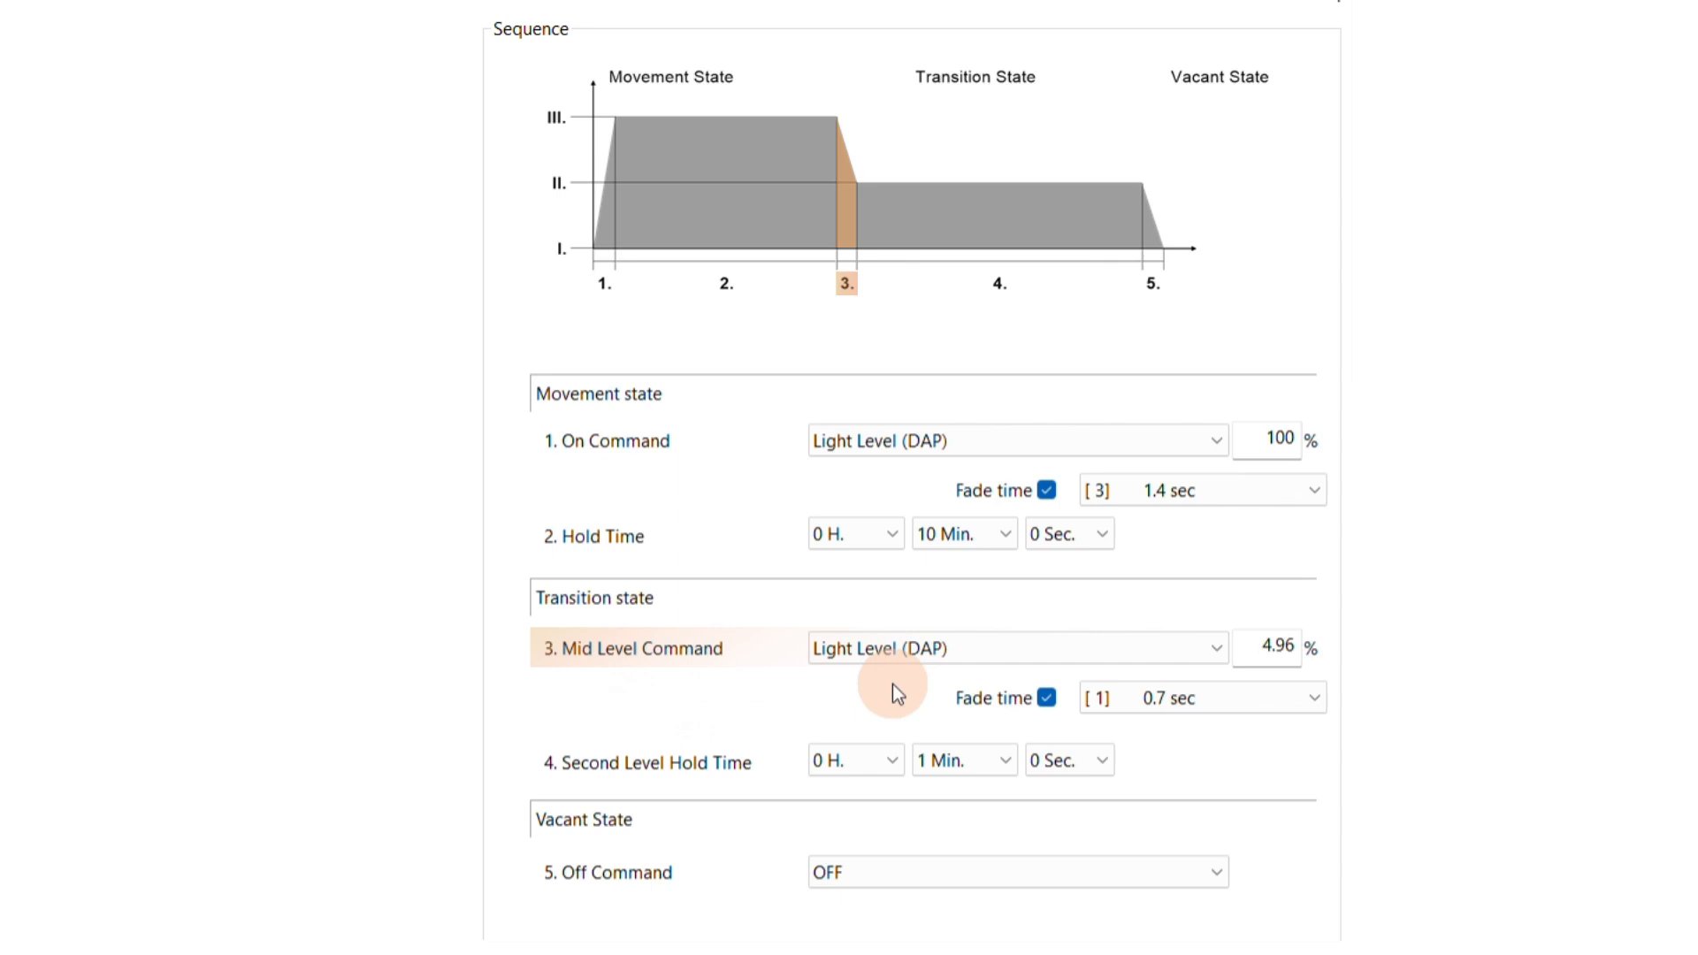
mouse_move(973, 691)
type("40")
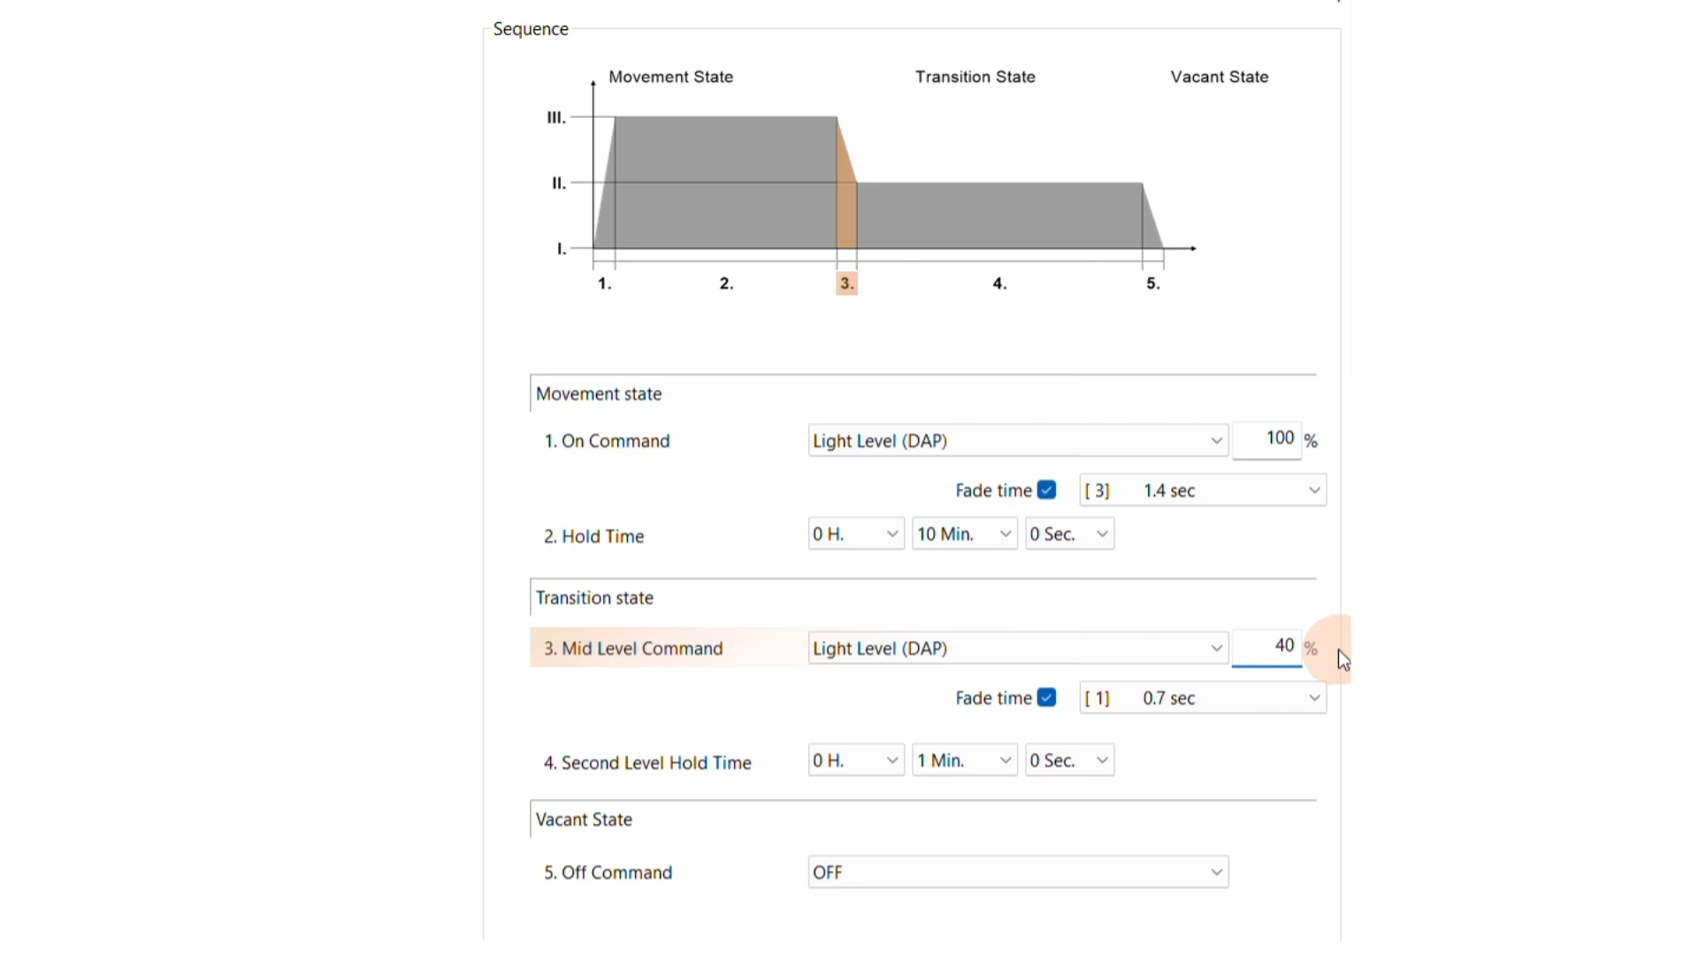
left_click(1311, 699)
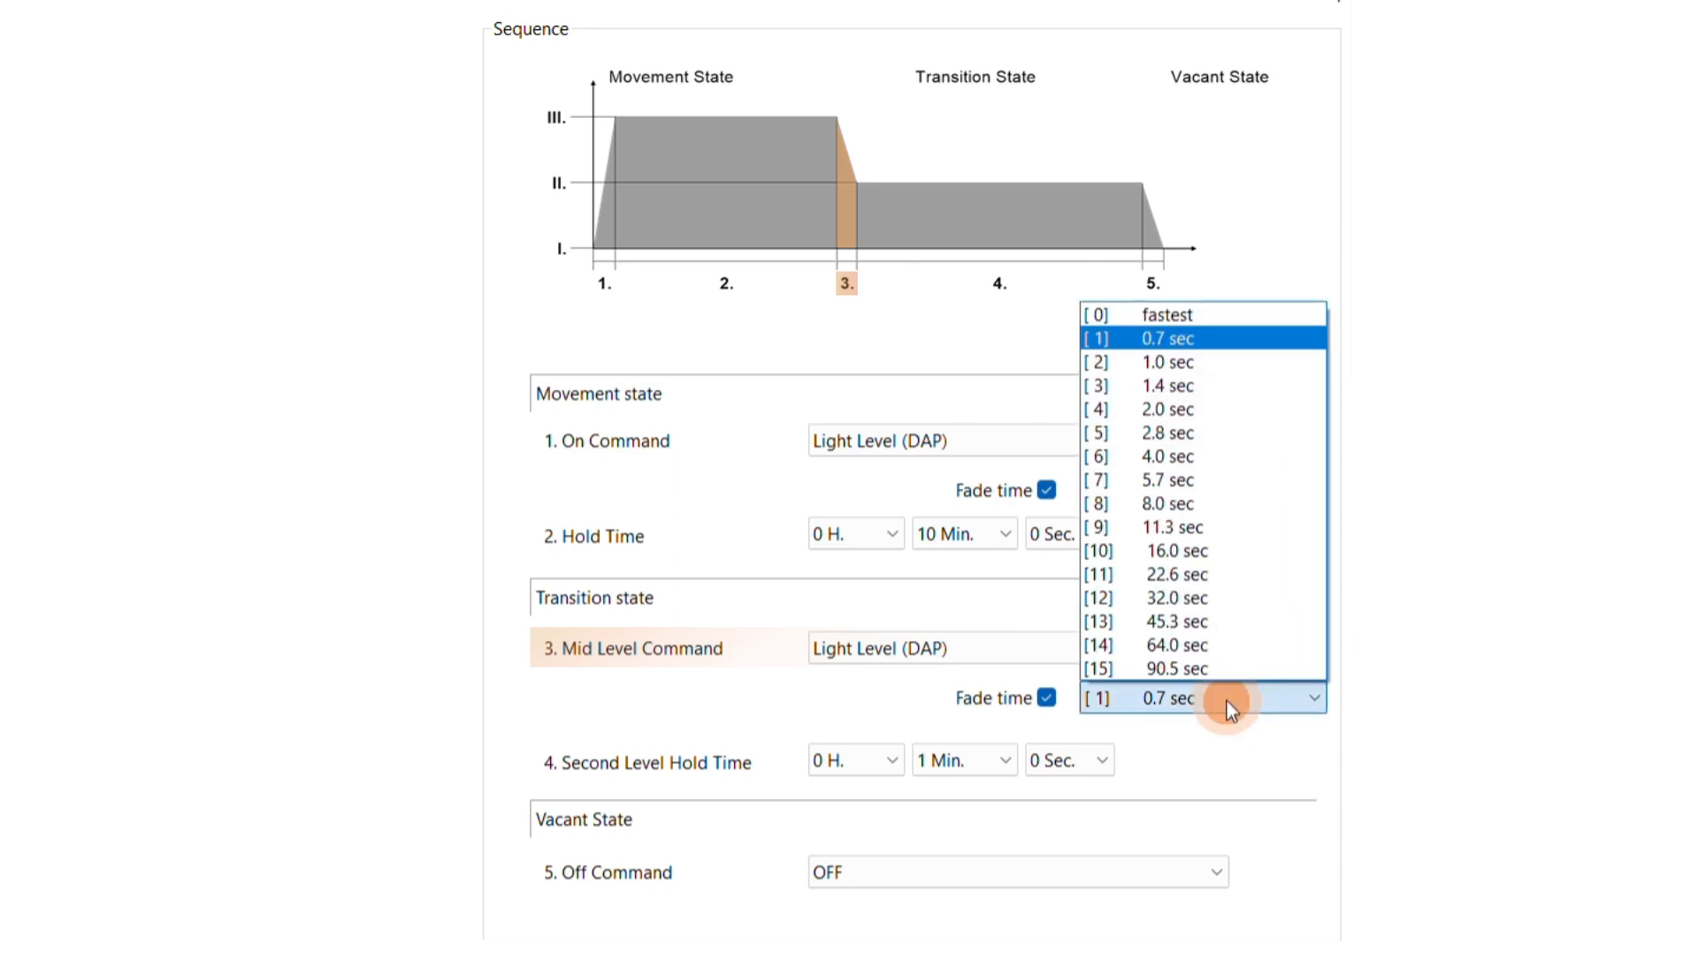
left_click(1167, 433)
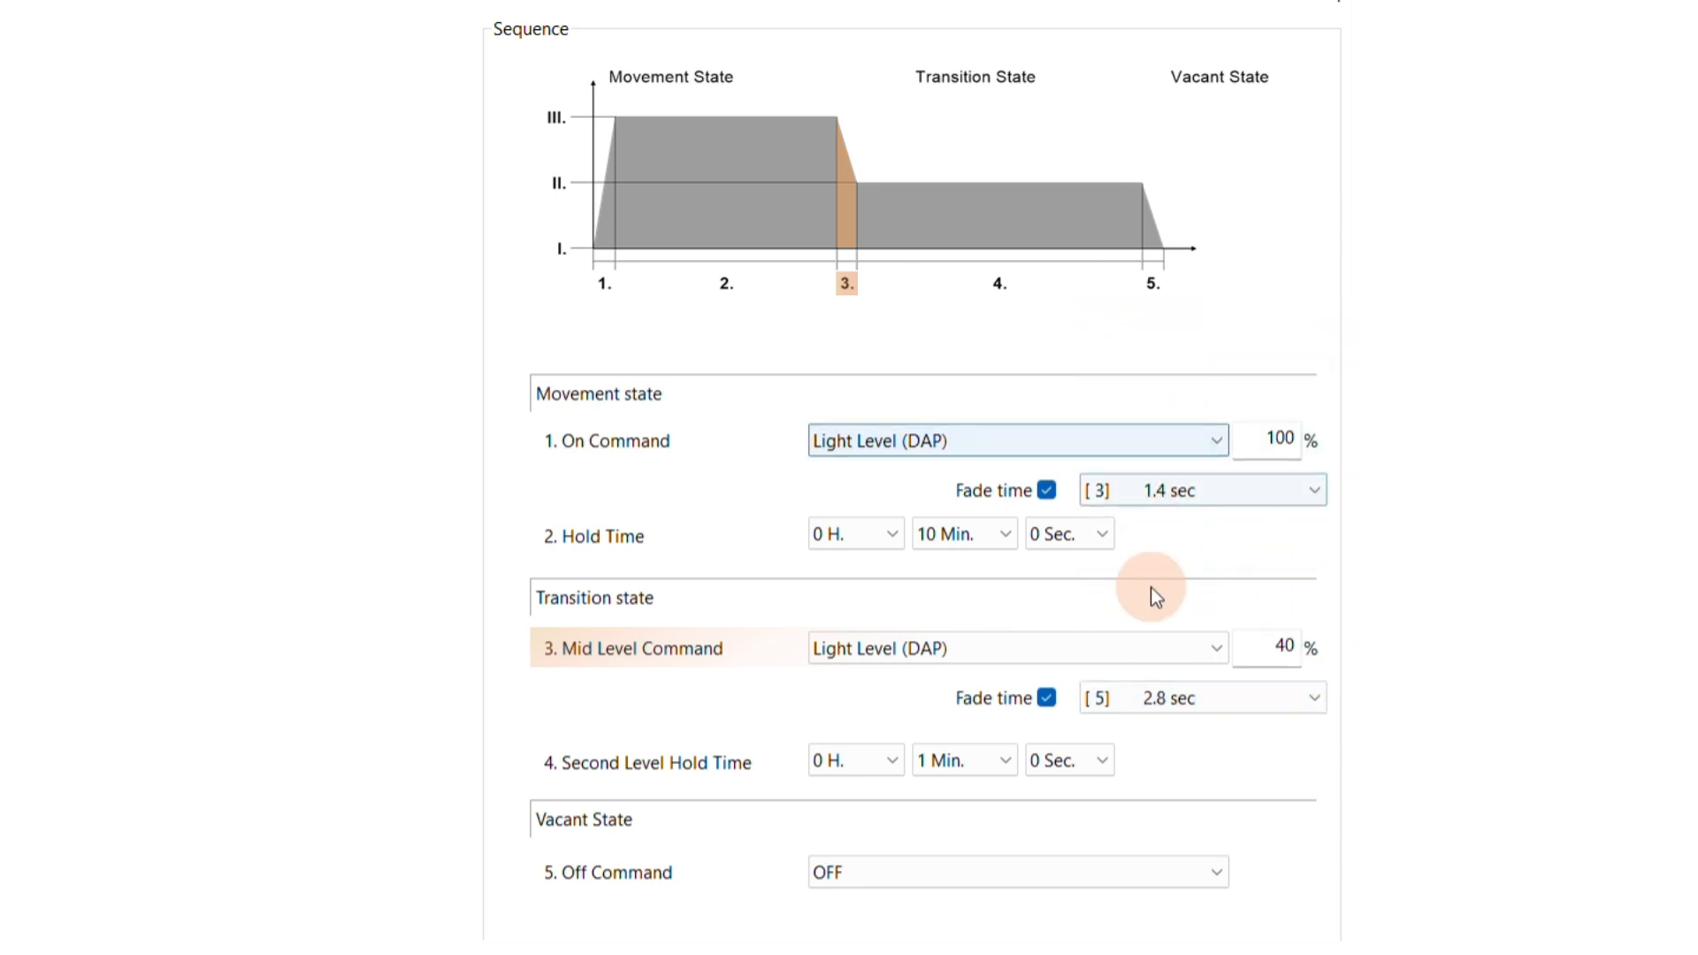
mouse_move(1152, 752)
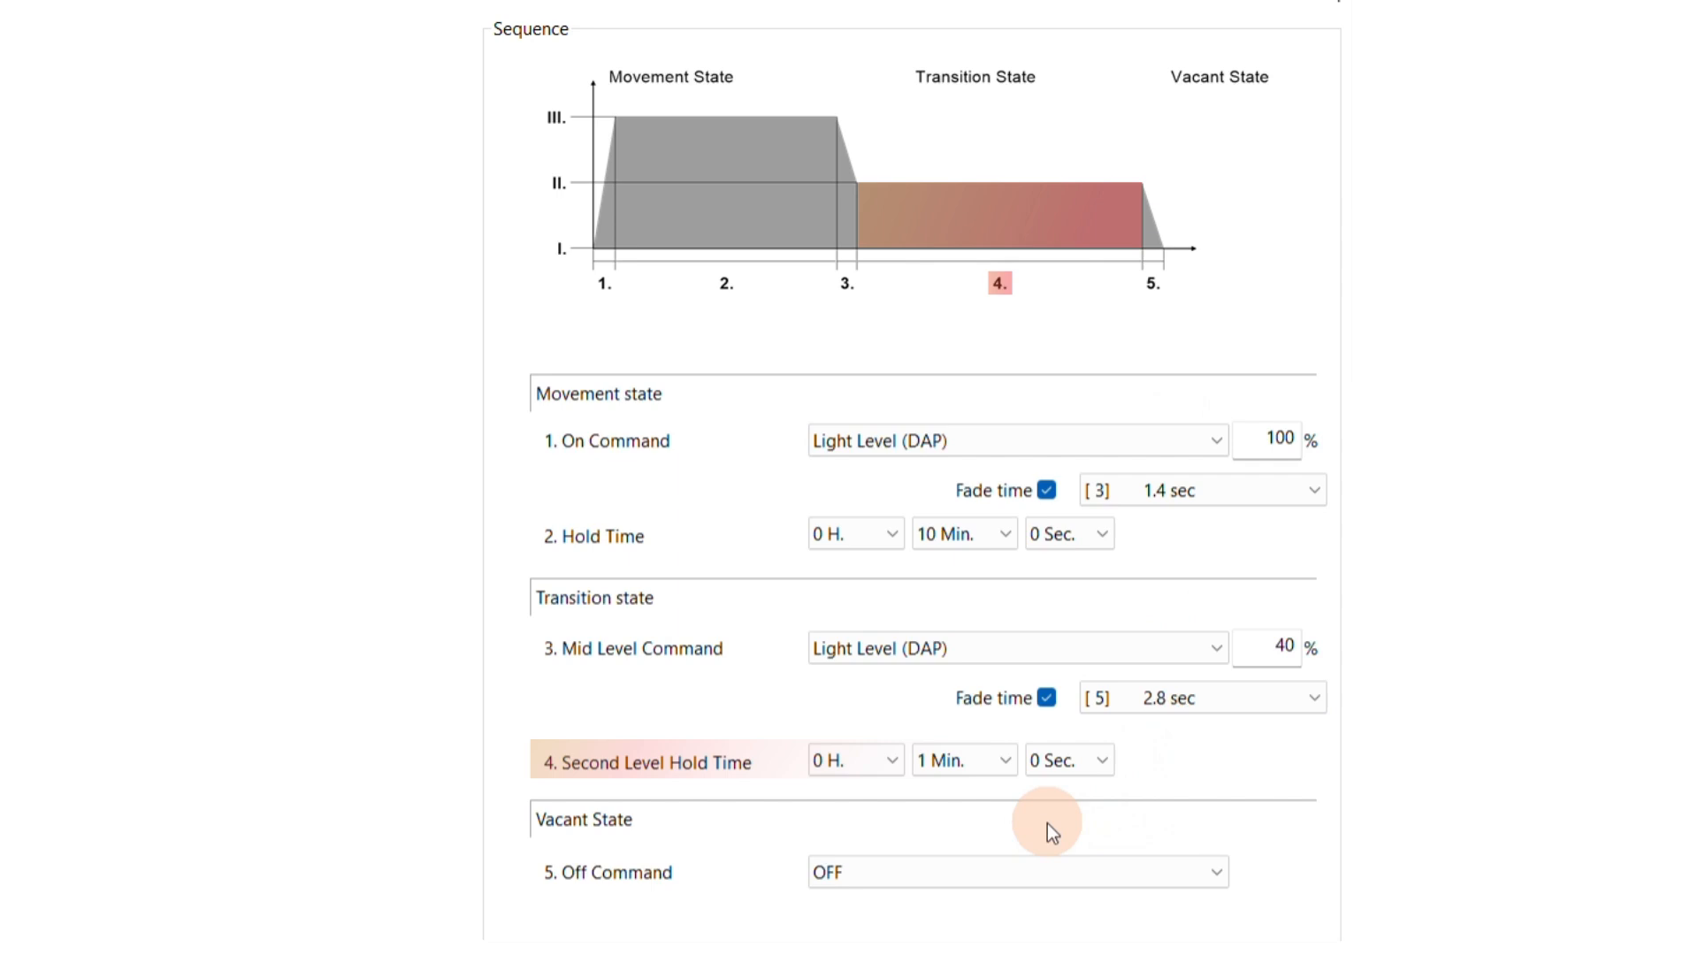
mouse_move(1022, 820)
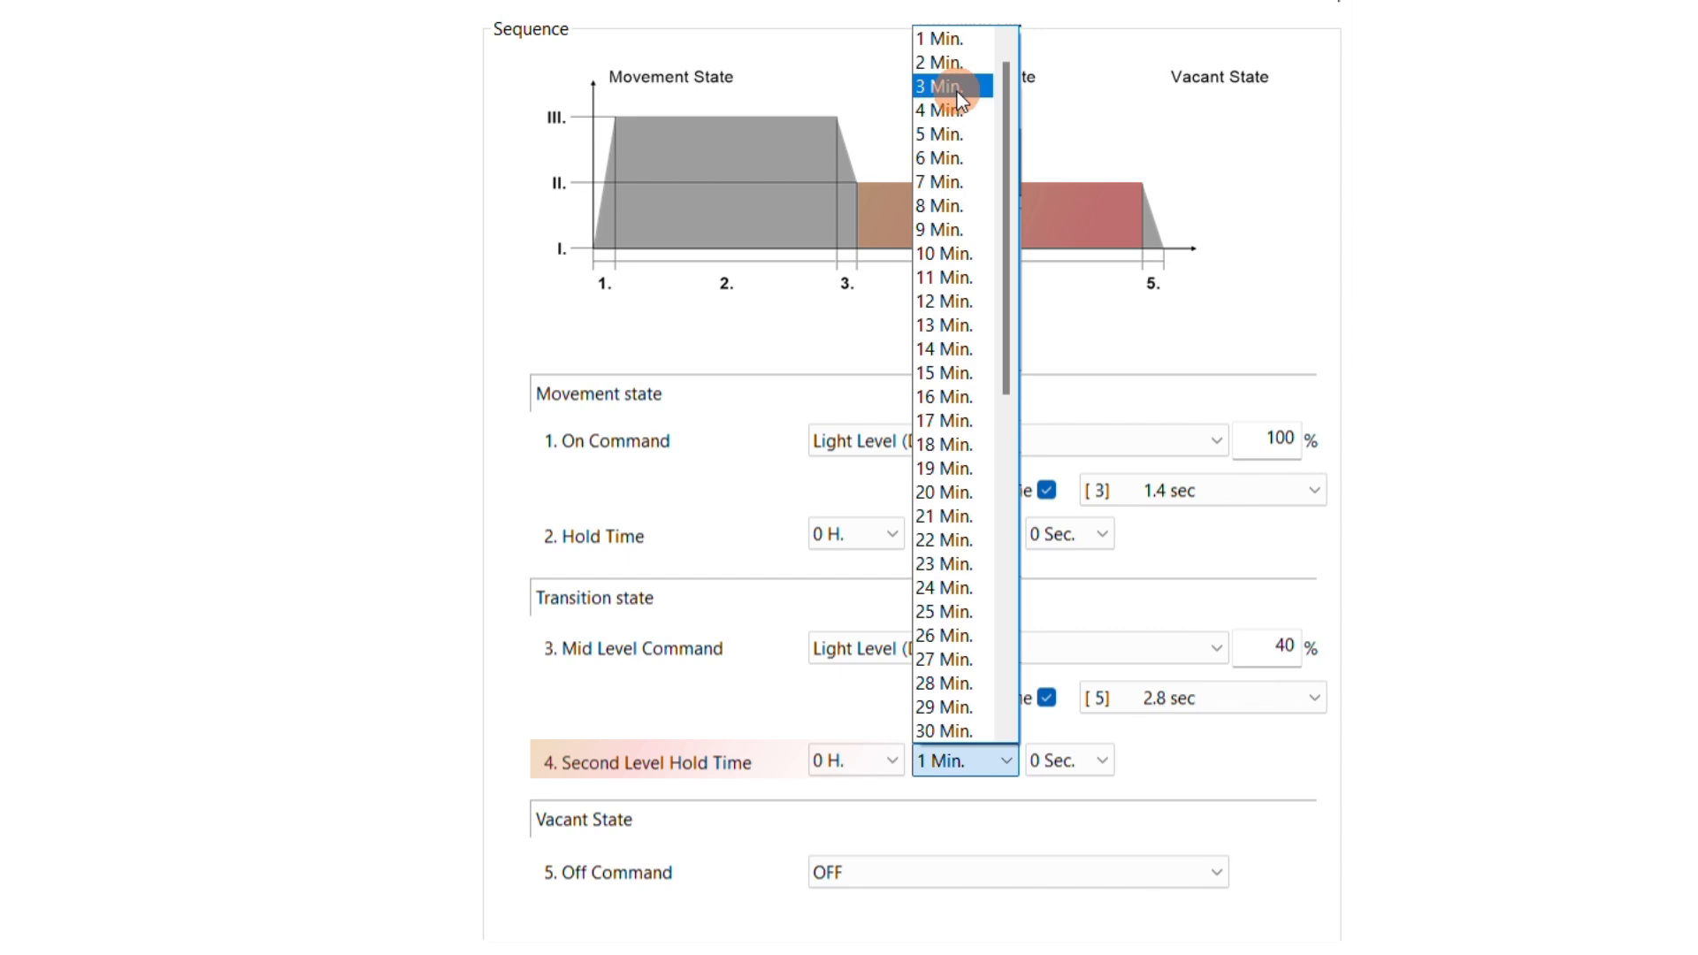
left_click(940, 86)
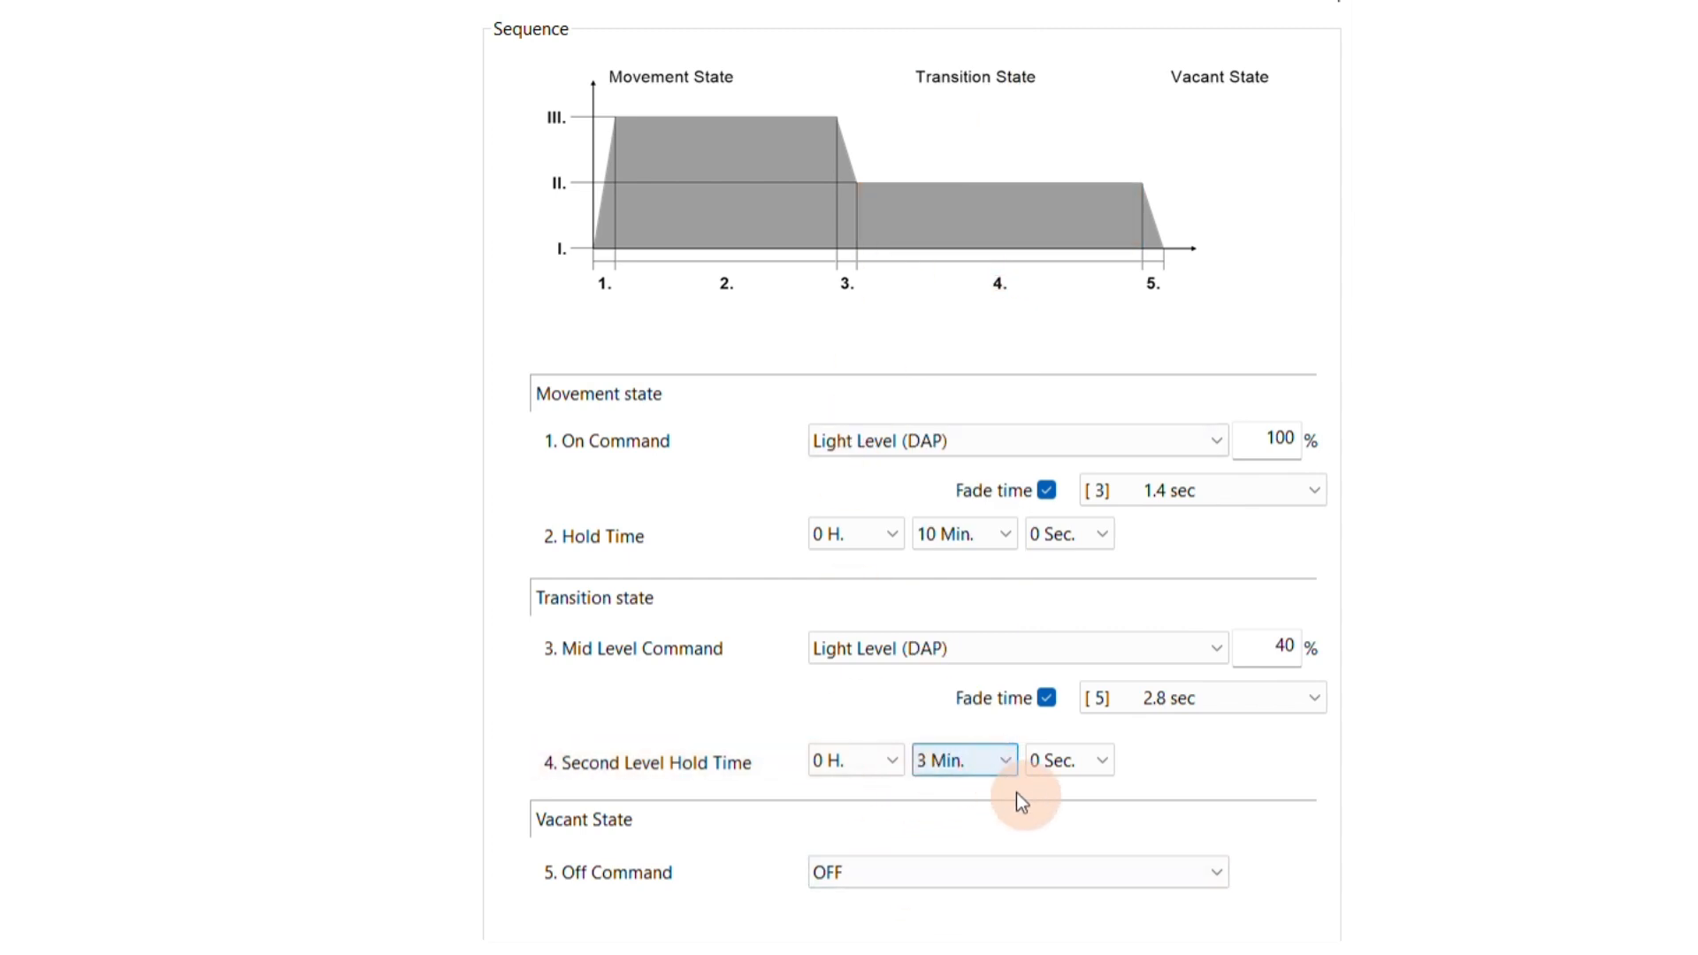
mouse_move(1249, 835)
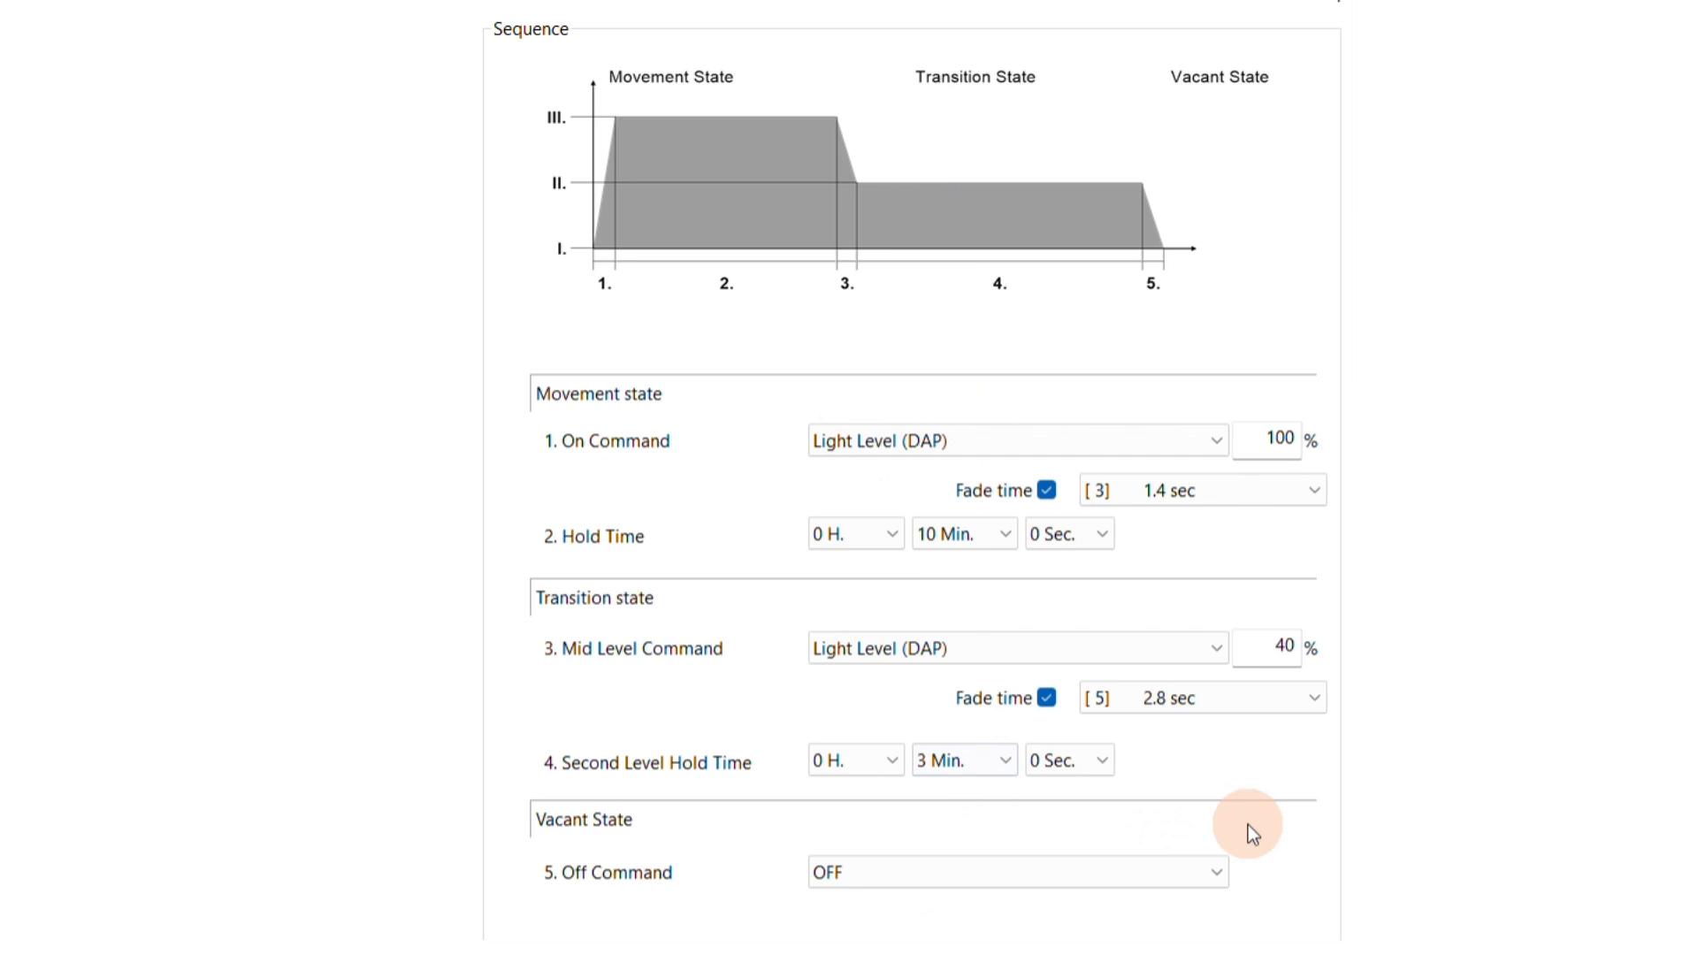
mouse_move(1253, 903)
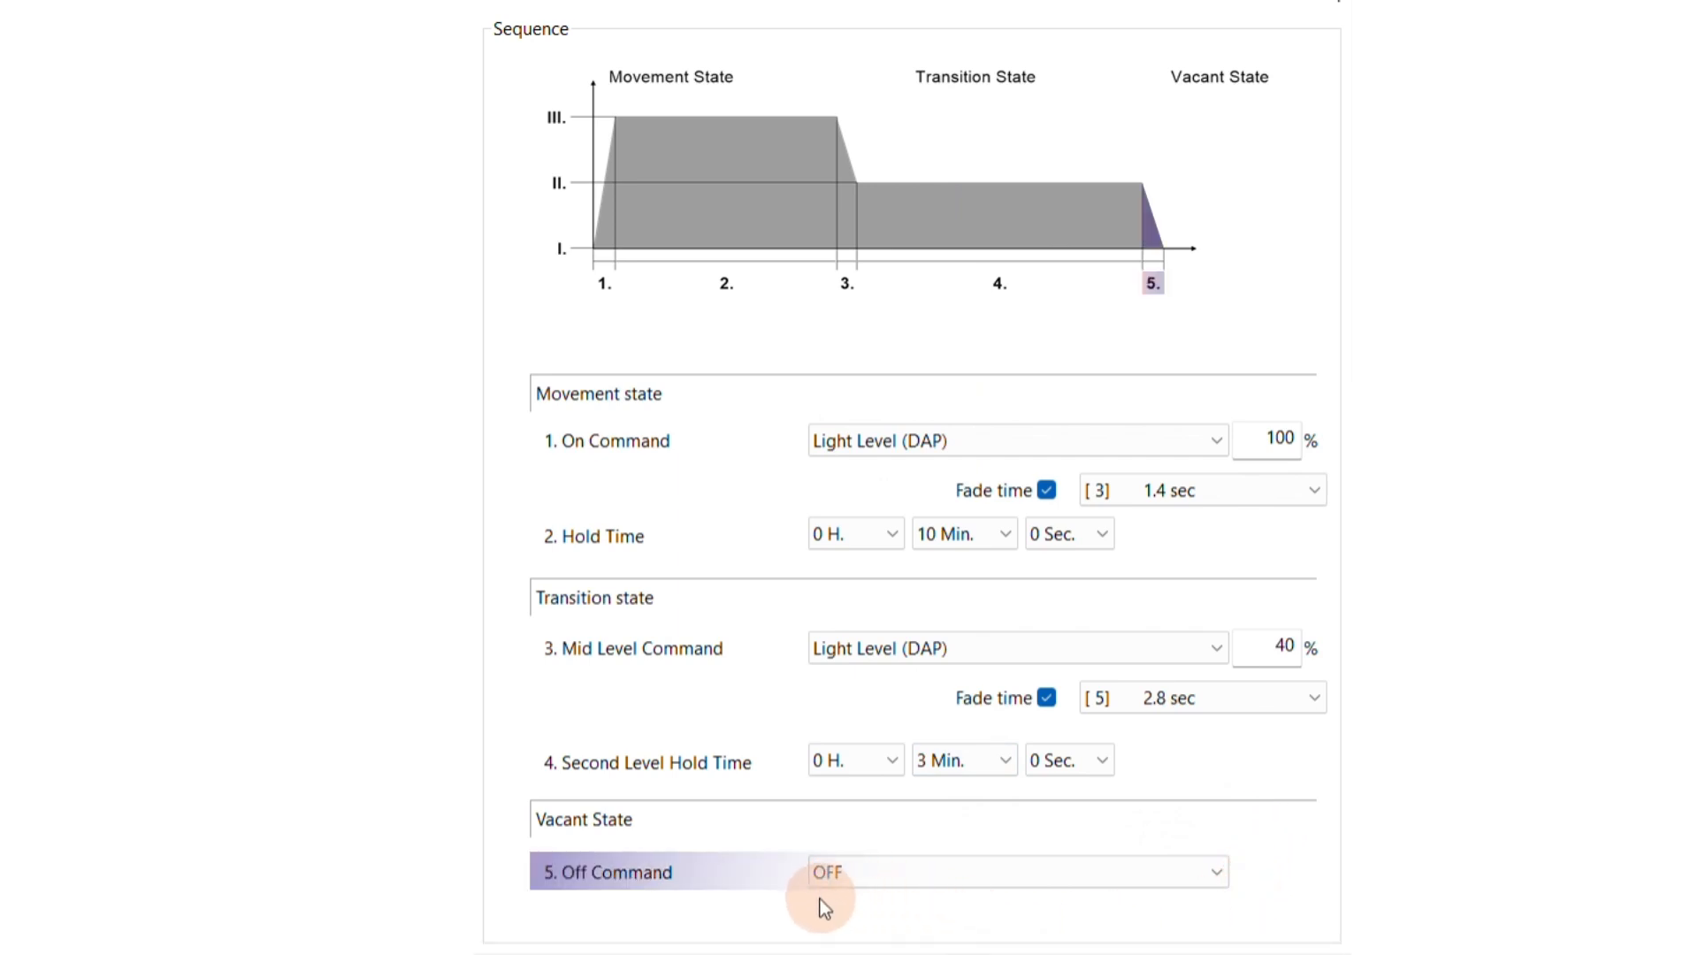
Step: Keep the Off Command at OFF and write instance 0 parameters to the sensor
left_click(1013, 872)
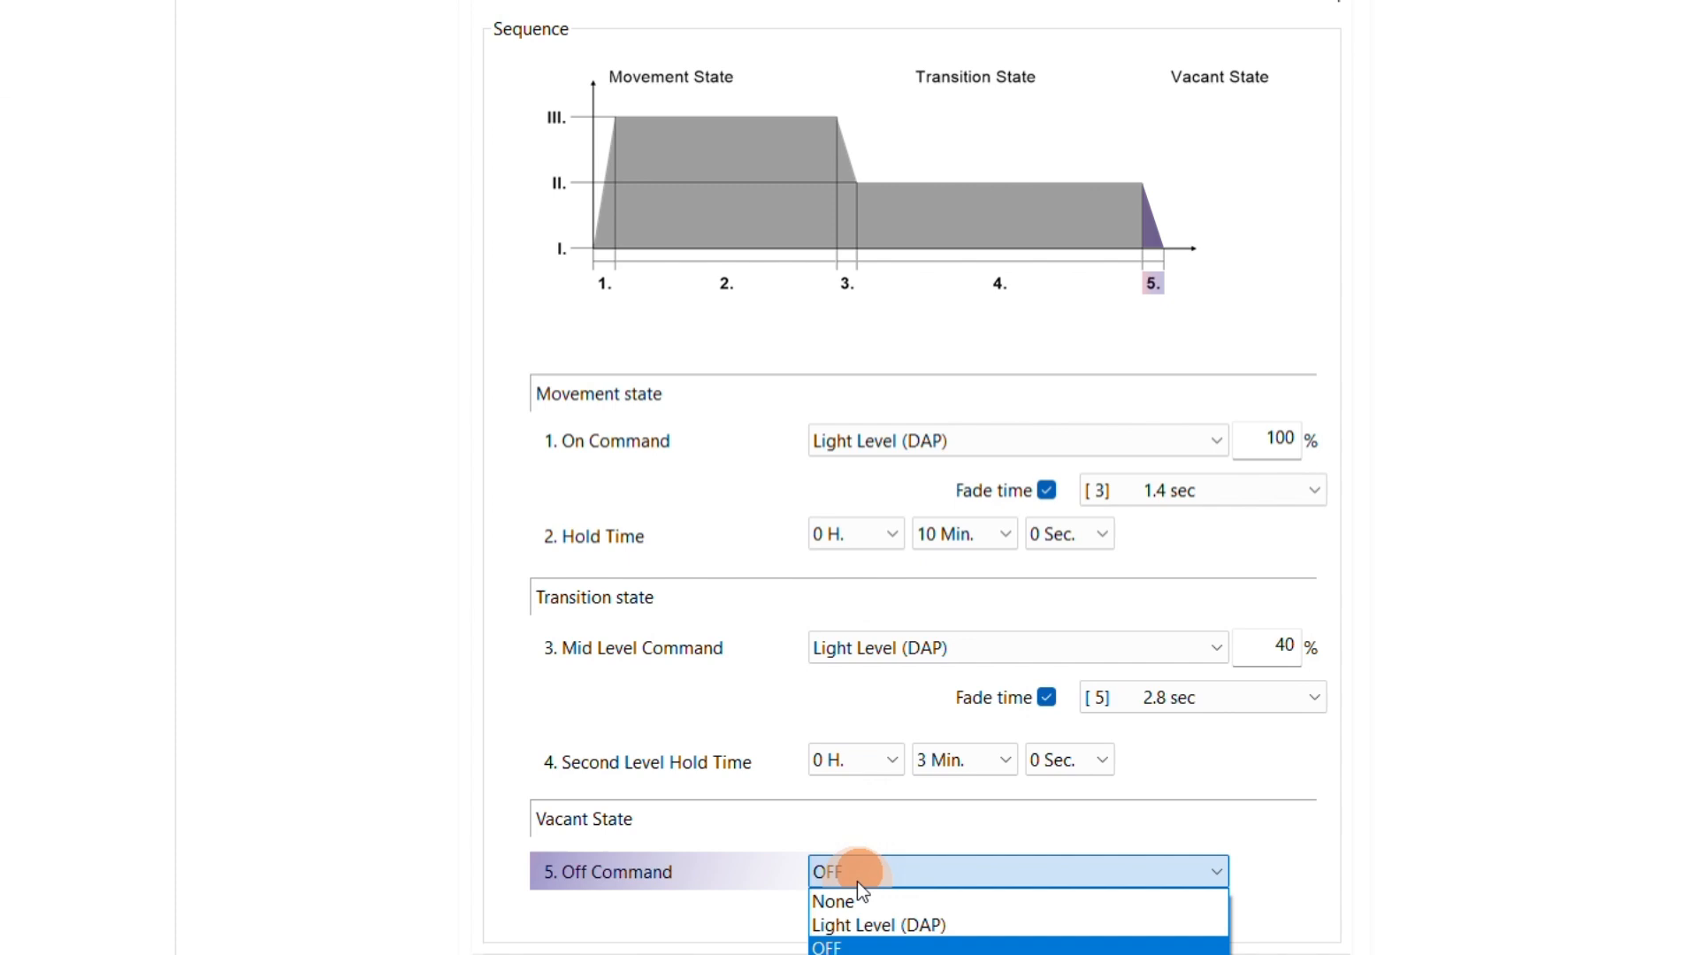
left_click(916, 924)
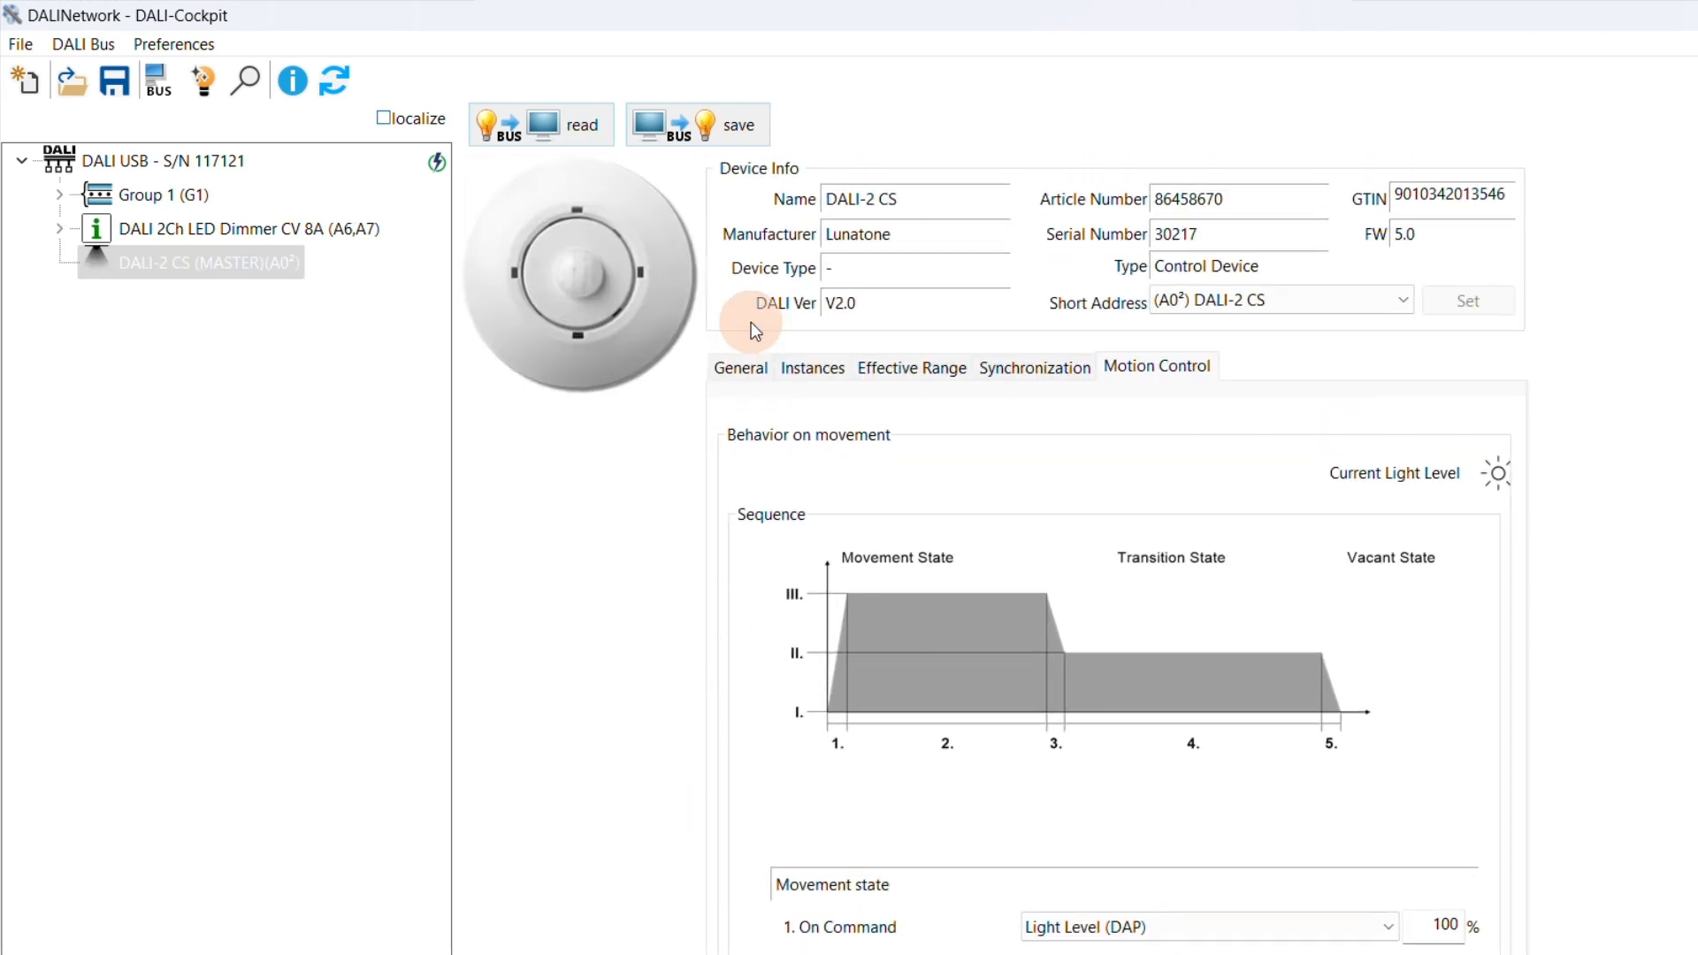
left_click(737, 124)
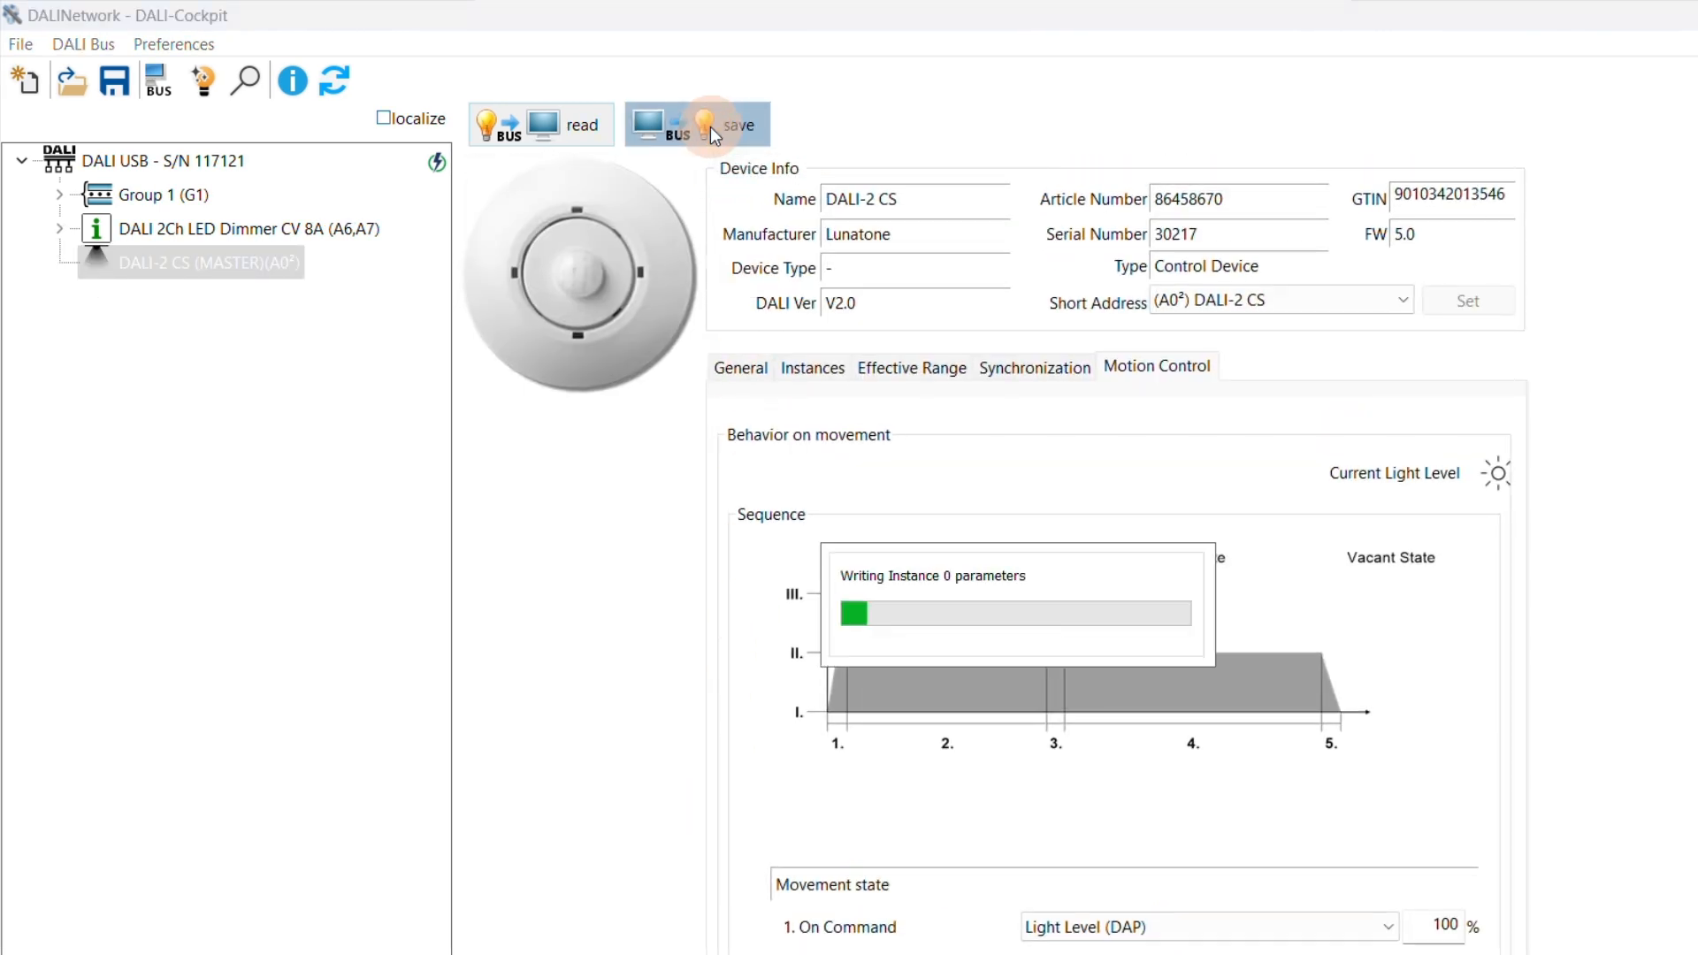